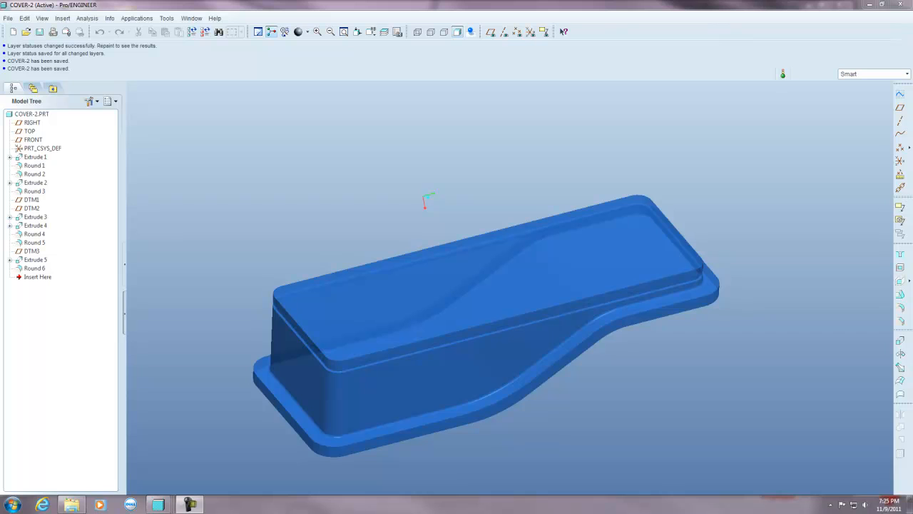
mouse_move(408, 123)
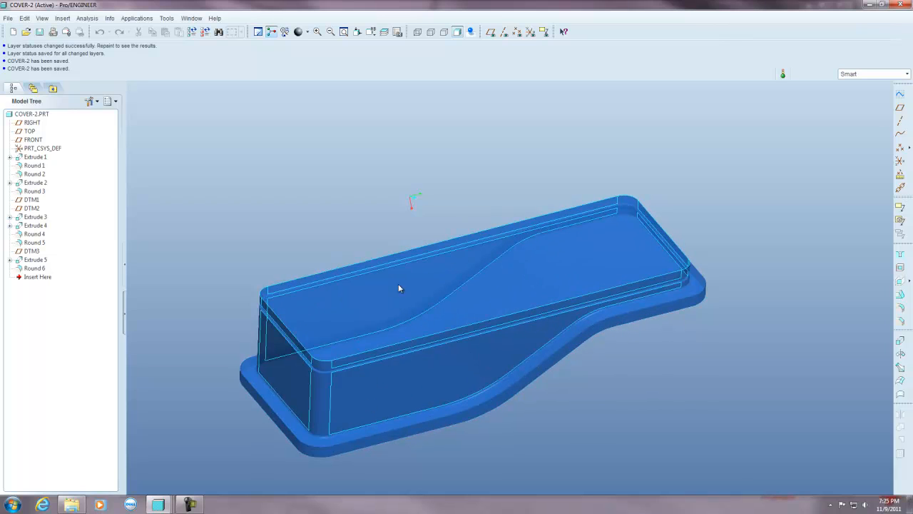
- Copy a picked cover surface into quilt Copy 1 and limit selection to whole quilts
drag(399, 288, 441, 181)
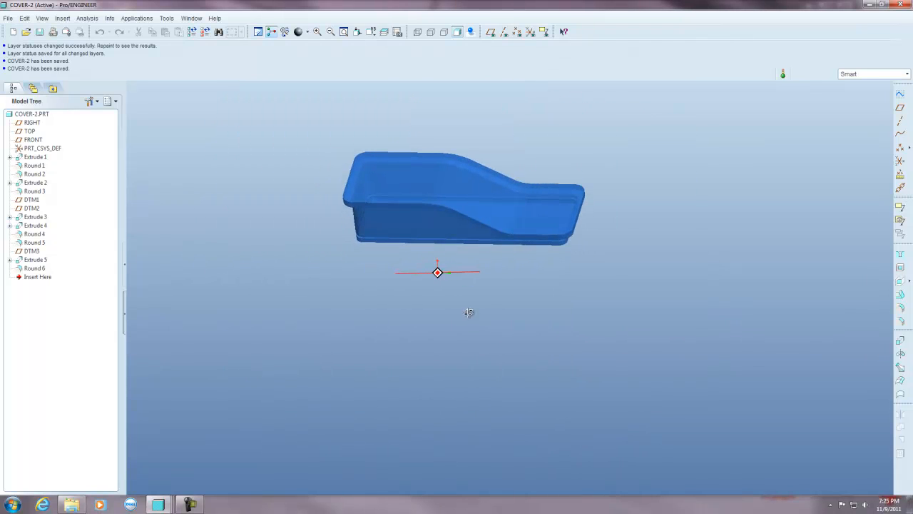
click(550, 208)
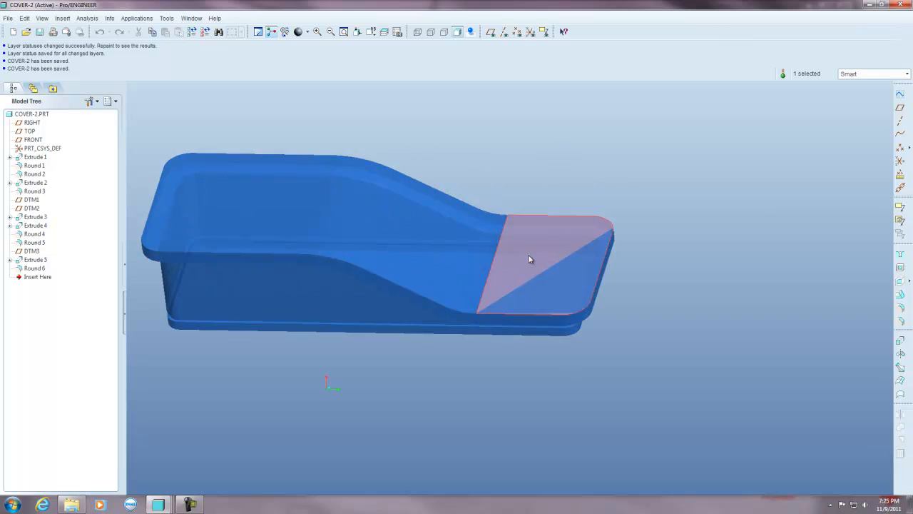
mouse_move(465, 242)
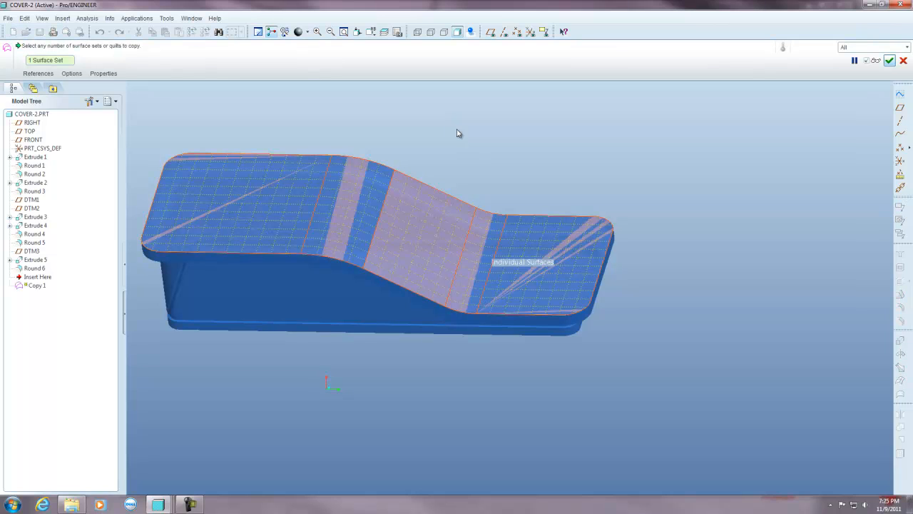
mouse_move(890, 60)
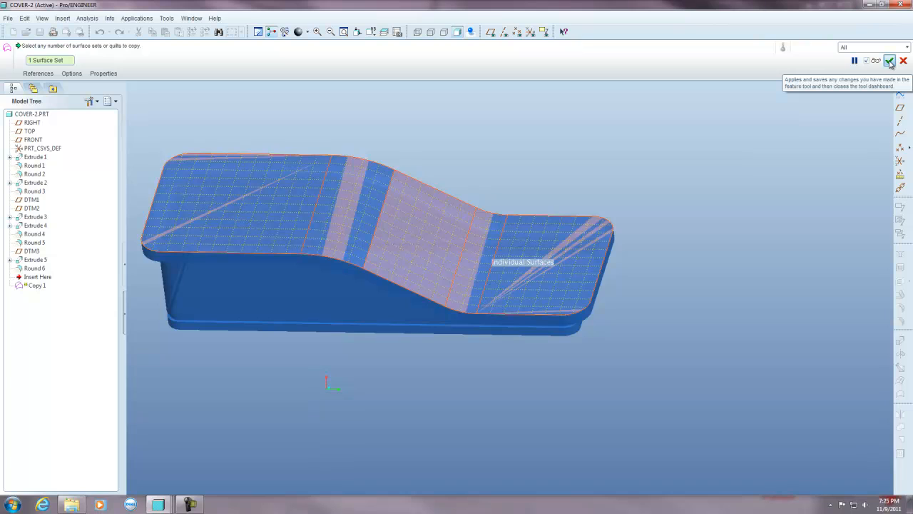
click(889, 60)
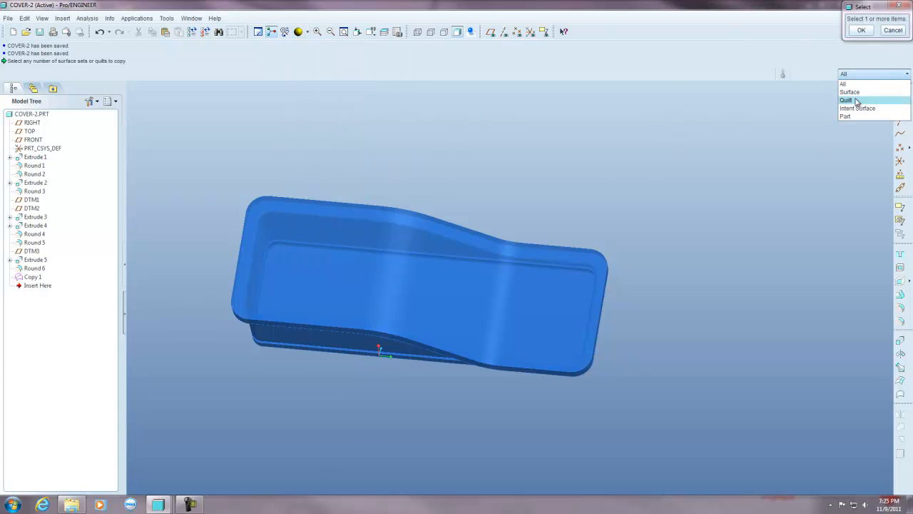
click(848, 100)
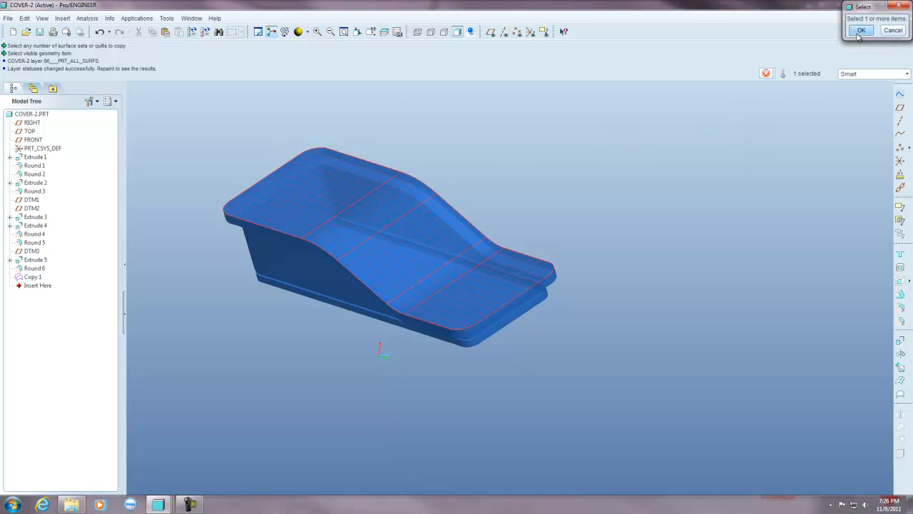
click(865, 29)
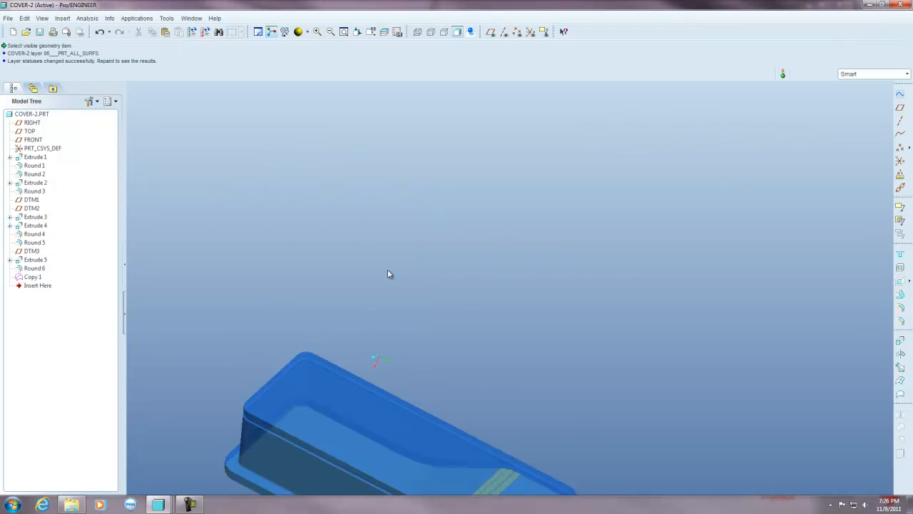
drag(388, 274, 342, 349)
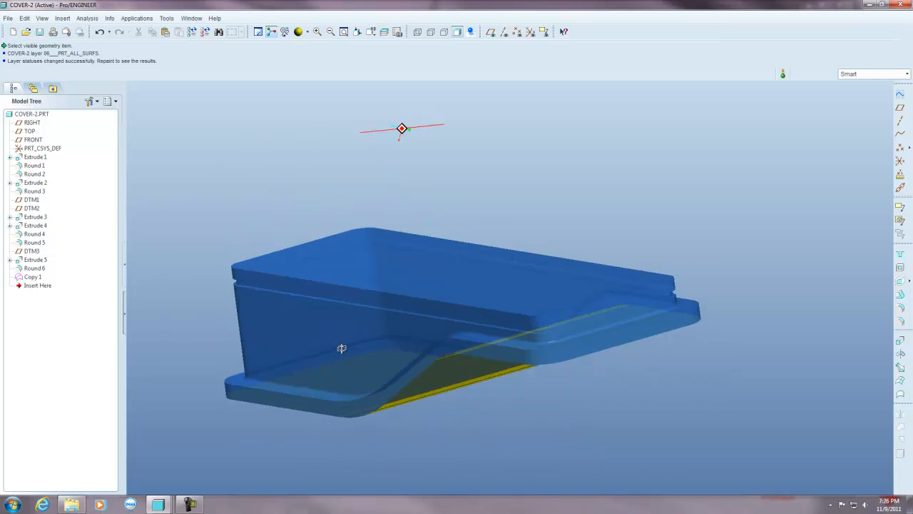
drag(341, 348, 211, 337)
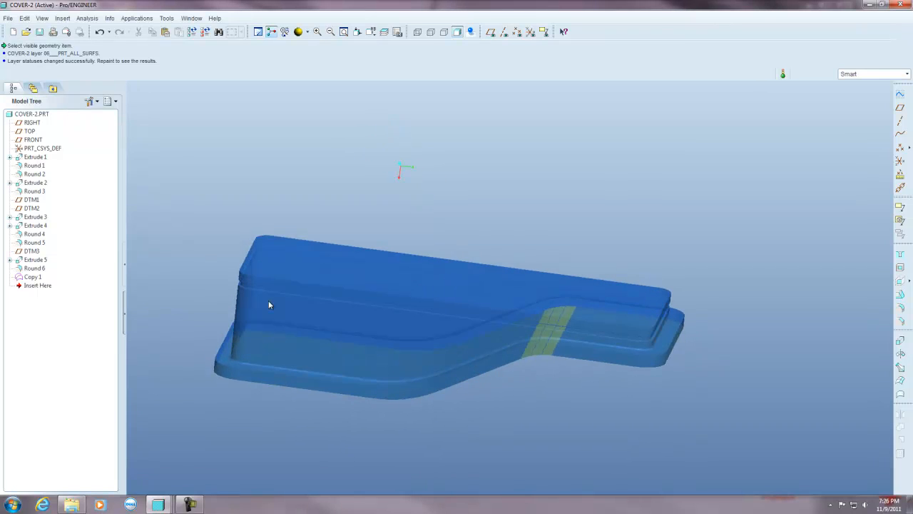
click(33, 277)
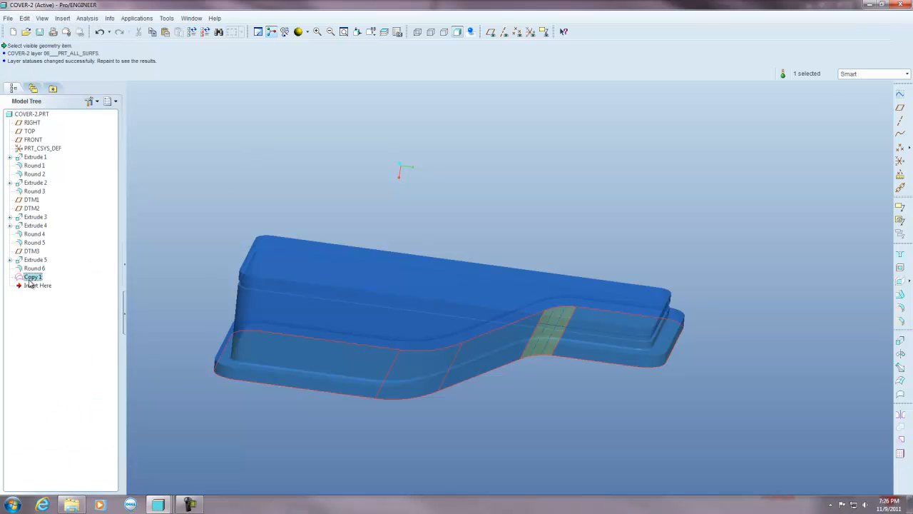
- Offset the copied quilt by 50.00 via Edit > Offset to create Offset 1
click(26, 18)
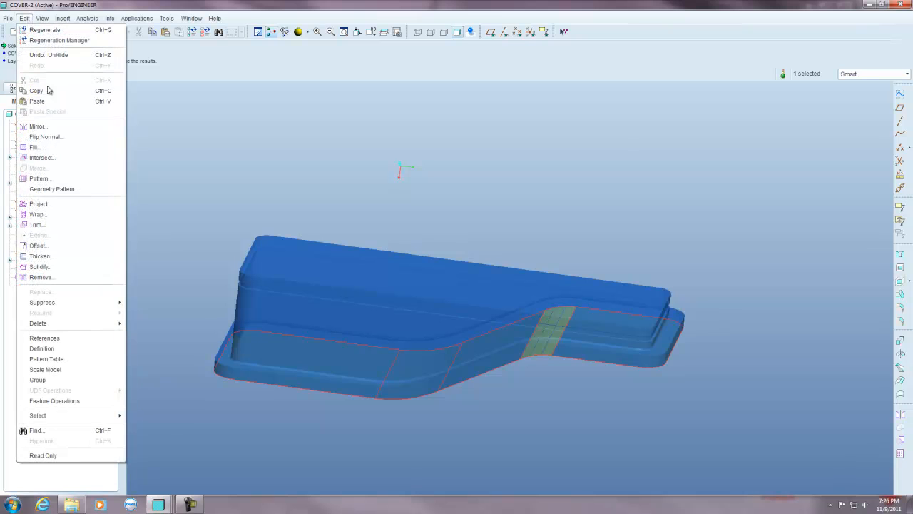
mouse_move(38, 245)
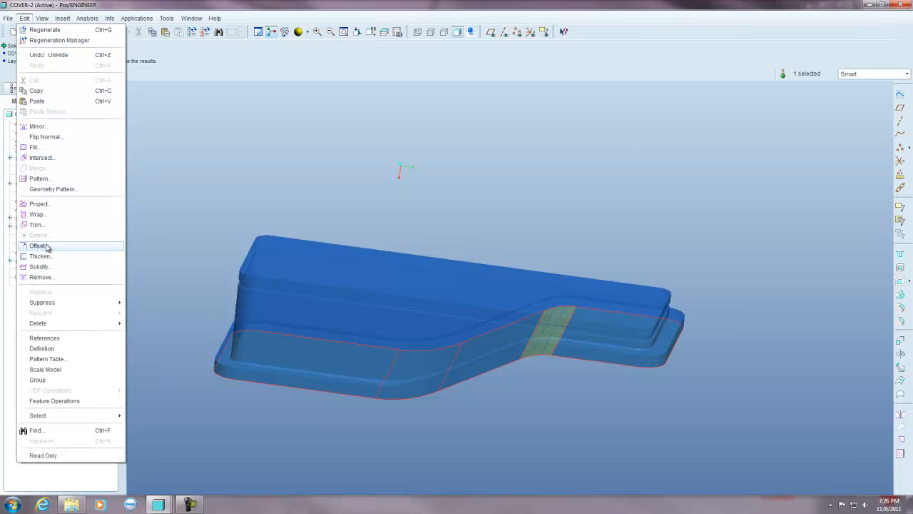
click(37, 246)
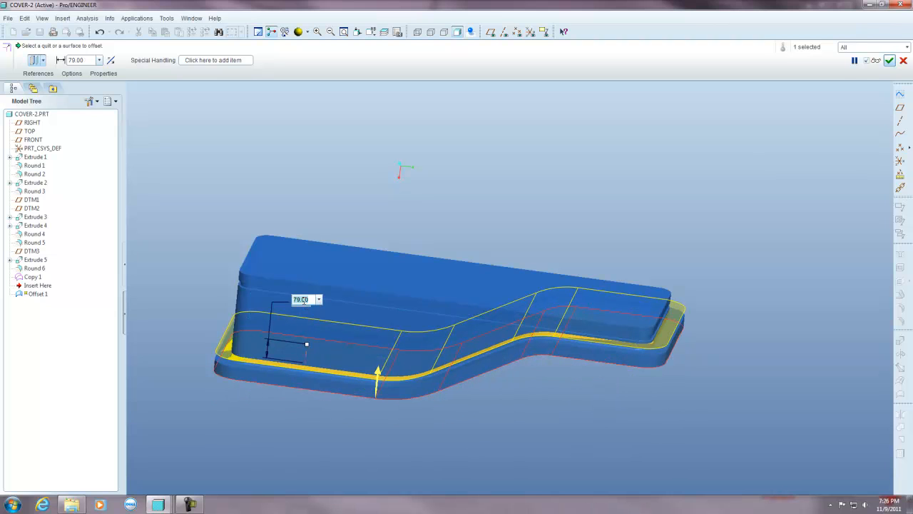
text(50.00)
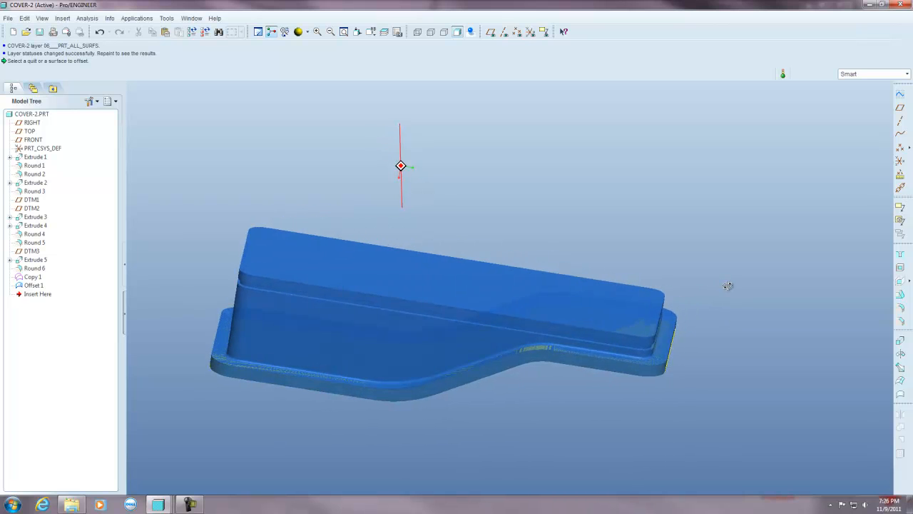
drag(728, 286, 720, 334)
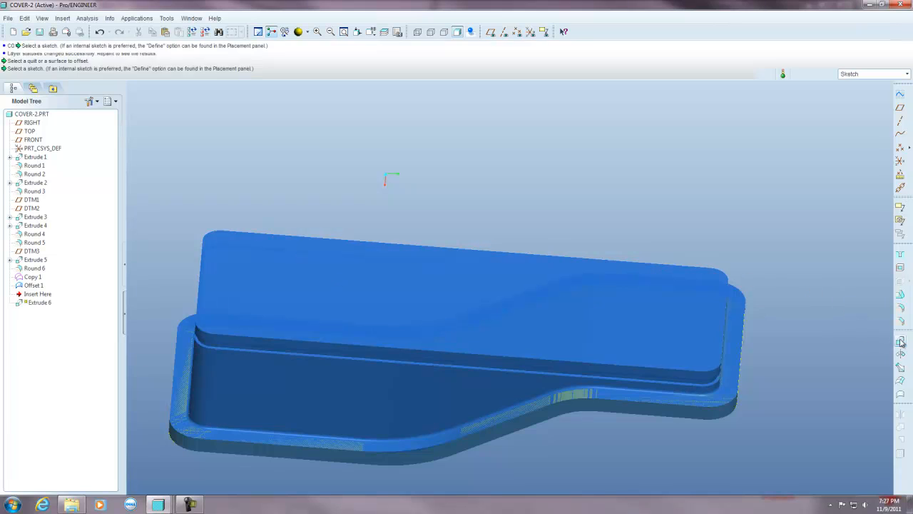
- Set Extrude 6 as a solid and define its sketch from the Placement settings
click(899, 342)
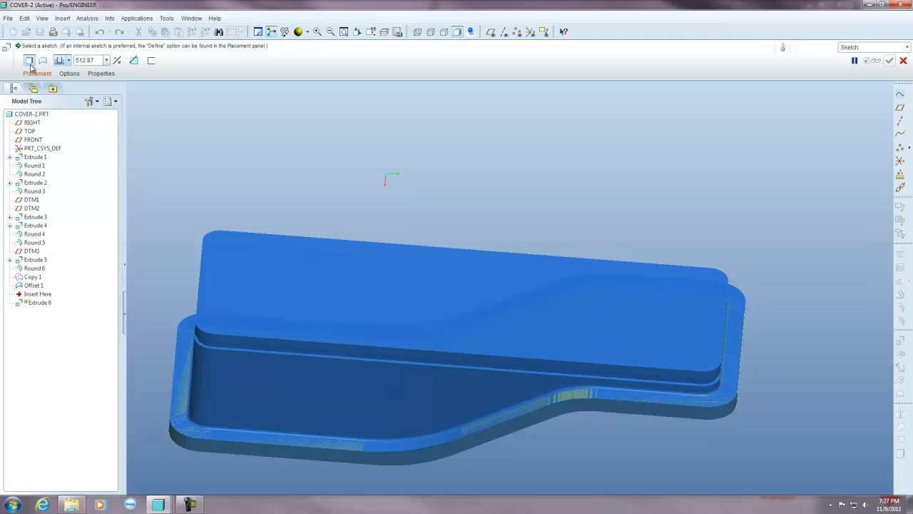
mouse_move(28, 60)
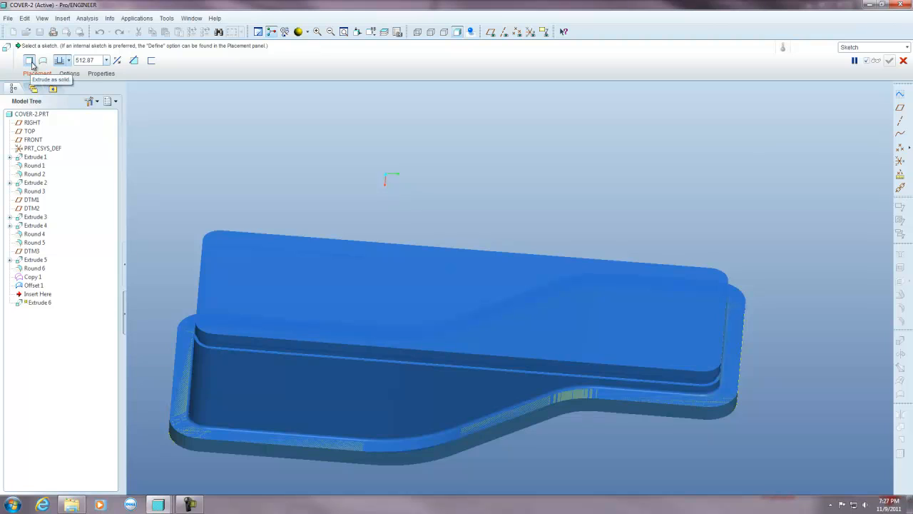
mouse_move(42, 64)
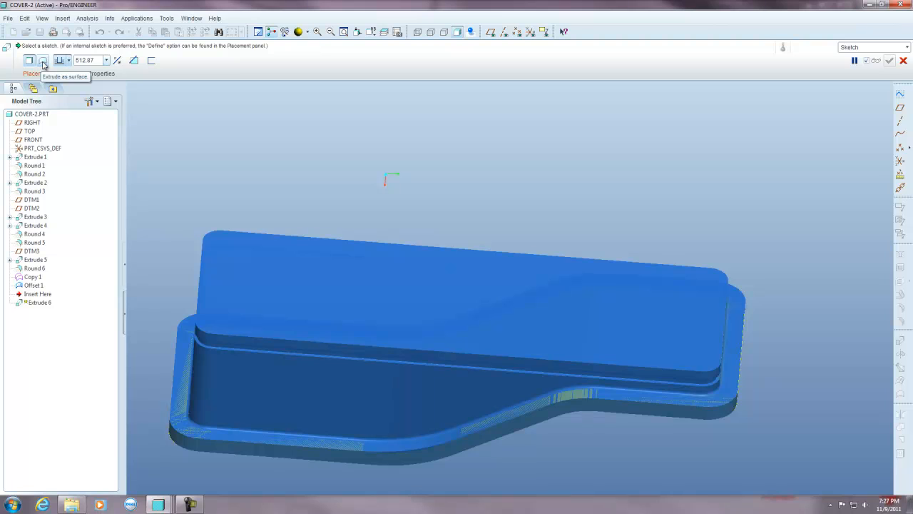
mouse_move(323, 164)
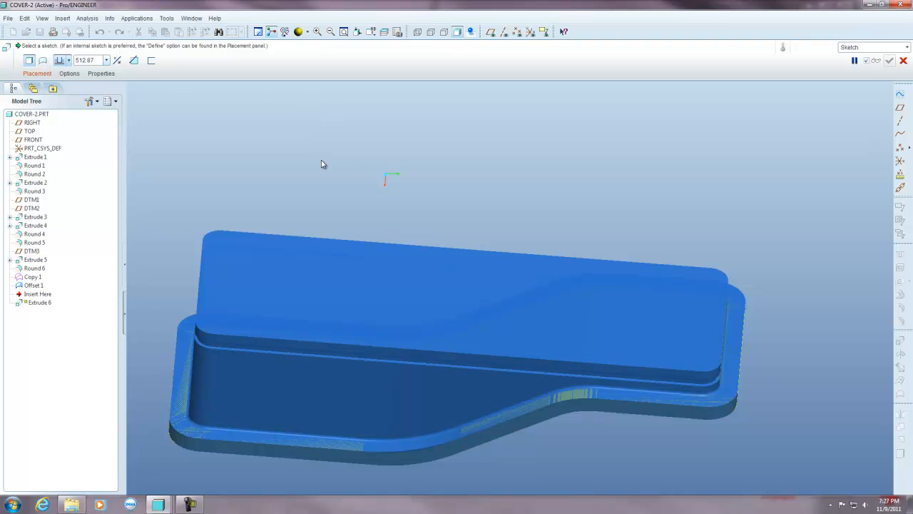
mouse_move(277, 437)
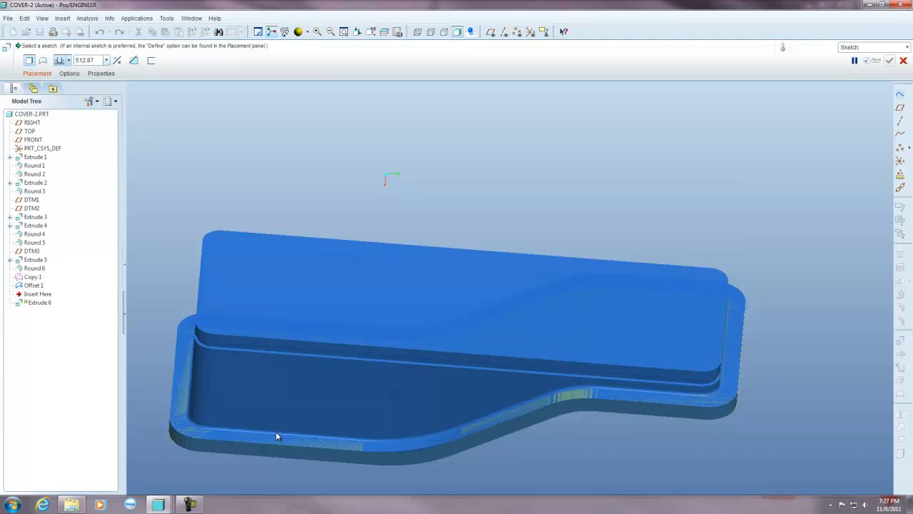
mouse_move(317, 432)
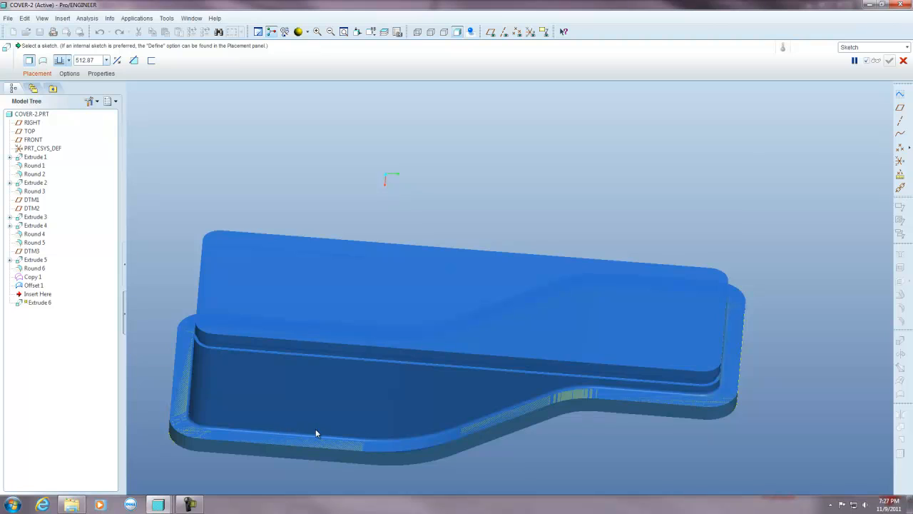
mouse_move(266, 442)
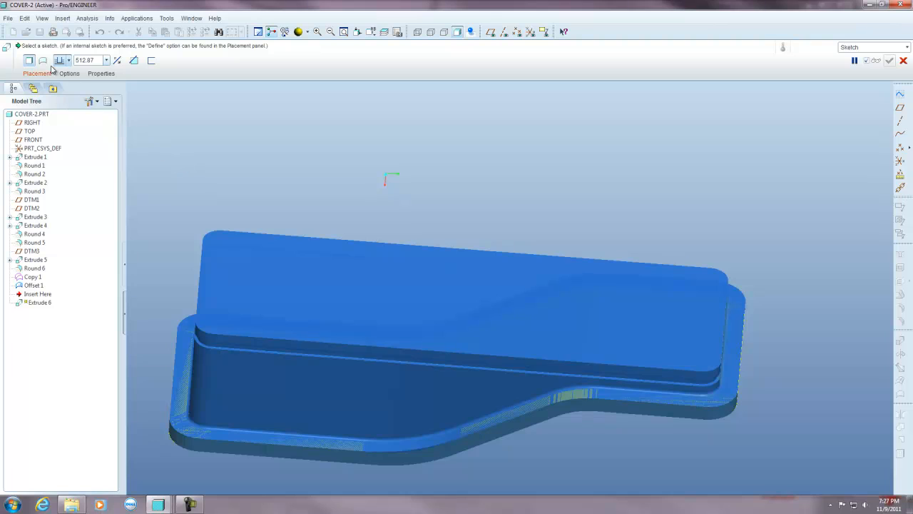
mouse_move(45, 62)
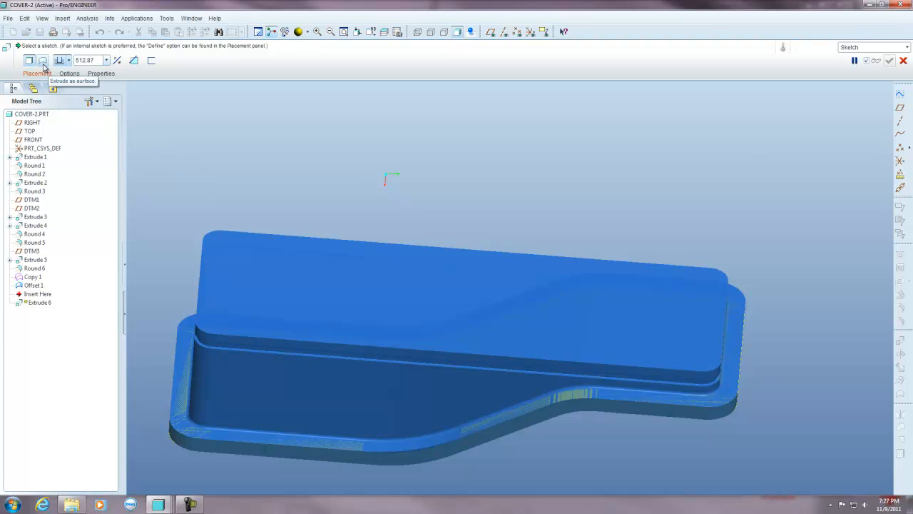
click(37, 73)
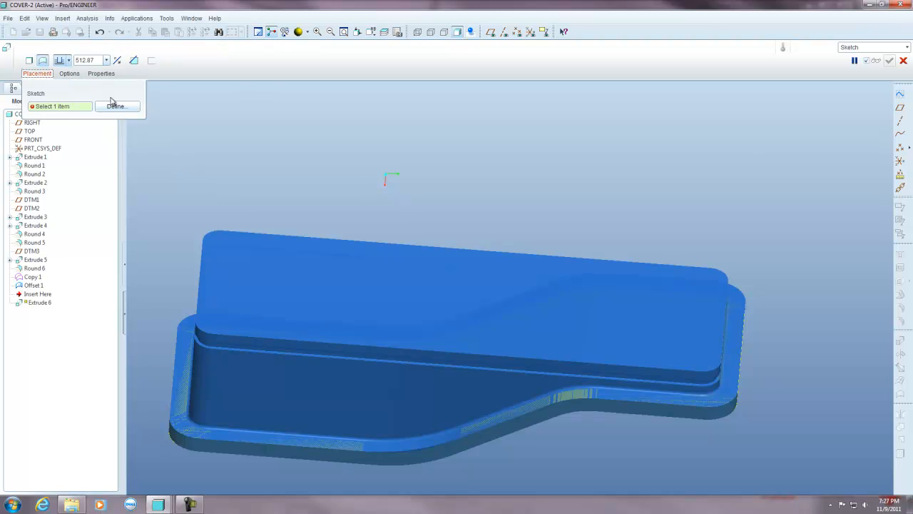
click(117, 105)
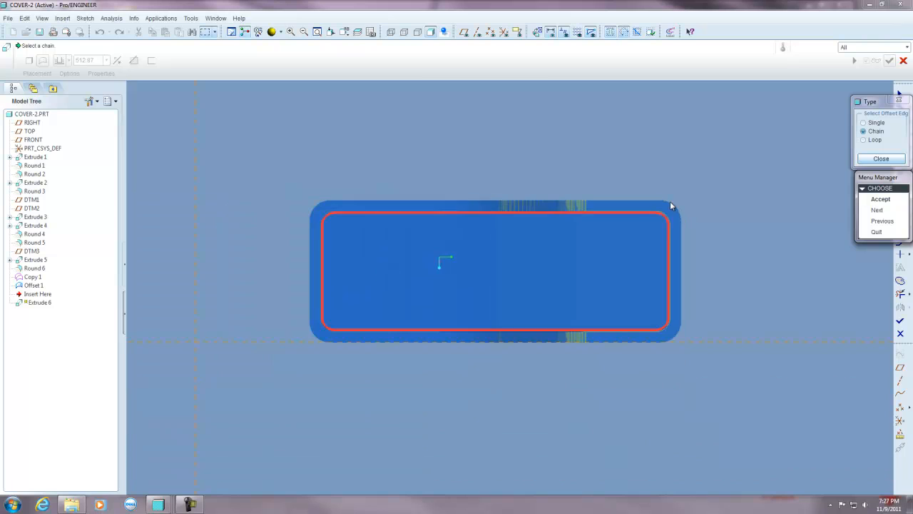
mouse_move(636, 219)
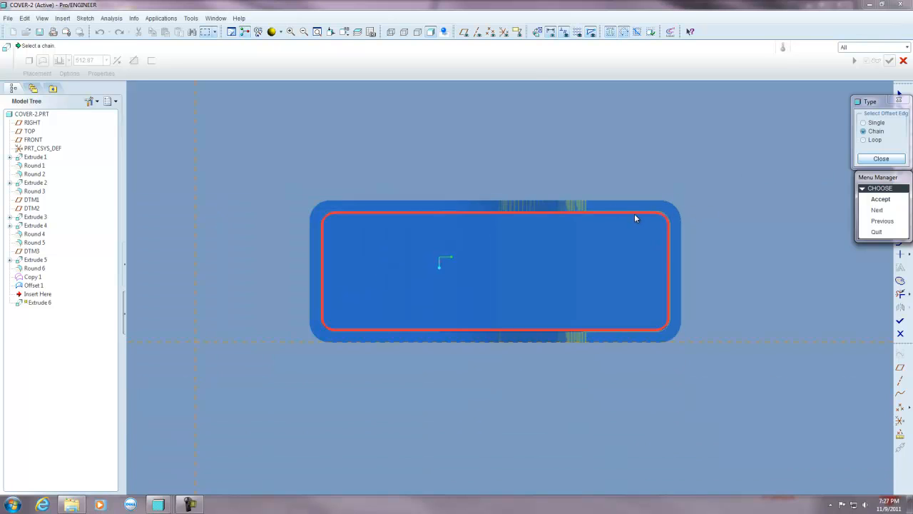
mouse_move(489, 328)
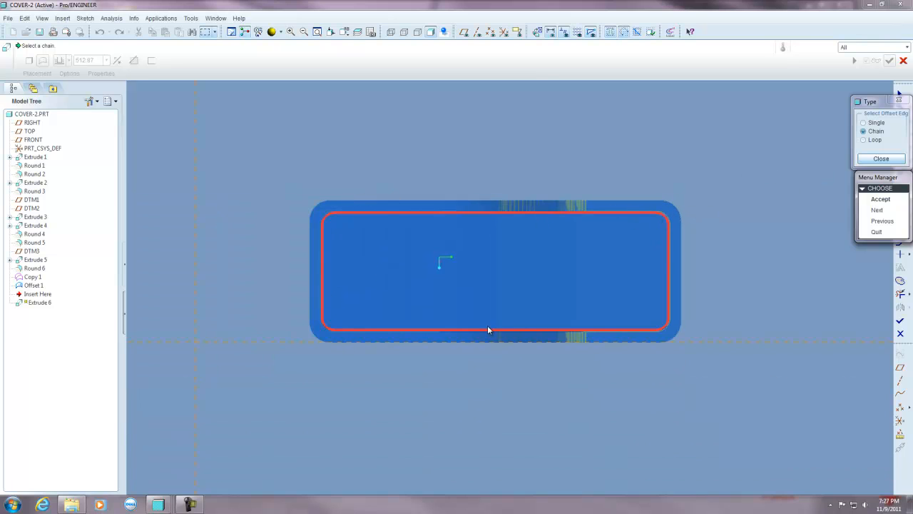
- Offset the pocket outline edge chain as a closed loop to form the Extrude 6 sketch
click(879, 198)
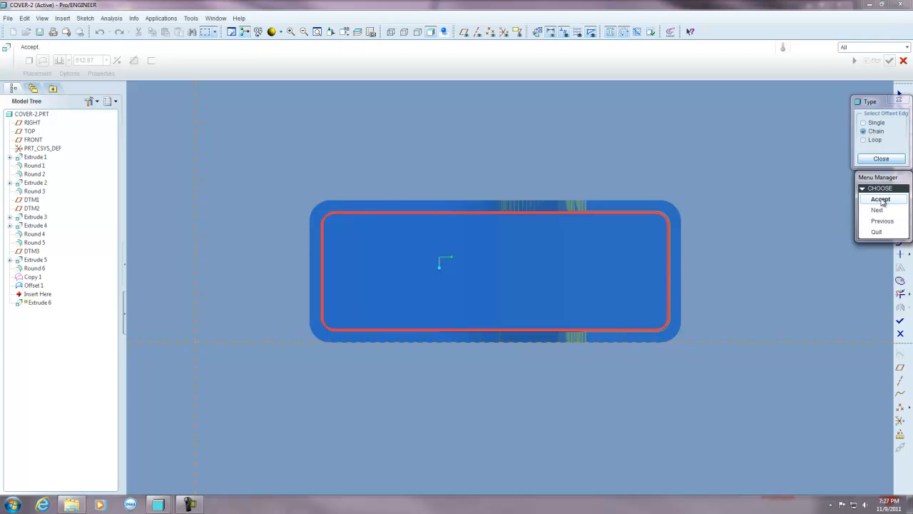
click(882, 200)
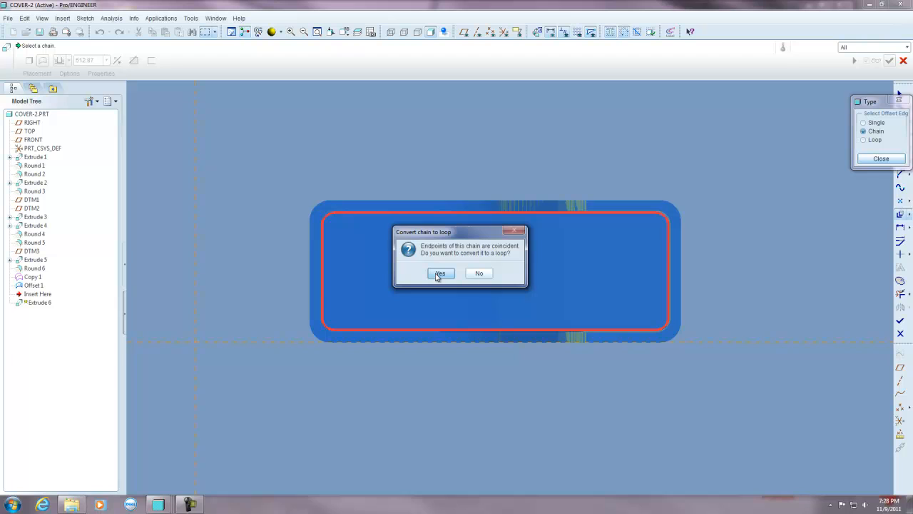
click(440, 274)
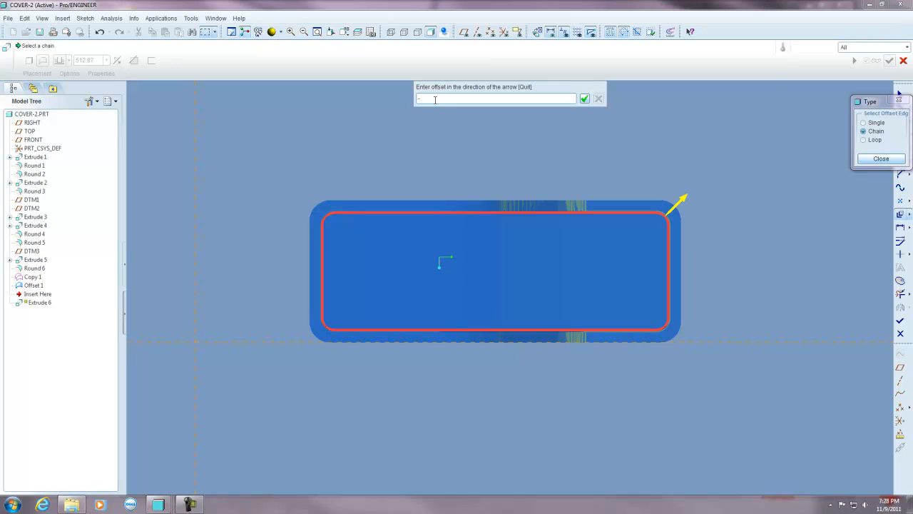
click(584, 98)
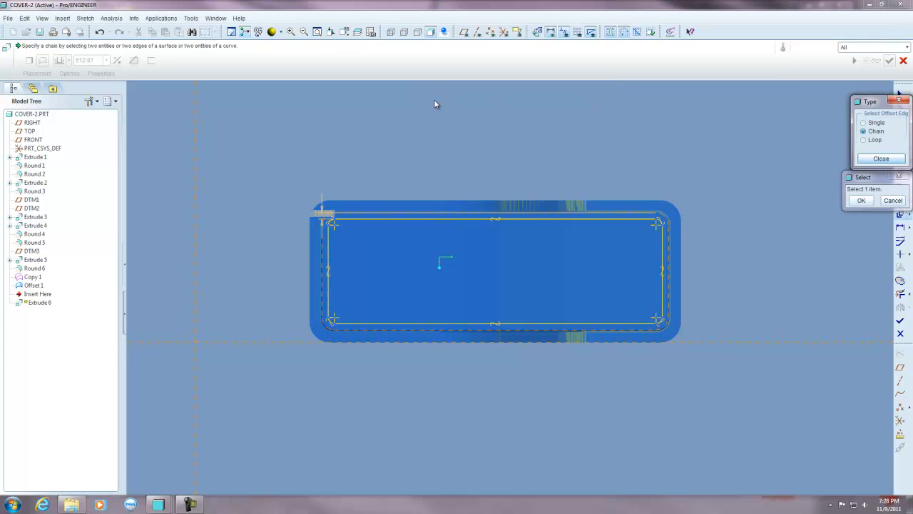
mouse_move(734, 151)
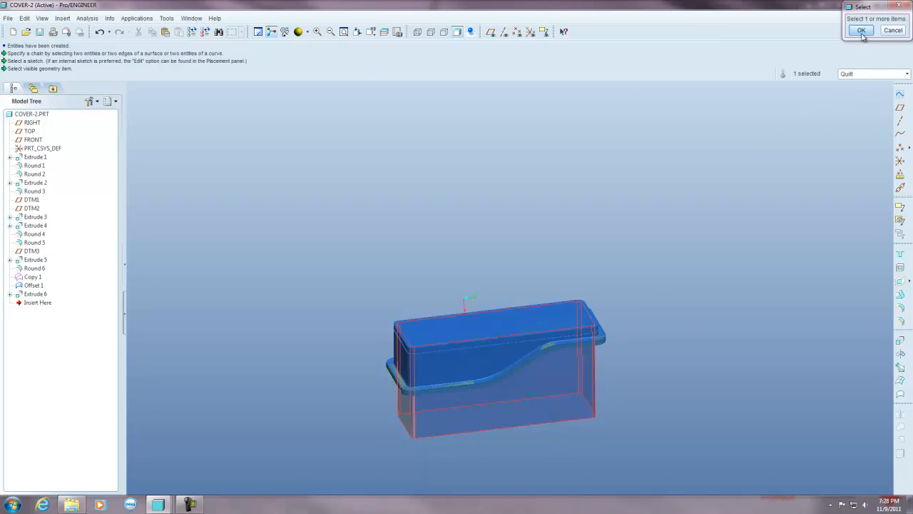
- Dismiss the pending Select prompt to return to the shaded part with Extrude 6
click(862, 29)
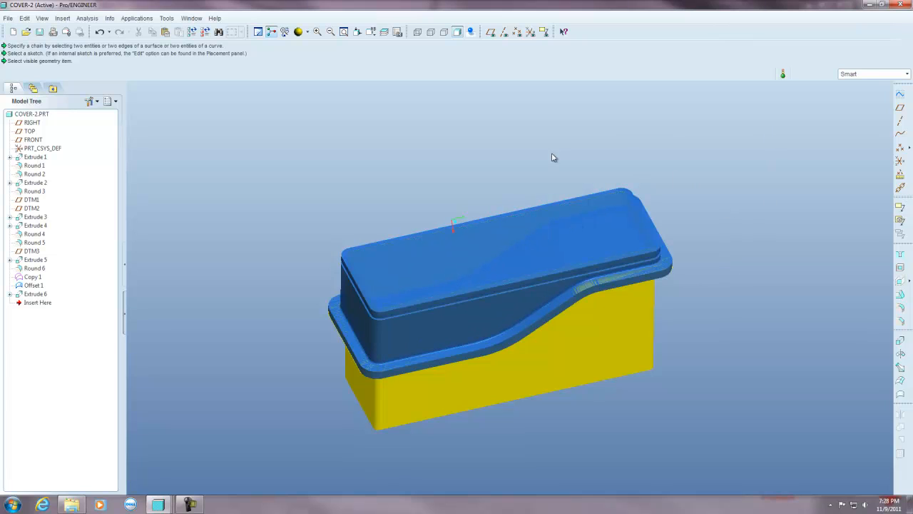
mouse_move(490, 254)
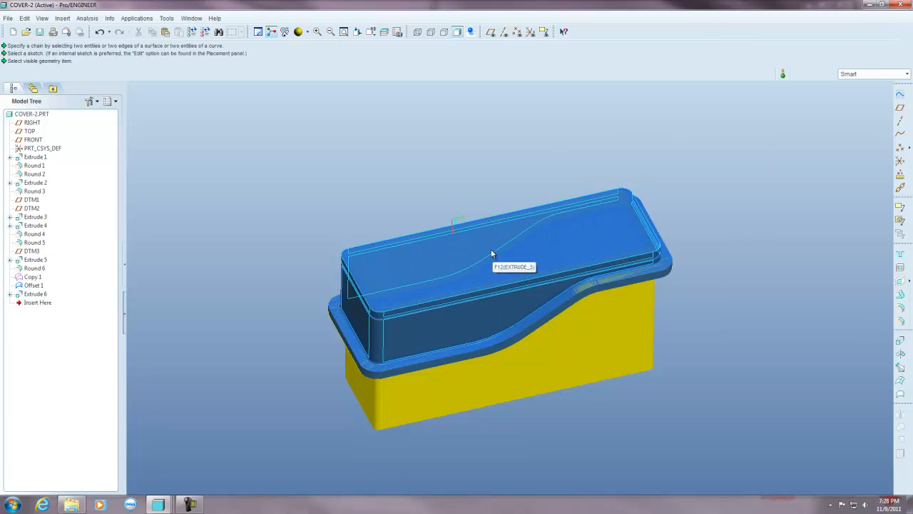
- Copy the picked cap surface into a new quilt, Copy 2
click(491, 254)
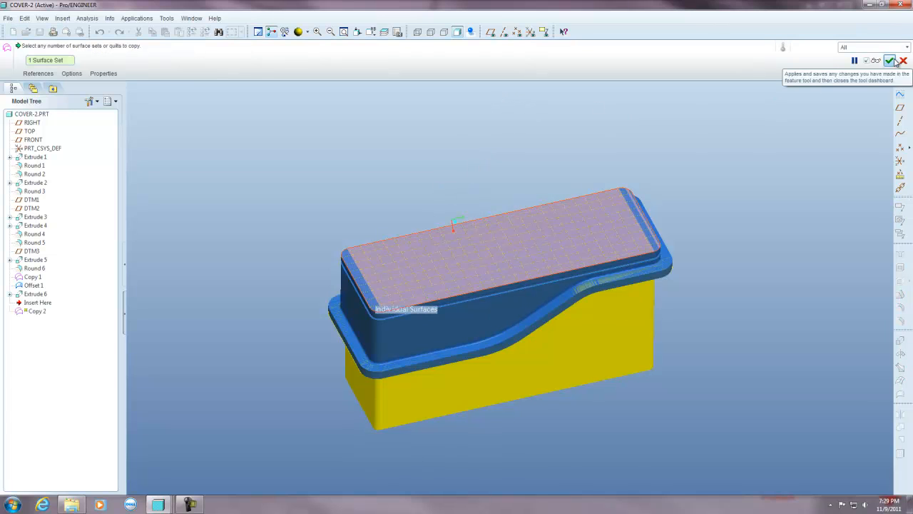
click(890, 60)
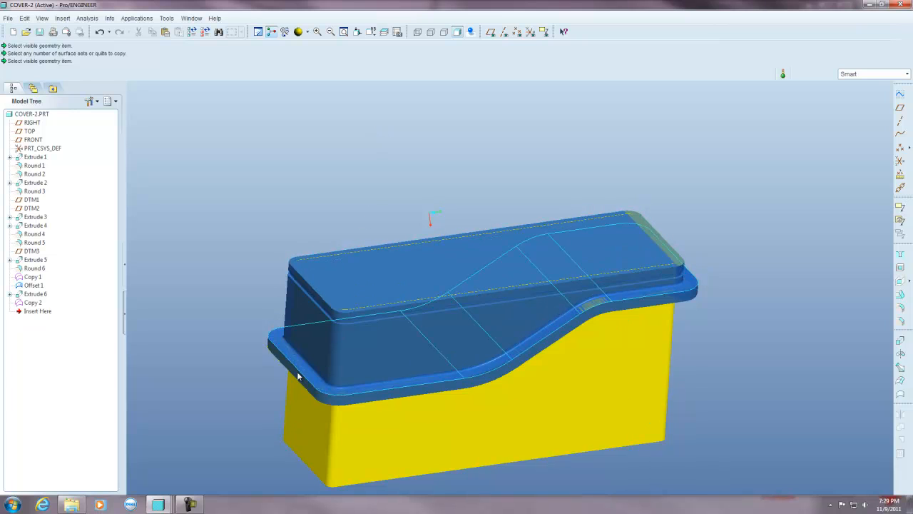
mouse_move(302, 374)
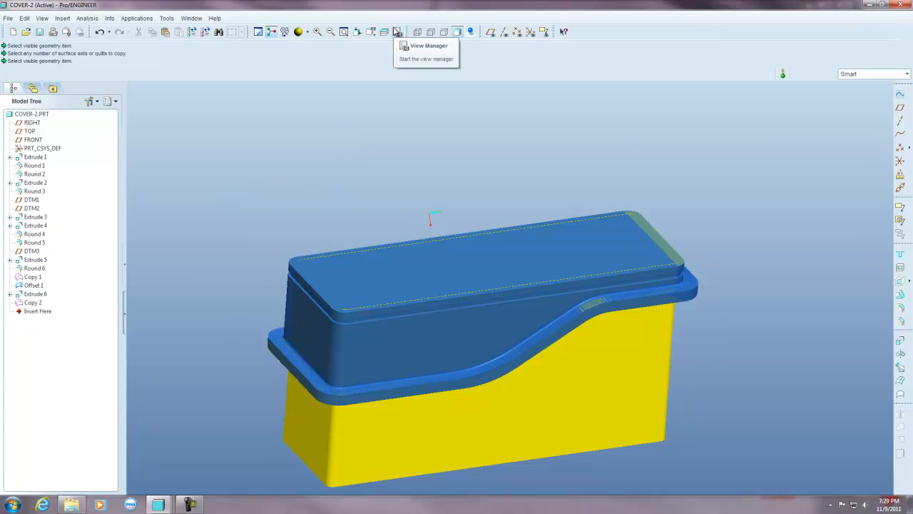
- Check the cross-sections in the View Manager, then select Offset 1 and Extrude 6 together
click(401, 31)
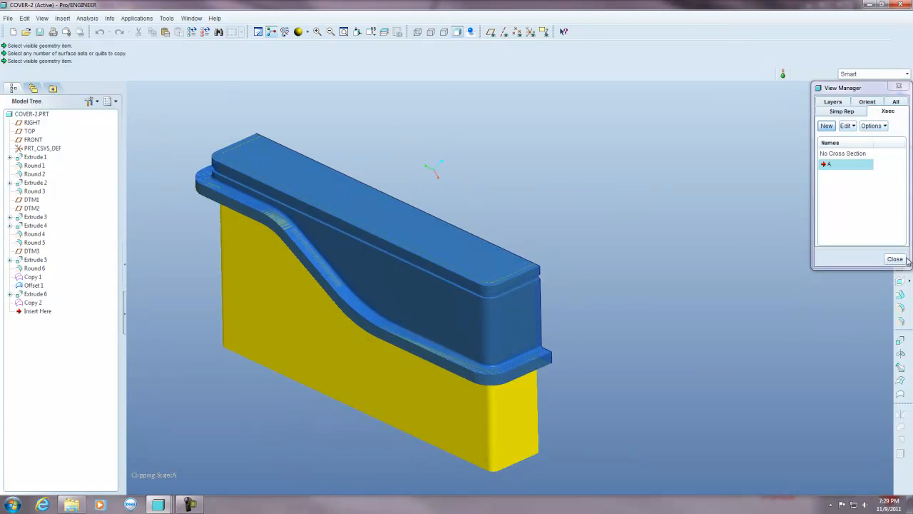
click(895, 258)
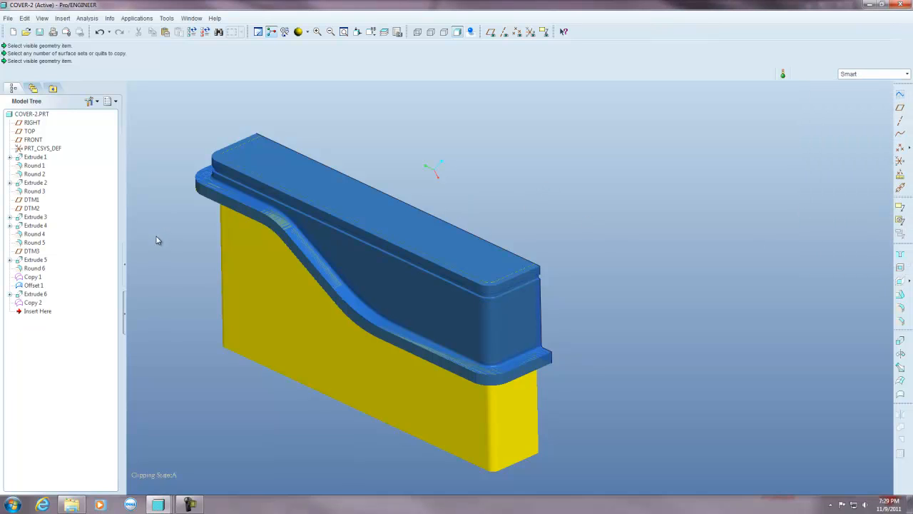
click(34, 286)
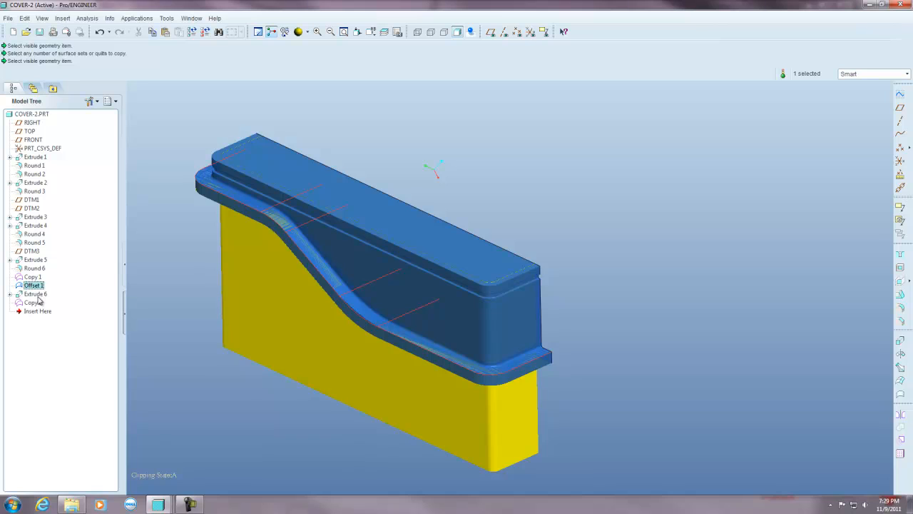
click(34, 294)
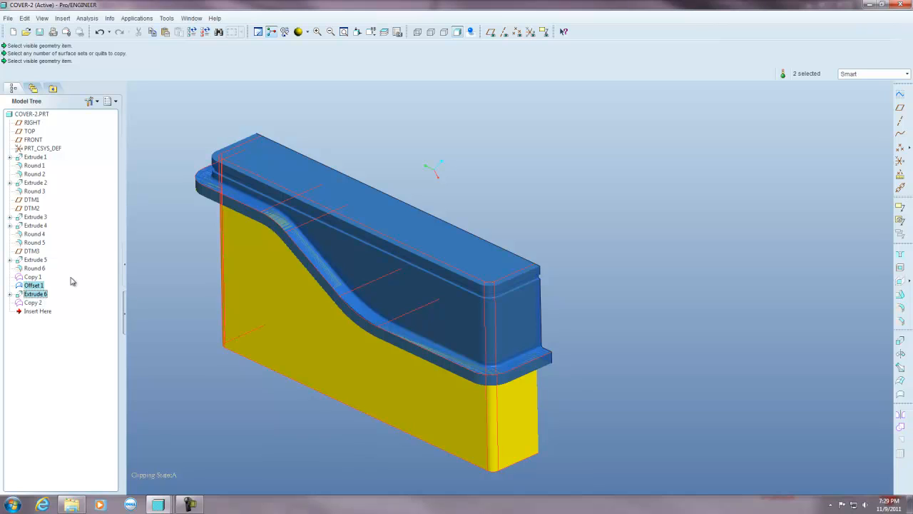
mouse_move(121, 197)
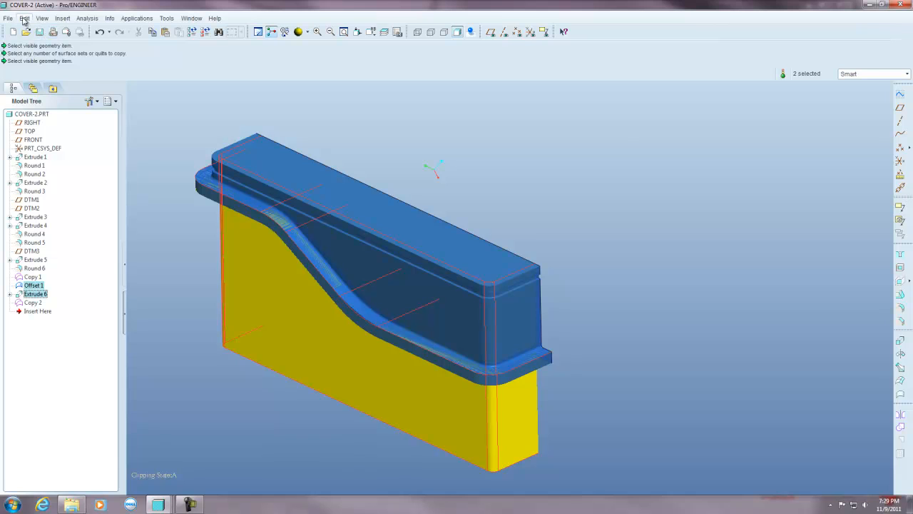
- Merge Offset 1 and Extrude 6 via Edit > Merge into the Merge 1 quilt
click(25, 17)
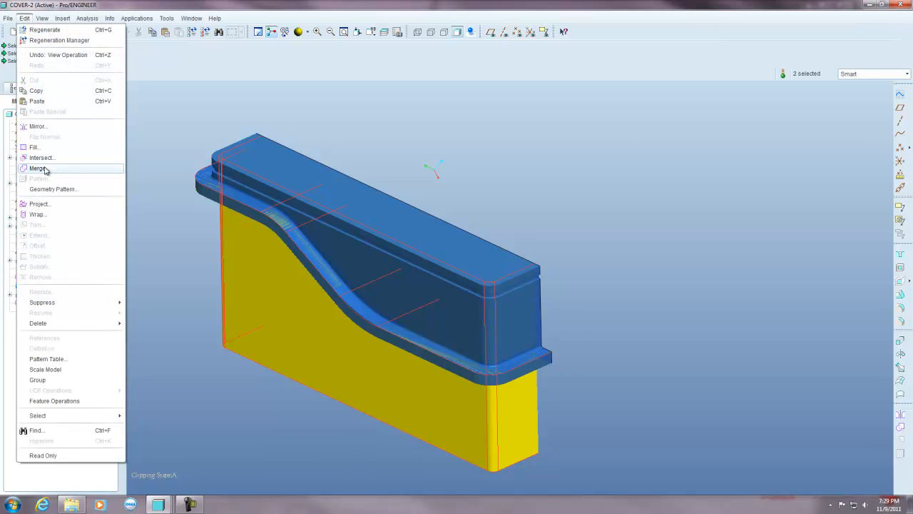
click(37, 169)
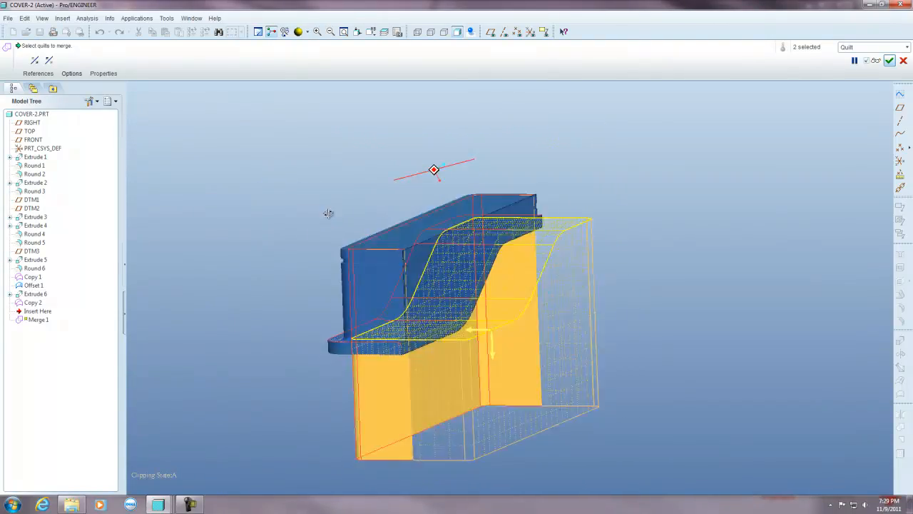
drag(433, 168, 417, 323)
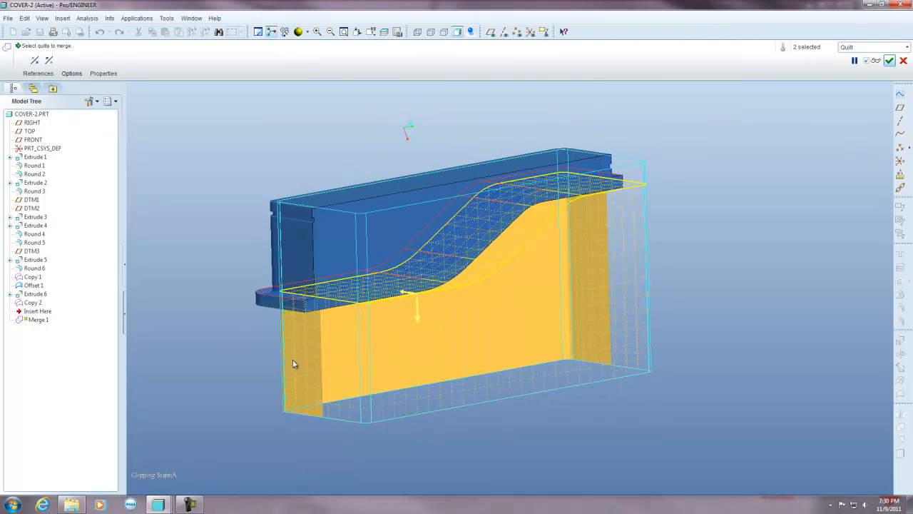
mouse_move(397, 334)
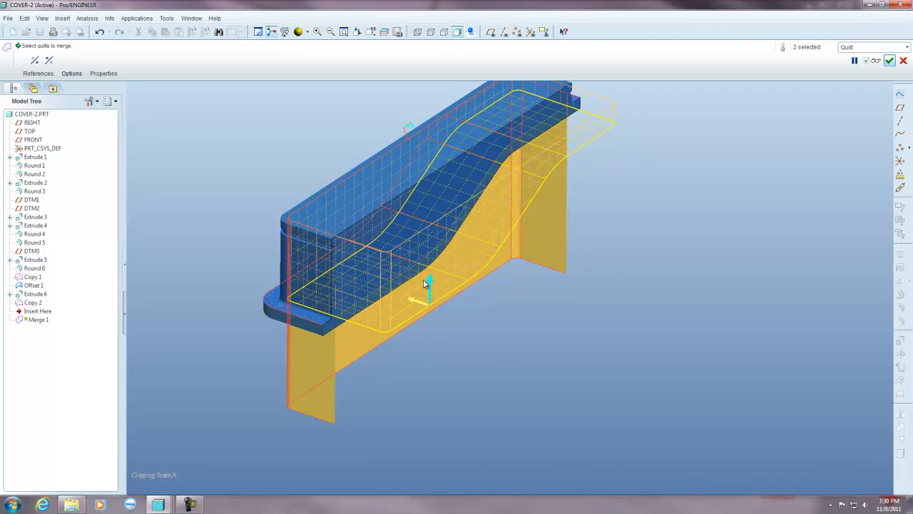
mouse_move(423, 302)
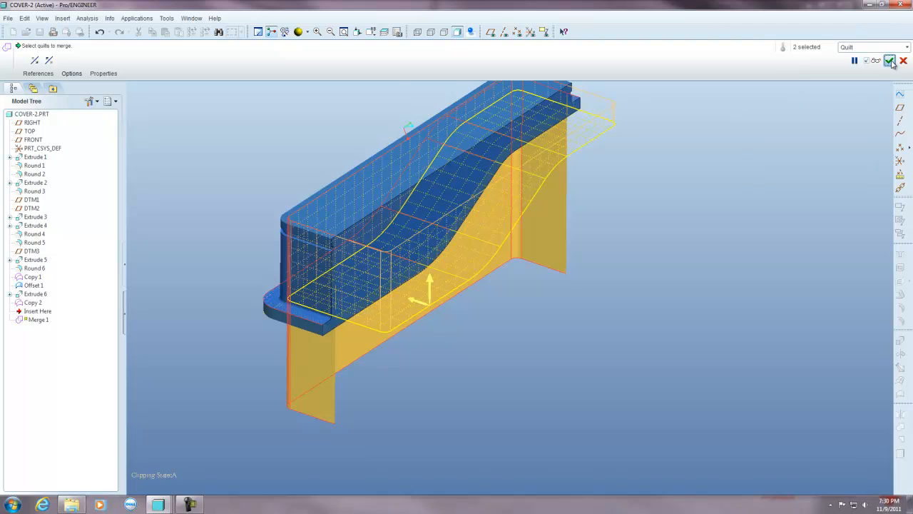
click(885, 60)
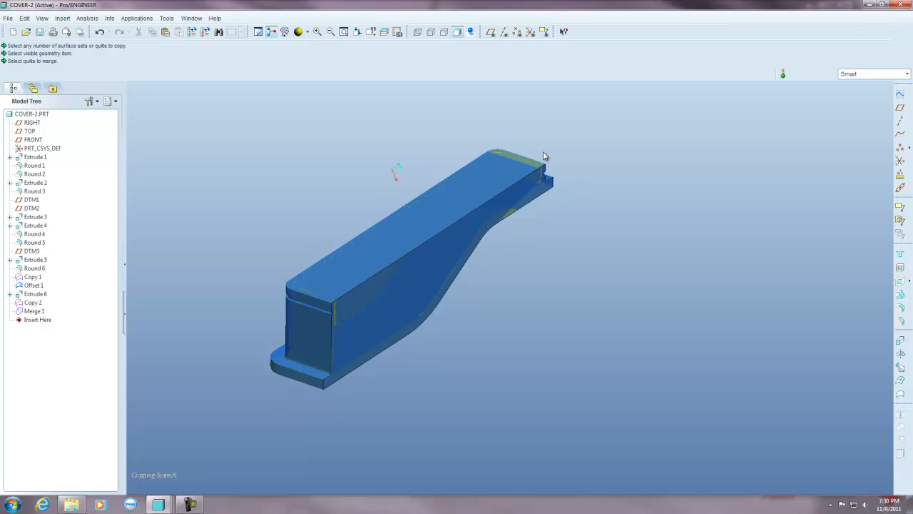
mouse_move(248, 180)
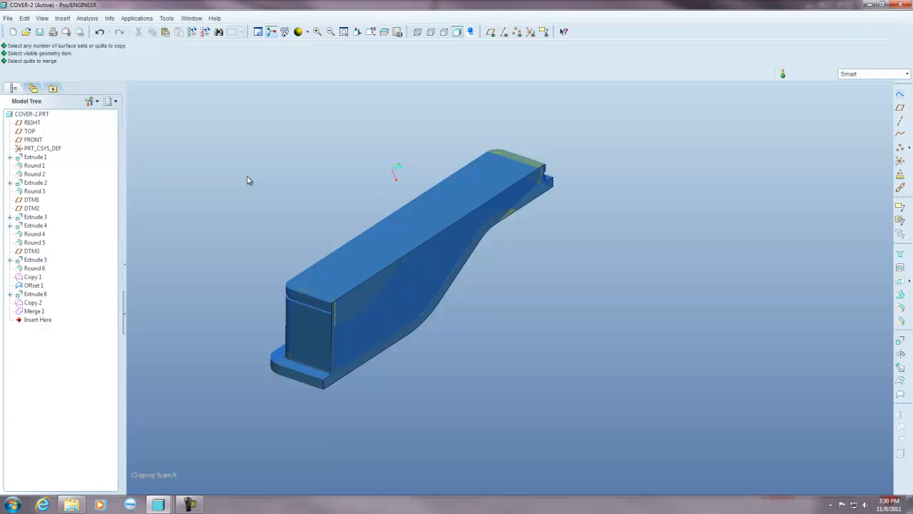
mouse_move(68, 268)
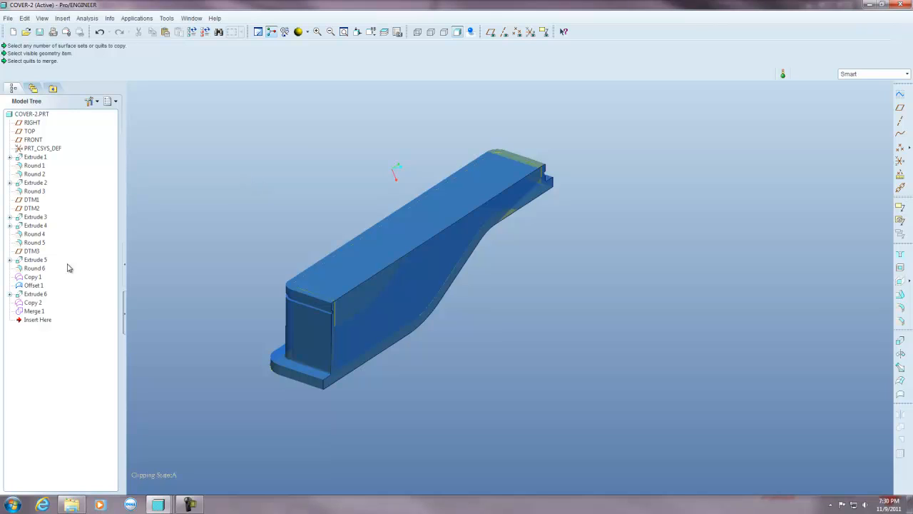
- Merge Copy 2 with Merge 1 via Edit > Merge to form the Merge 2 quilt
click(33, 303)
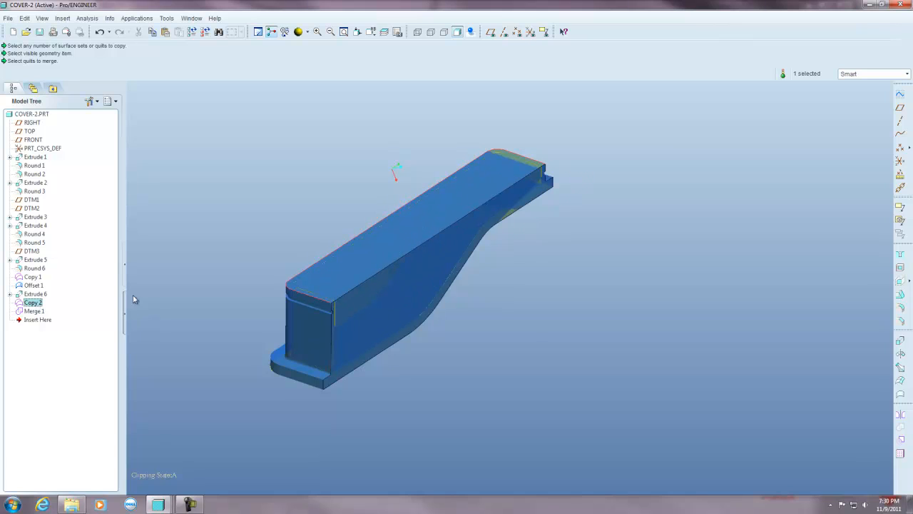
click(35, 311)
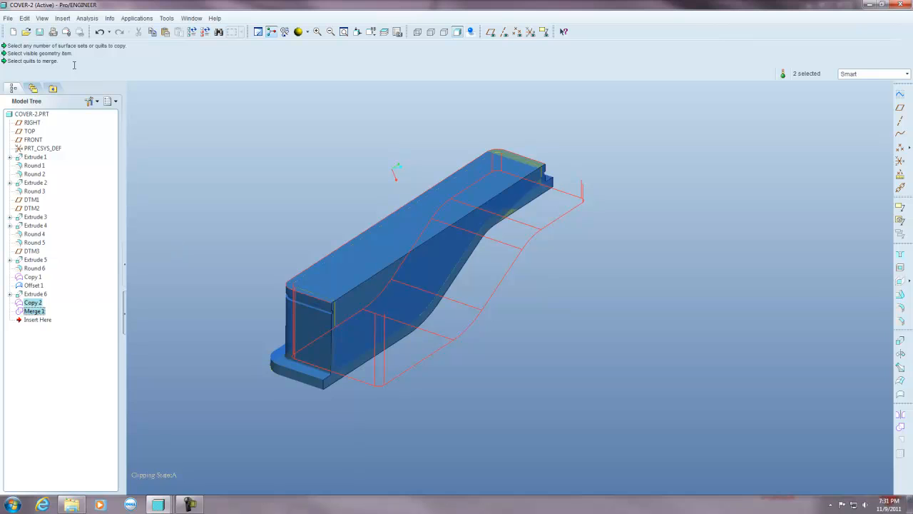
click(29, 17)
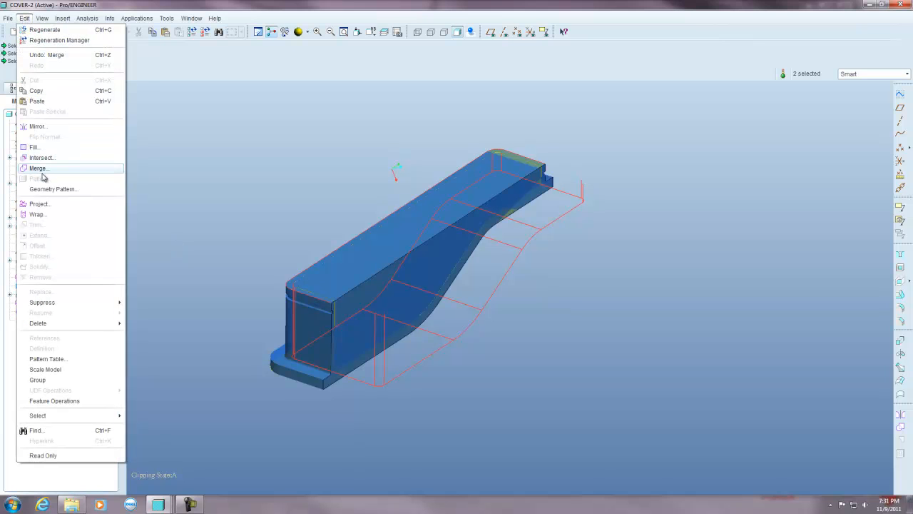
click(37, 168)
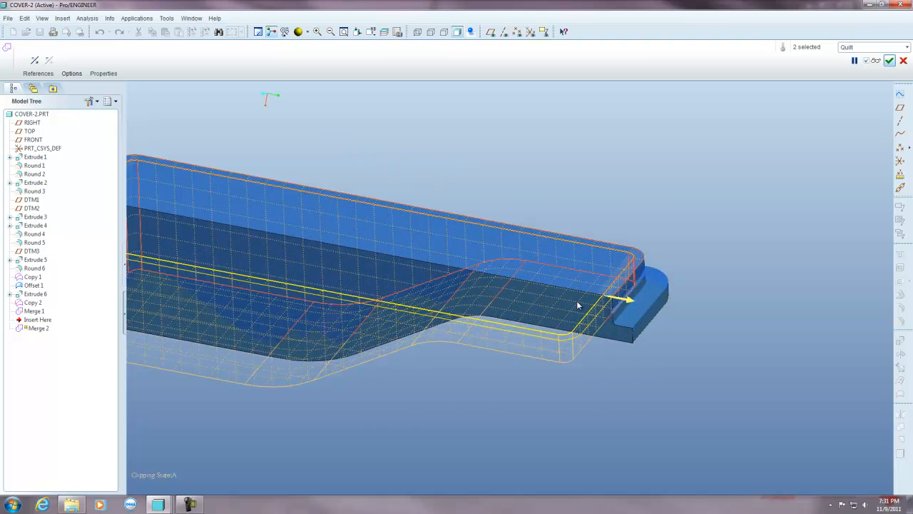
drag(578, 307, 654, 268)
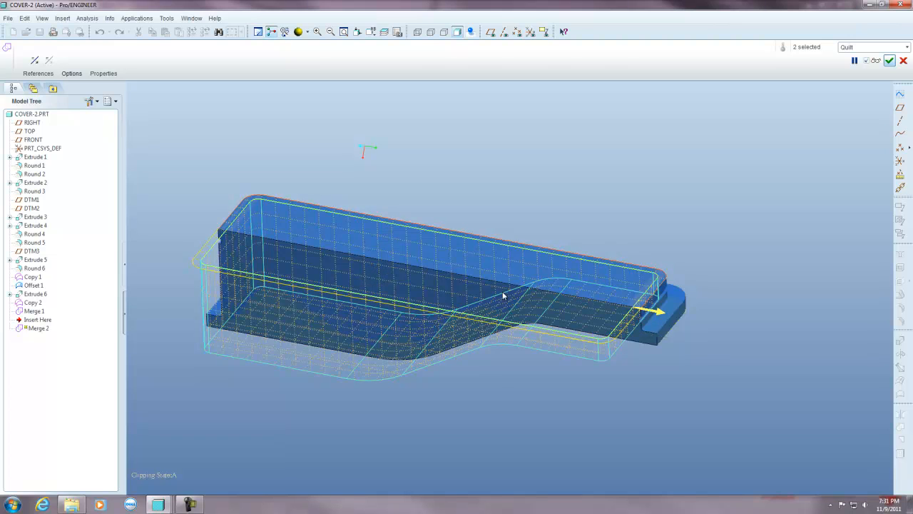
mouse_move(650, 295)
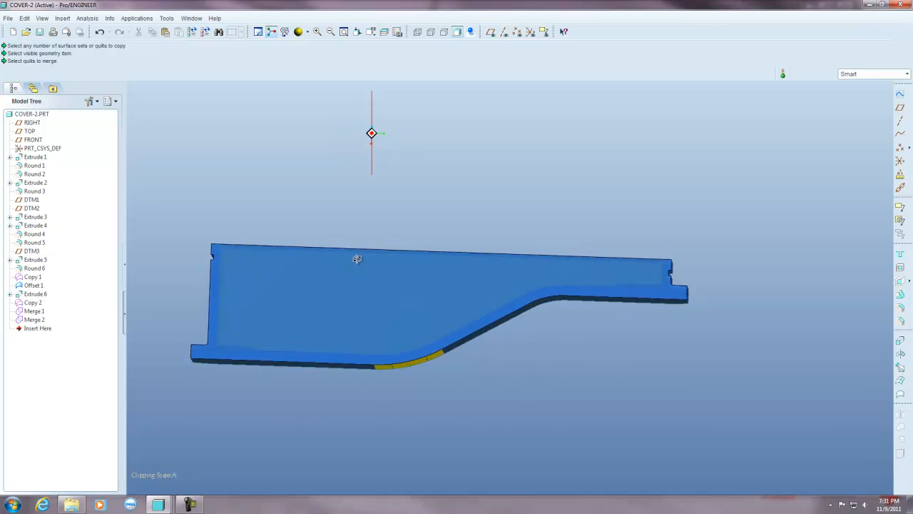
drag(357, 258, 350, 290)
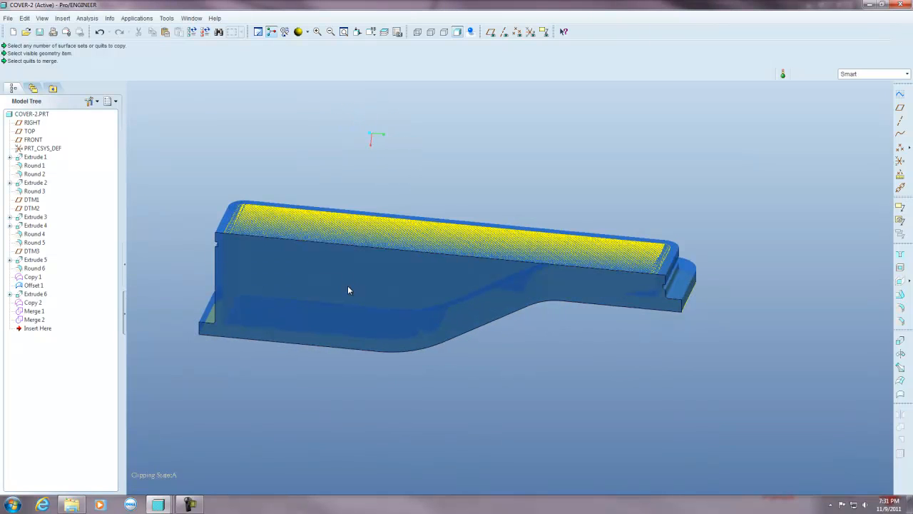
mouse_move(348, 289)
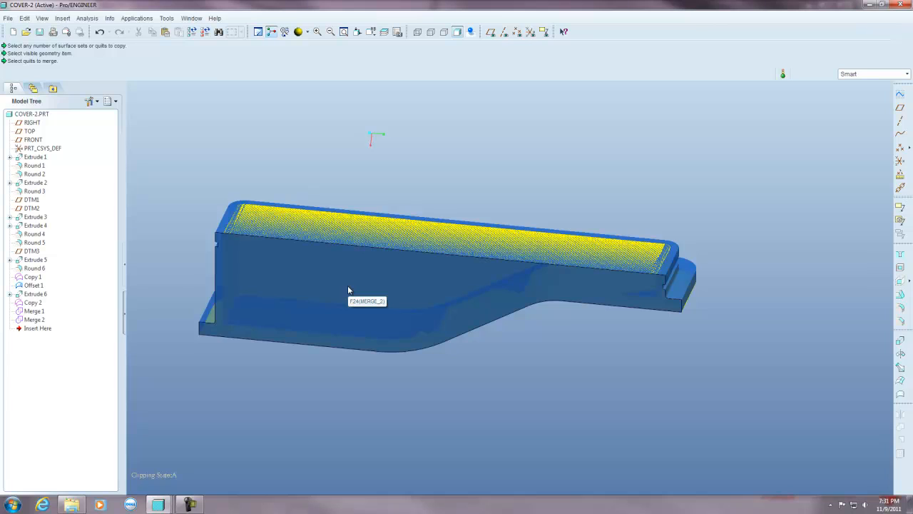
mouse_move(60, 328)
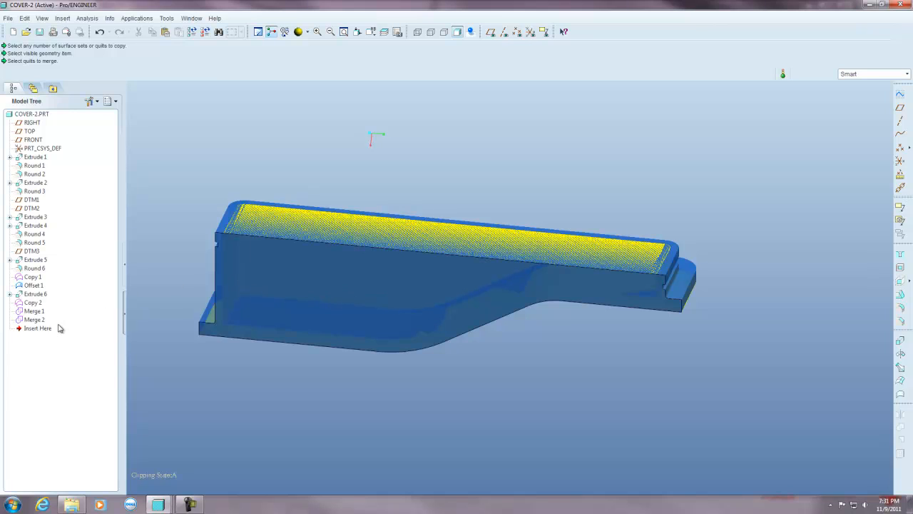
mouse_move(43, 328)
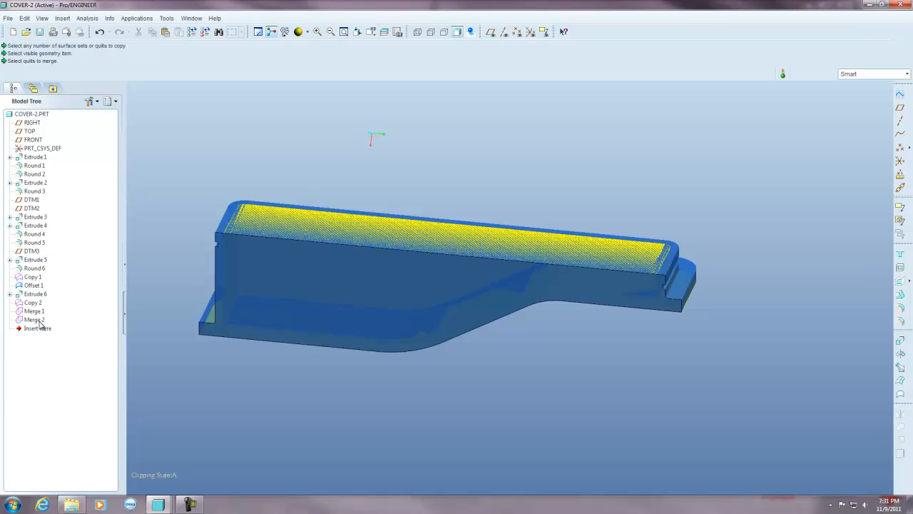
- Solidify the Merge 2 quilt into Solidify 1, cutting the pocket material from the cover
click(34, 320)
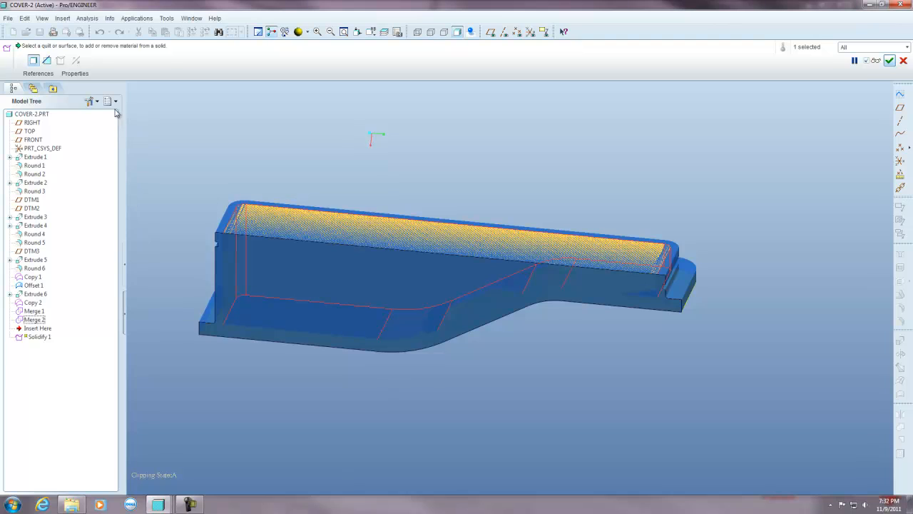
mouse_move(33, 59)
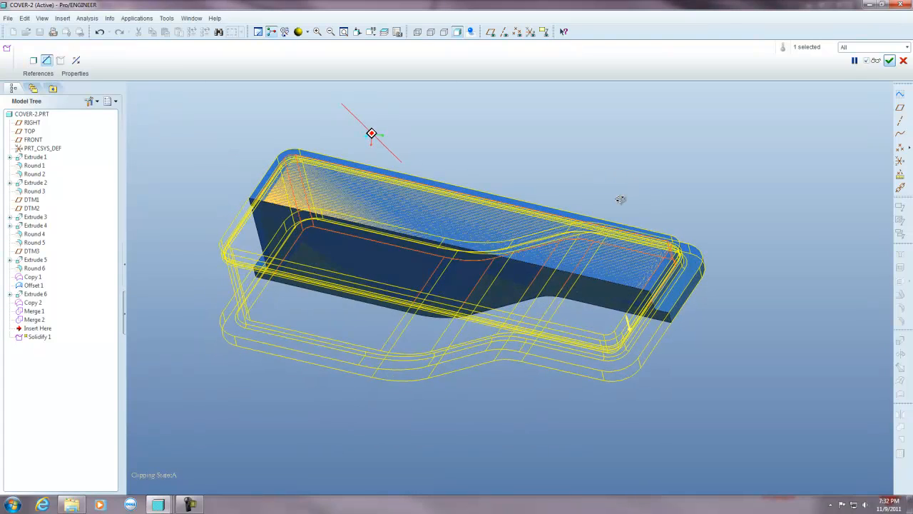
drag(620, 200, 634, 173)
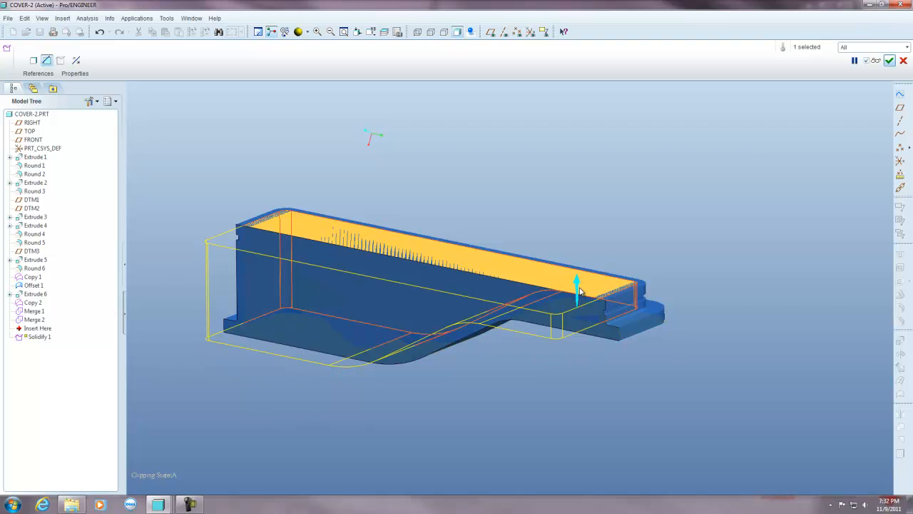
mouse_move(578, 285)
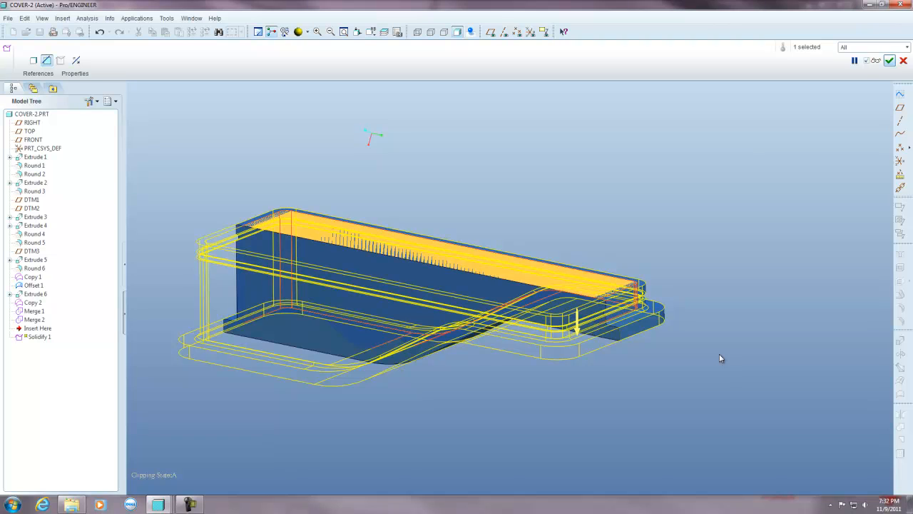
mouse_move(890, 61)
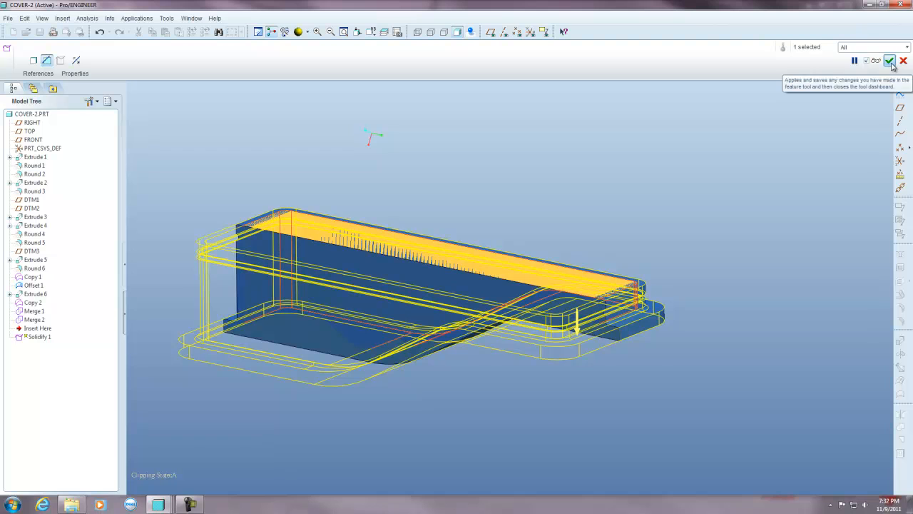
click(889, 60)
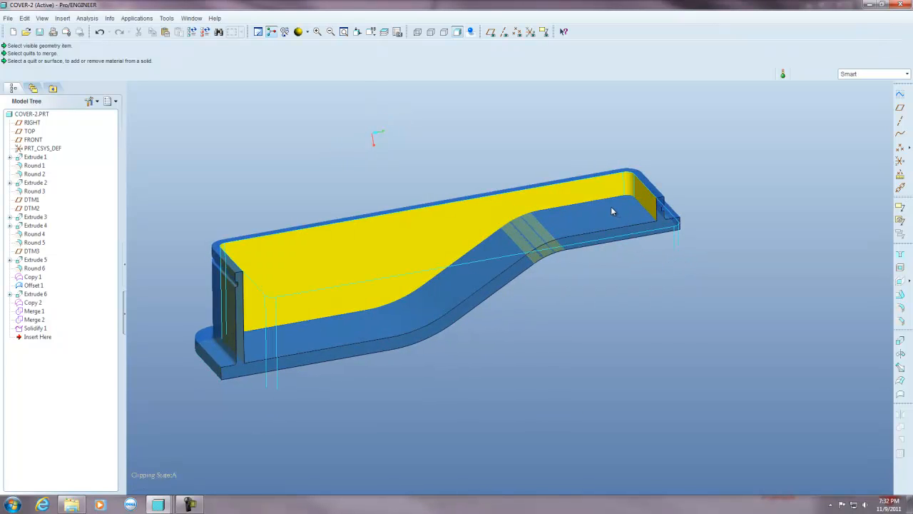
mouse_move(615, 209)
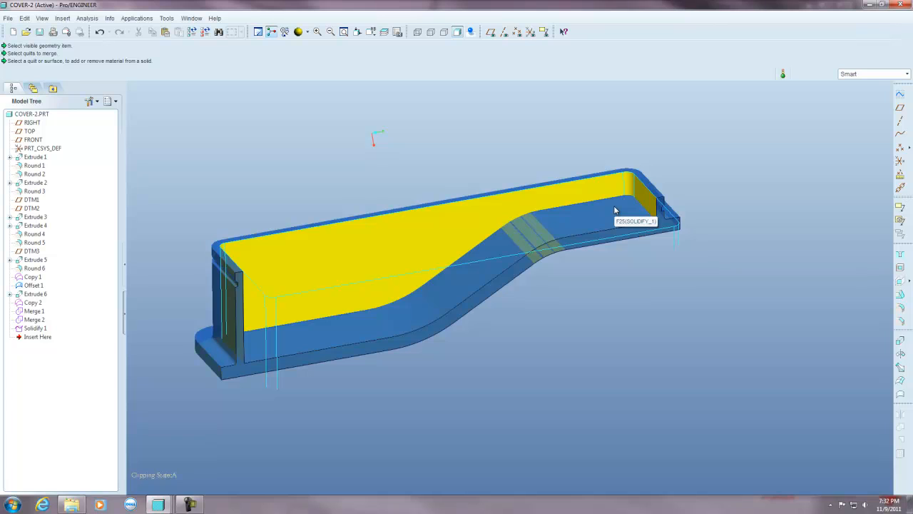
mouse_move(468, 31)
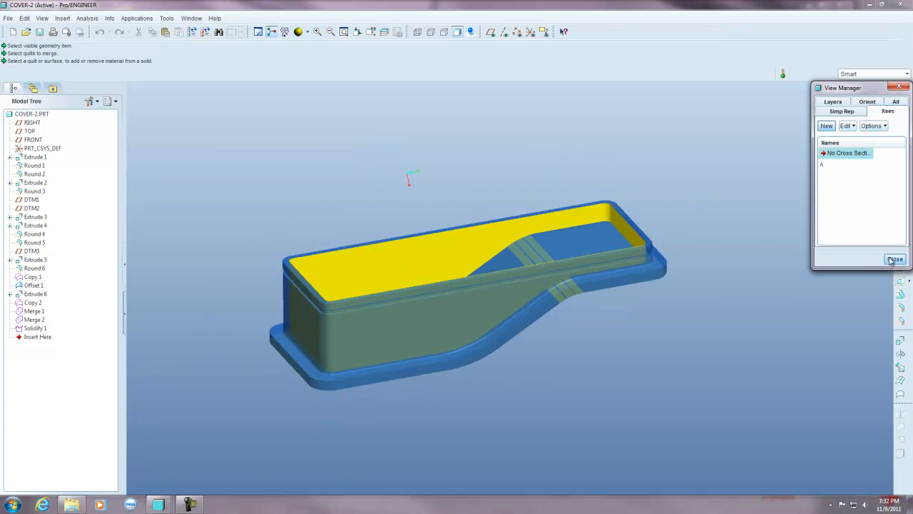
- Leave View Manager and show the Layer Tree for the cover part
click(895, 258)
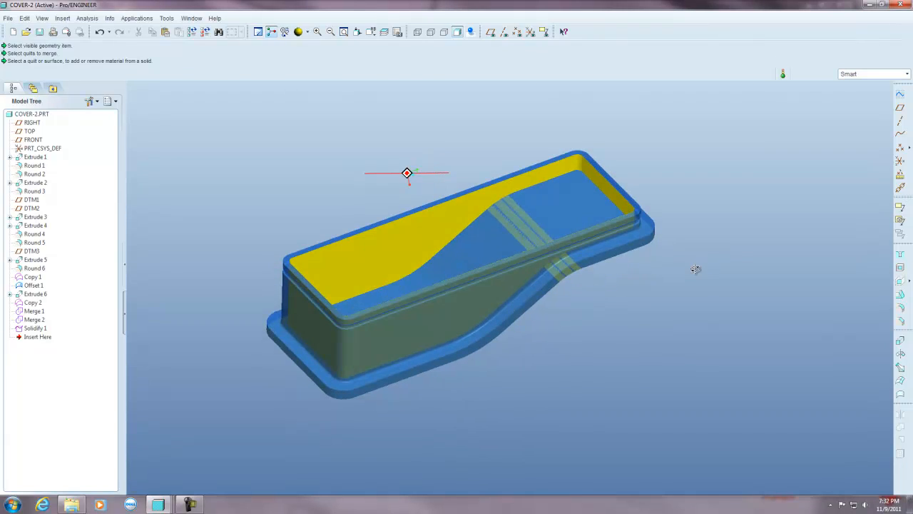
click(308, 31)
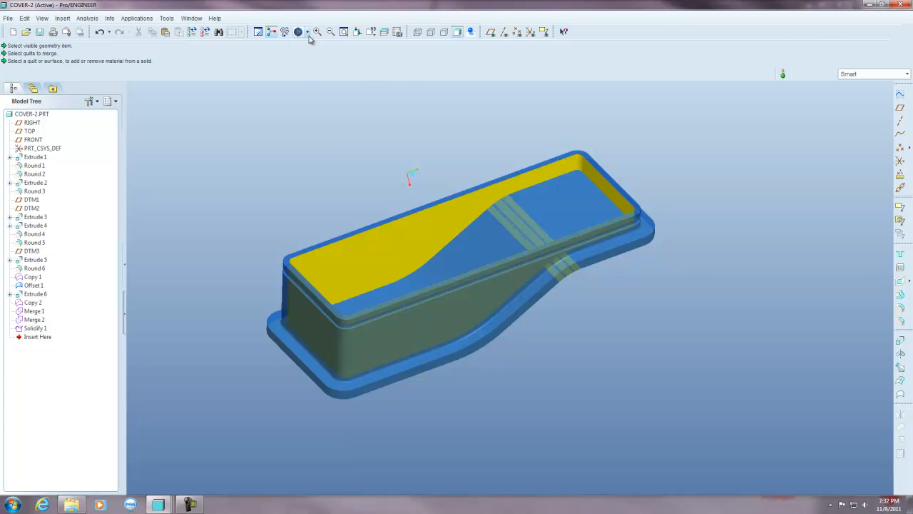
click(294, 31)
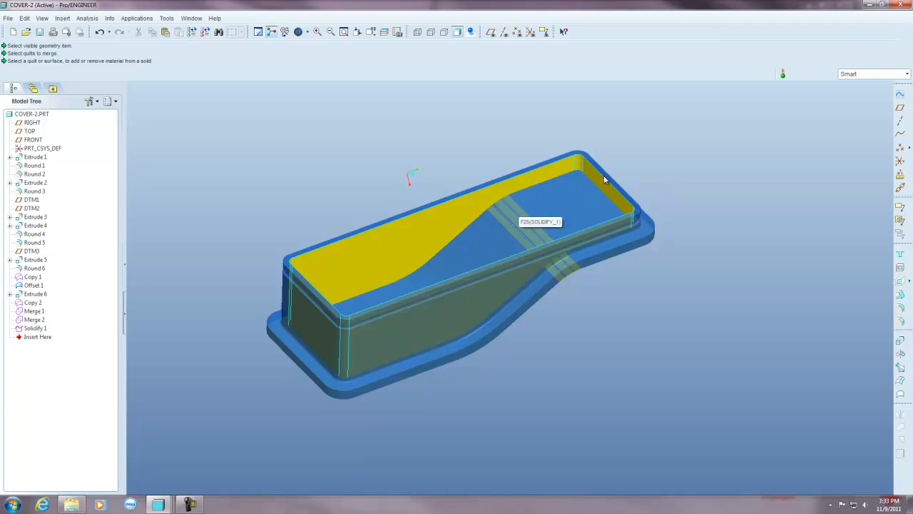
mouse_move(385, 32)
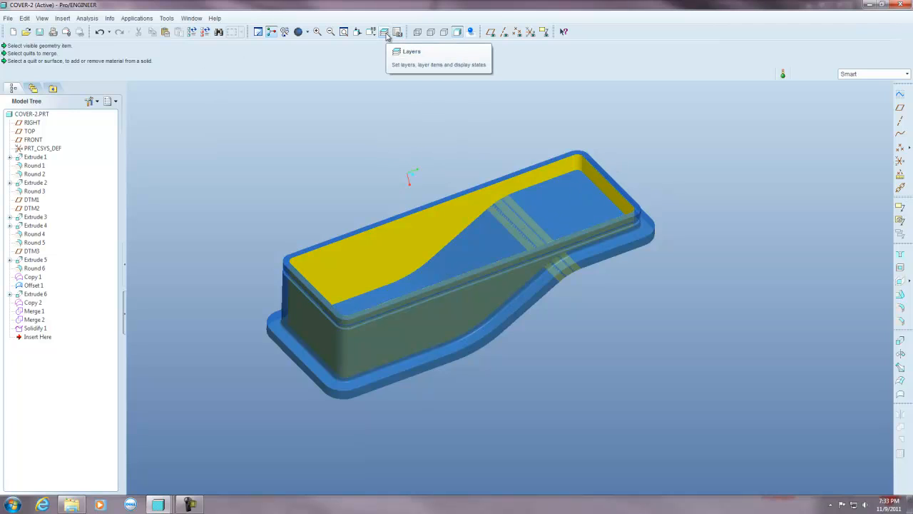
click(294, 32)
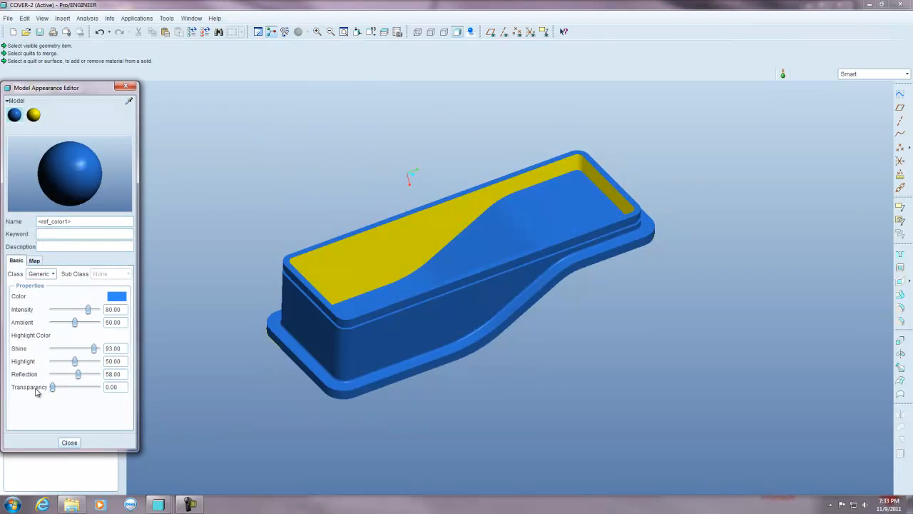
- Hide the PRT_ALL_SURFS layer so only the solid body is displayed
click(68, 442)
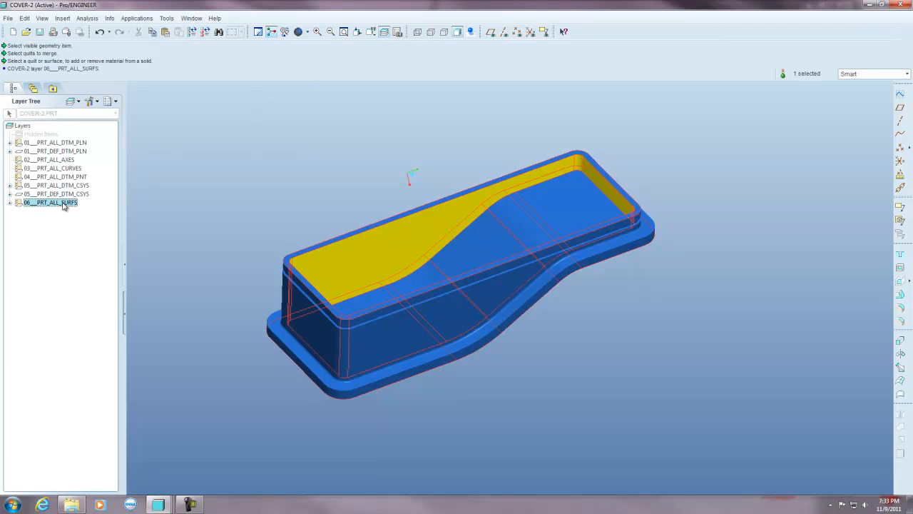
right_click(50, 203)
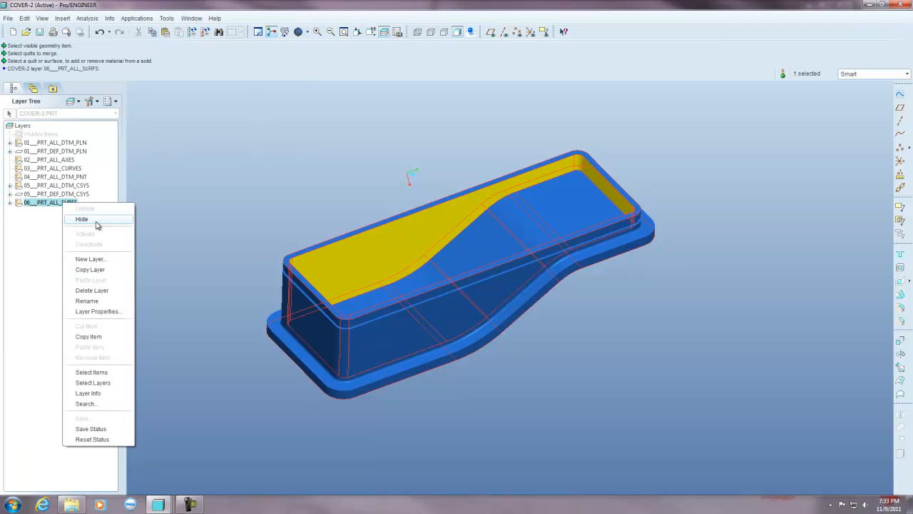
click(80, 220)
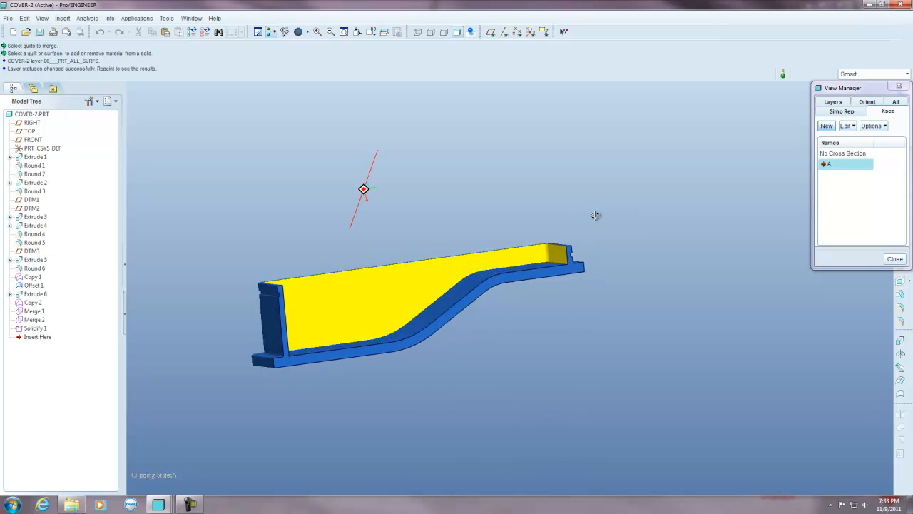
- Clear the cross-section to show COVER-2 whole and save the part
drag(596, 217, 625, 235)
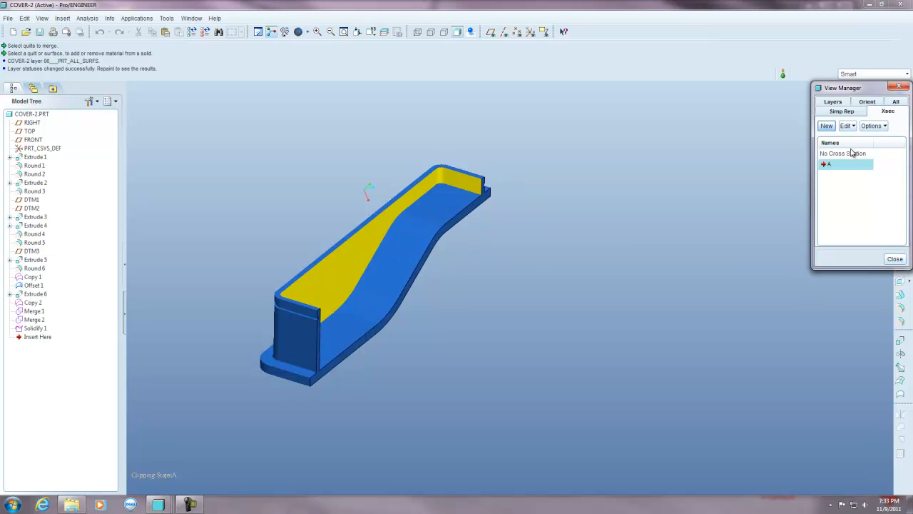
click(895, 258)
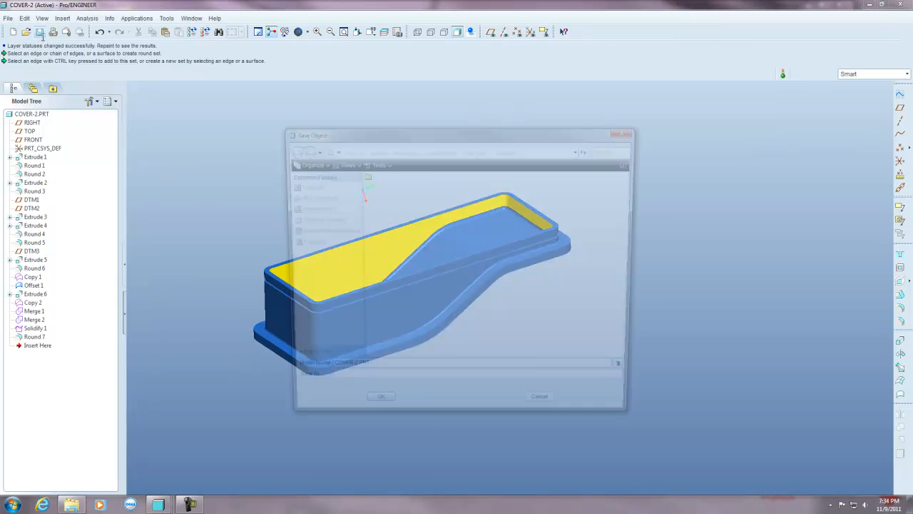
click(381, 395)
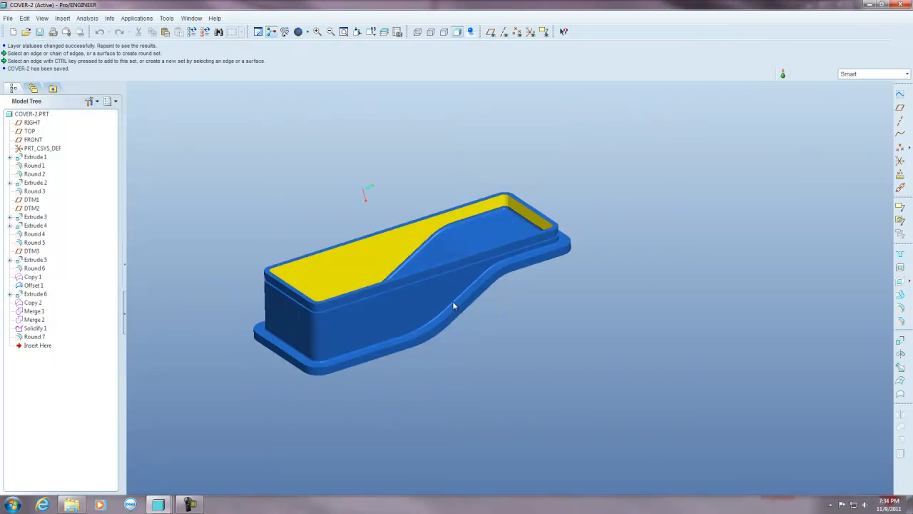
click(191, 17)
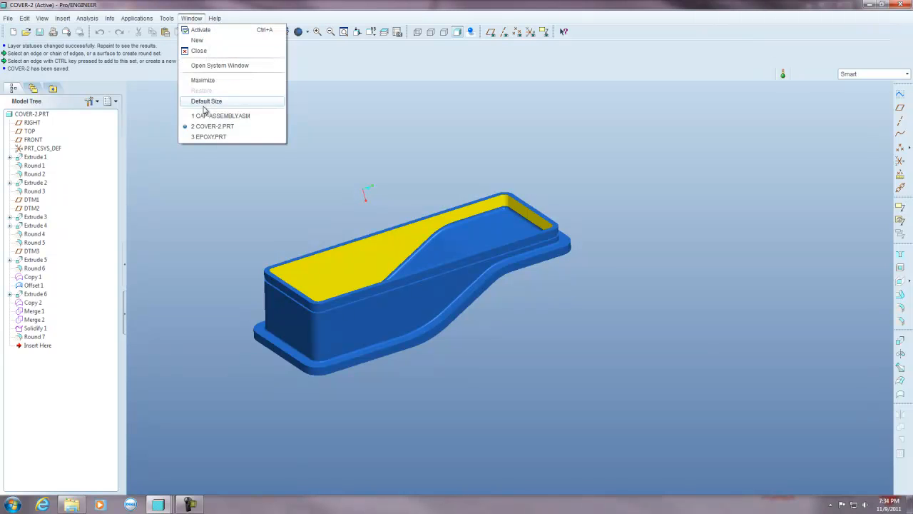
click(219, 116)
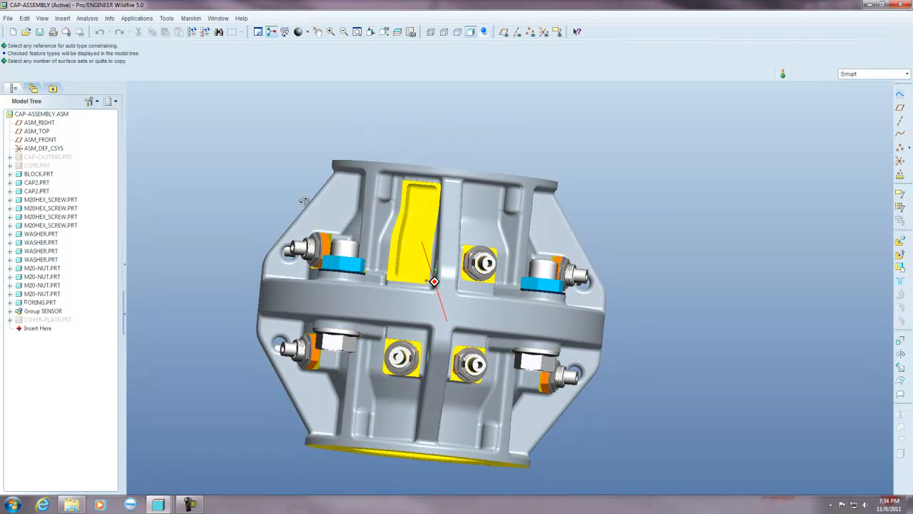
mouse_move(303, 204)
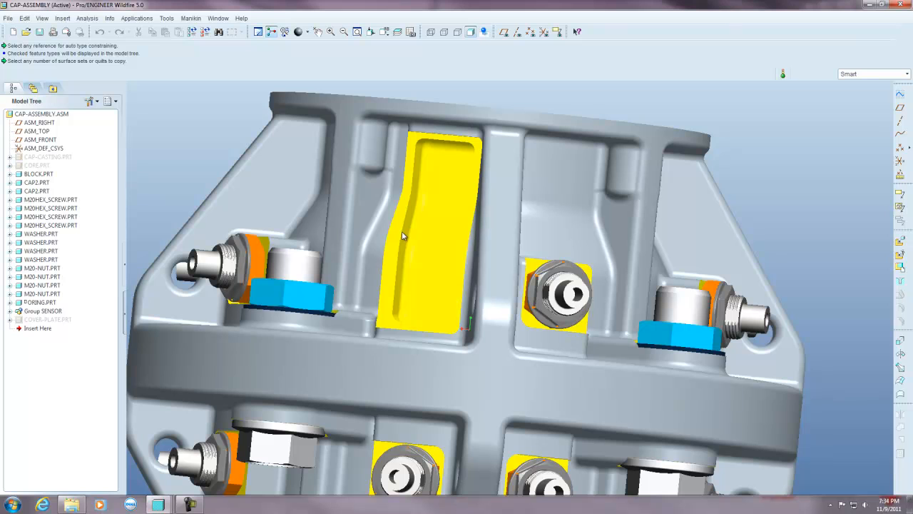
mouse_move(471, 229)
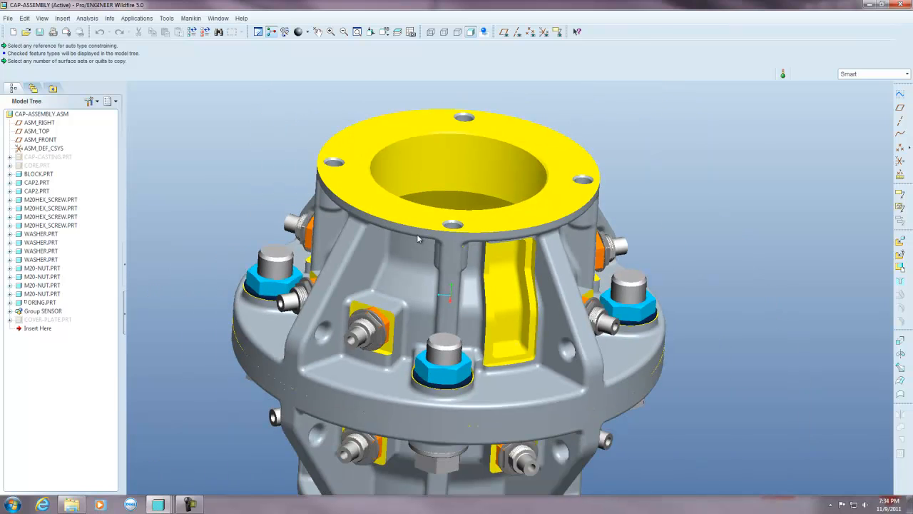
mouse_move(417, 240)
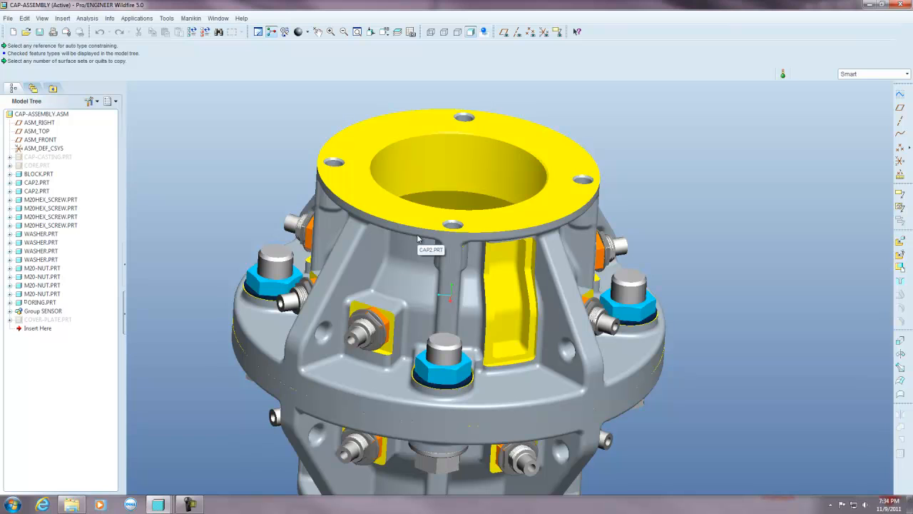
drag(449, 200, 449, 294)
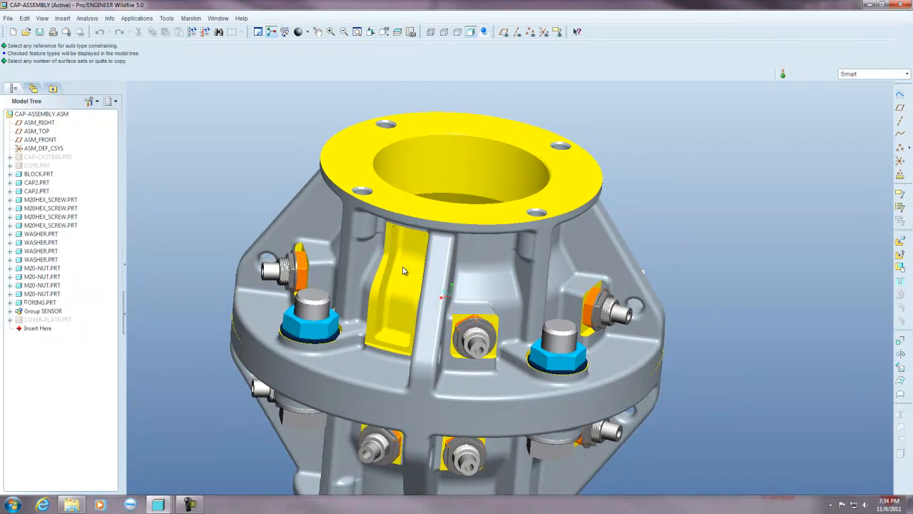
mouse_move(403, 270)
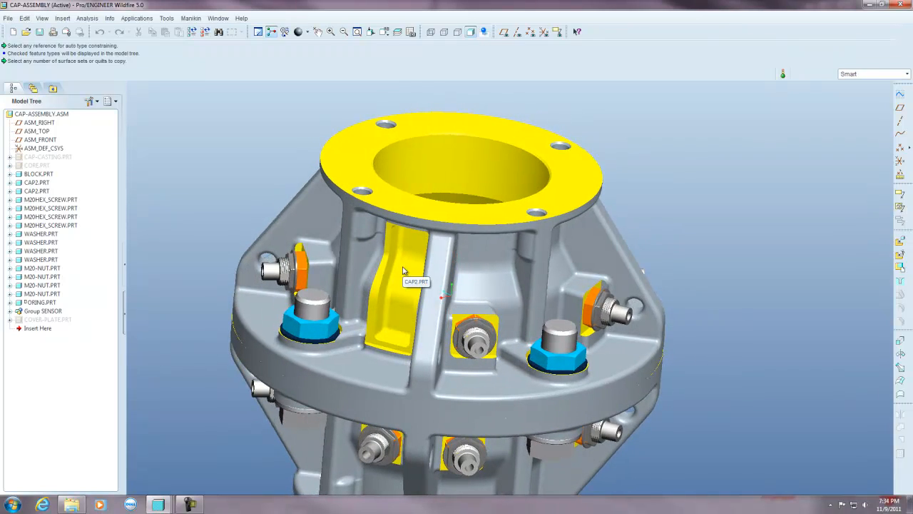
mouse_move(282, 264)
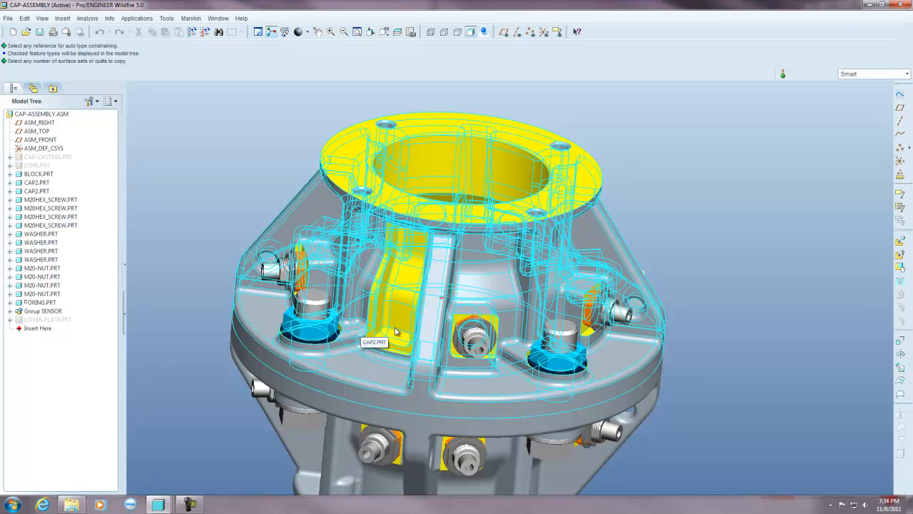
mouse_move(406, 299)
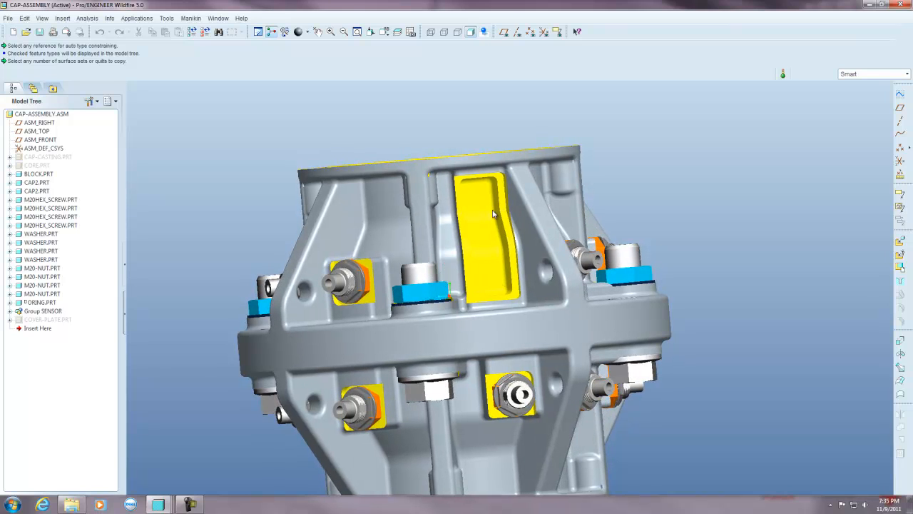
mouse_move(479, 212)
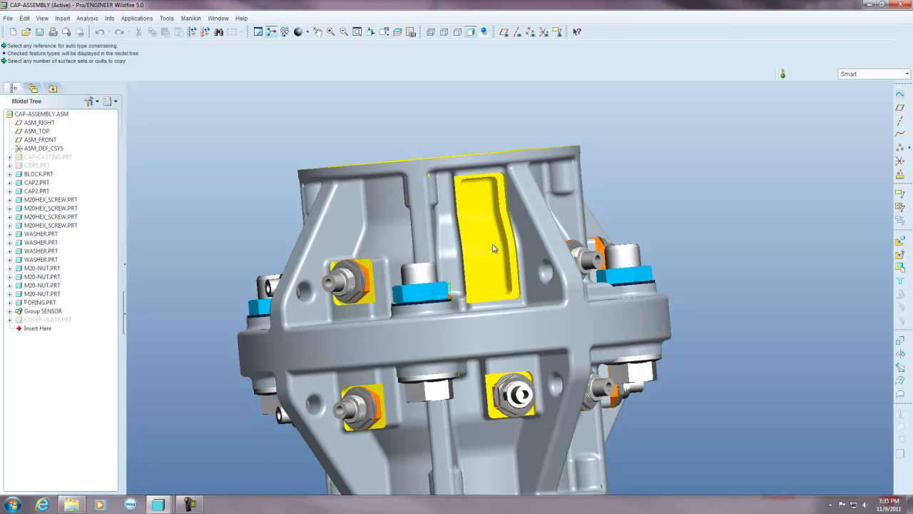
mouse_move(491, 251)
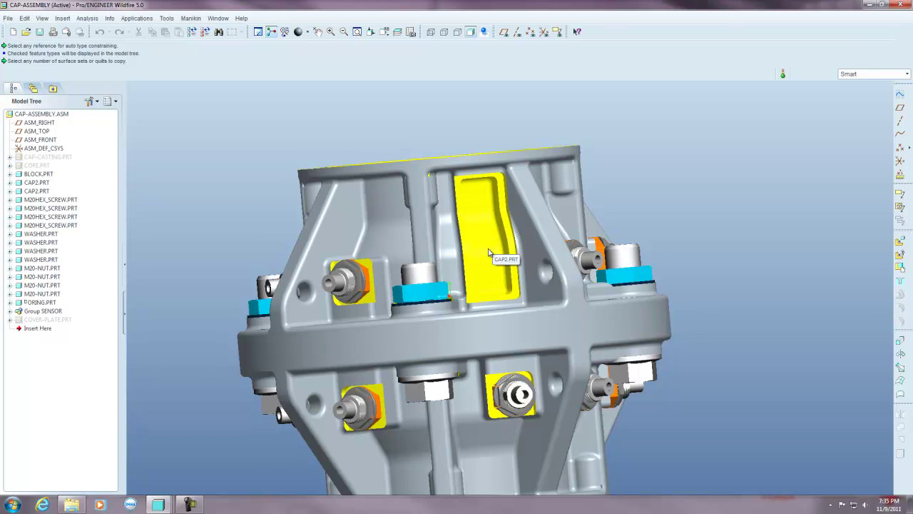
mouse_move(211, 248)
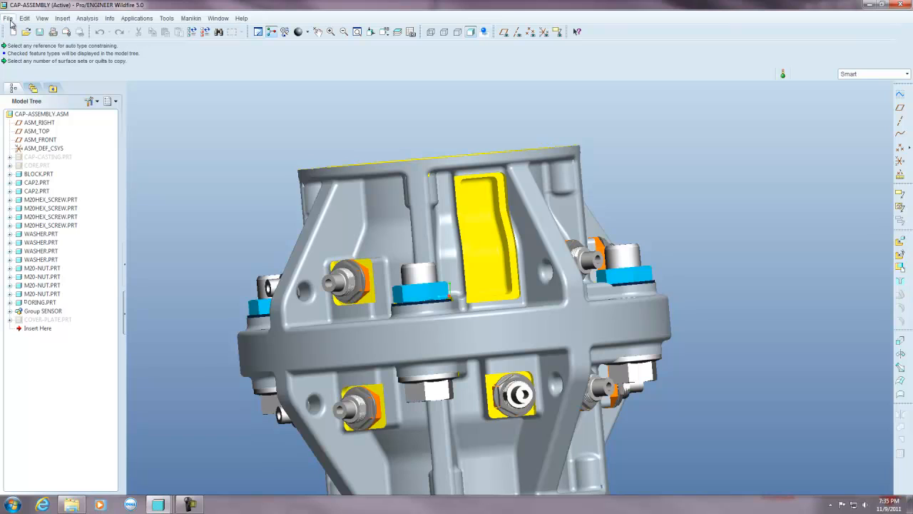
- Check the empty EPOXY.PRT window and return to the CAP-ASSEMBLY window
click(220, 17)
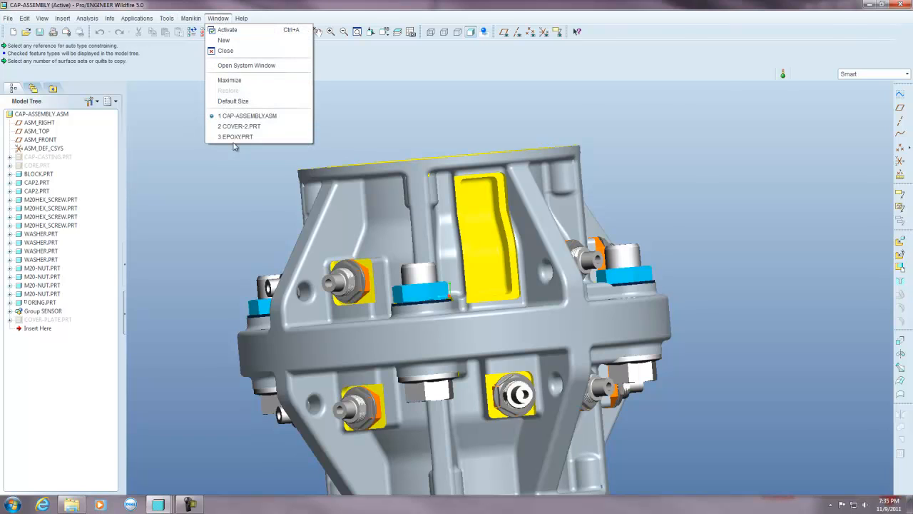
click(234, 137)
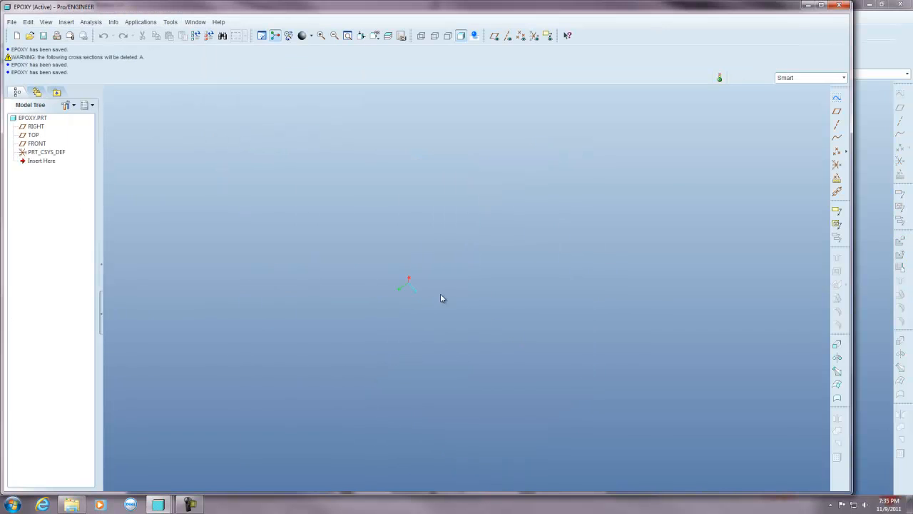
click(60, 36)
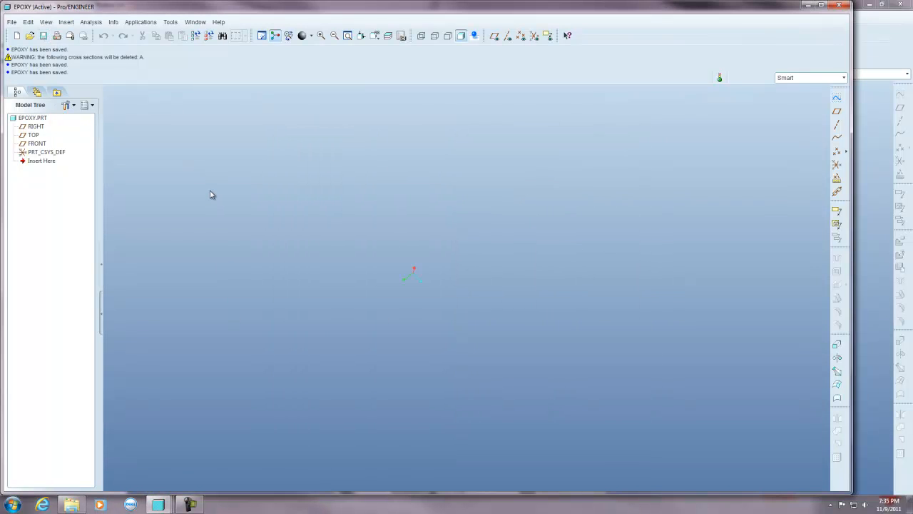
click(194, 21)
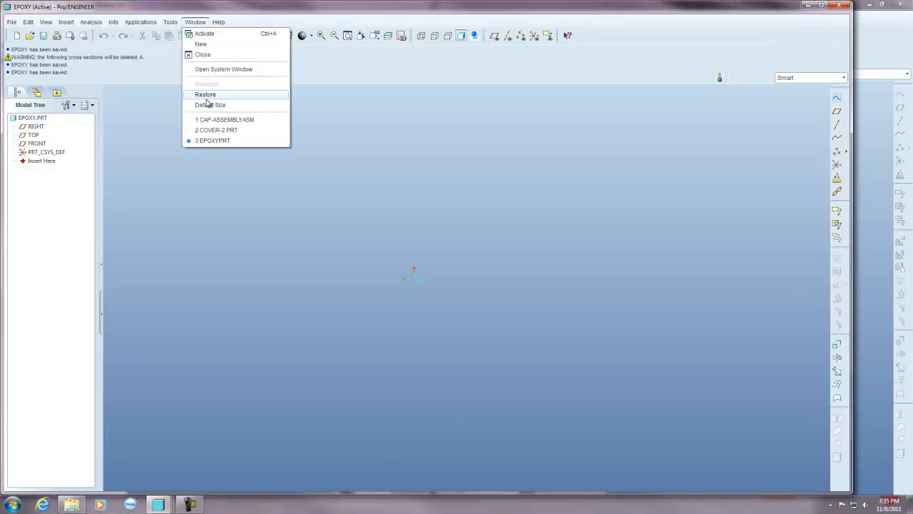
click(224, 119)
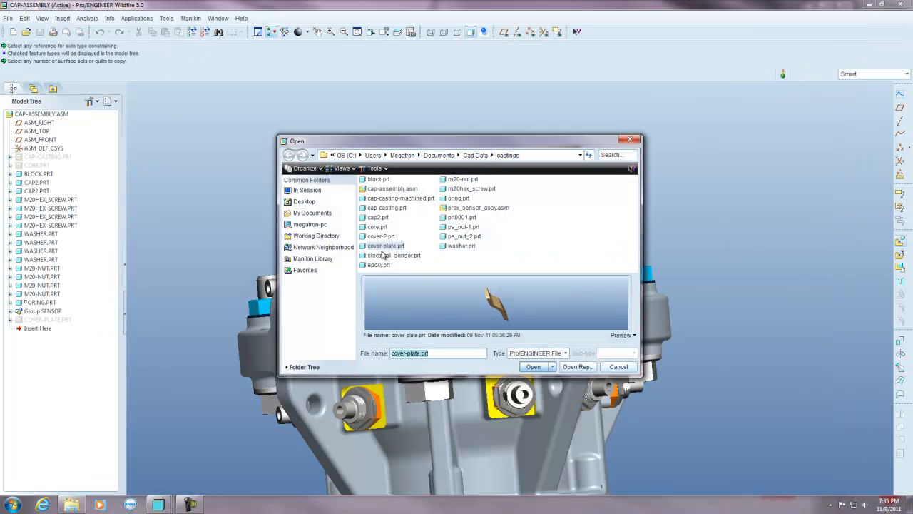
- Assemble epoxy.prt into CAP-ASSEMBLY with the Default constraint
click(534, 366)
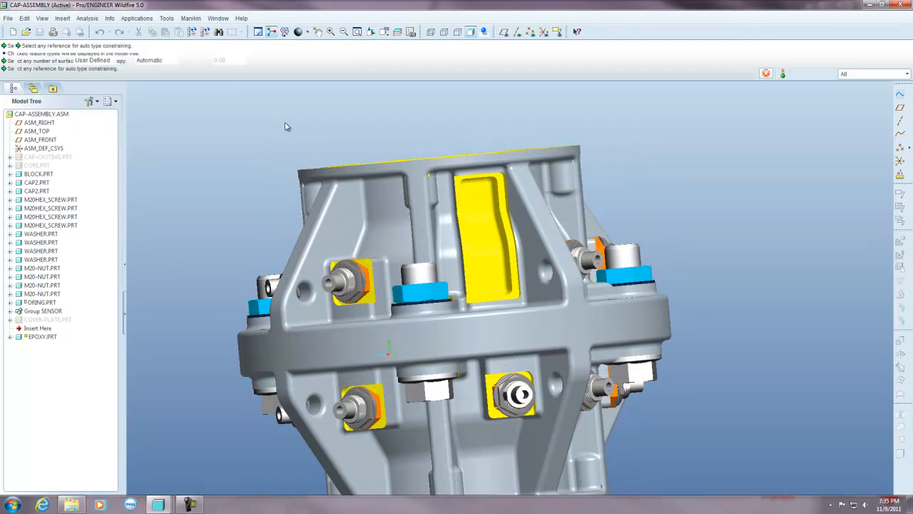
click(180, 60)
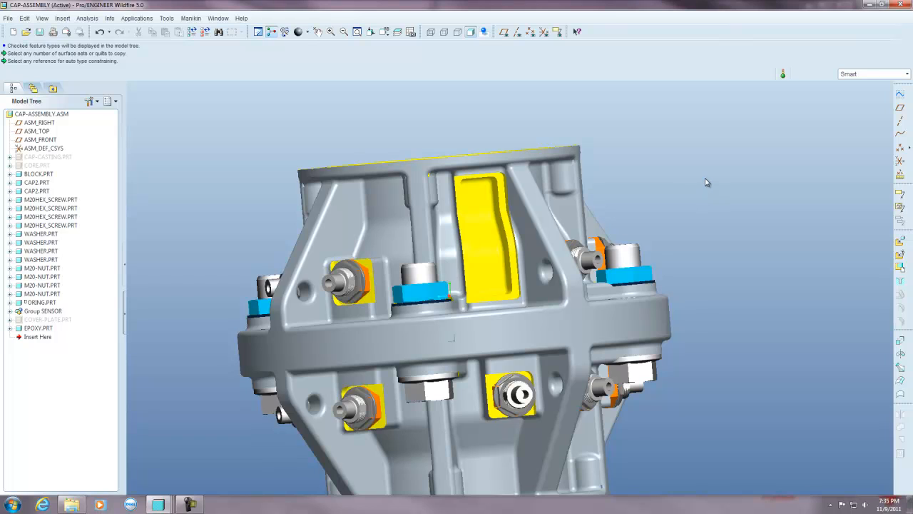
mouse_move(679, 171)
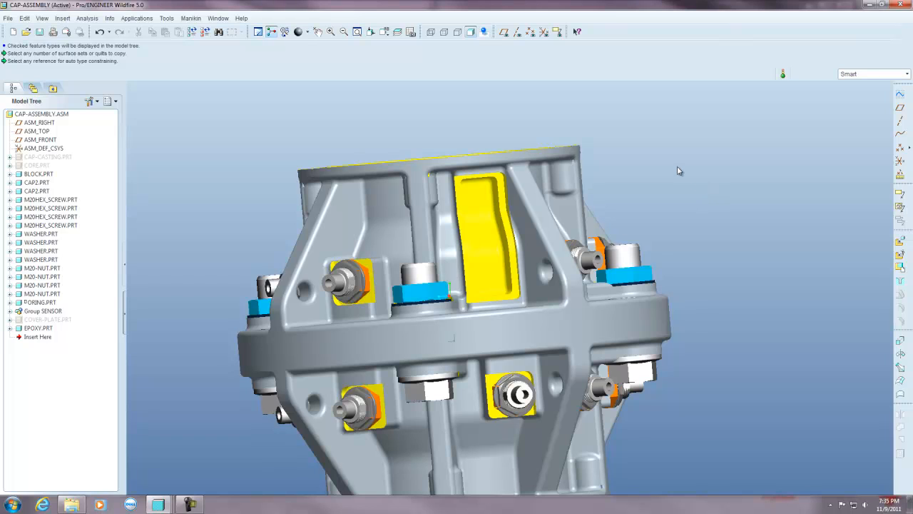
mouse_move(677, 168)
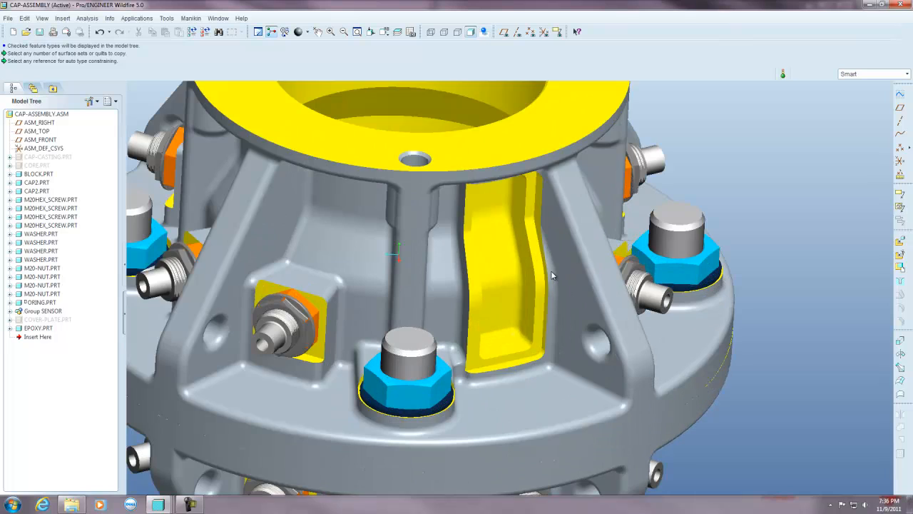
- Activate EPOXY.PRT and Ctrl-select all inner wall and rounded surfaces of the cap pocket
click(37, 327)
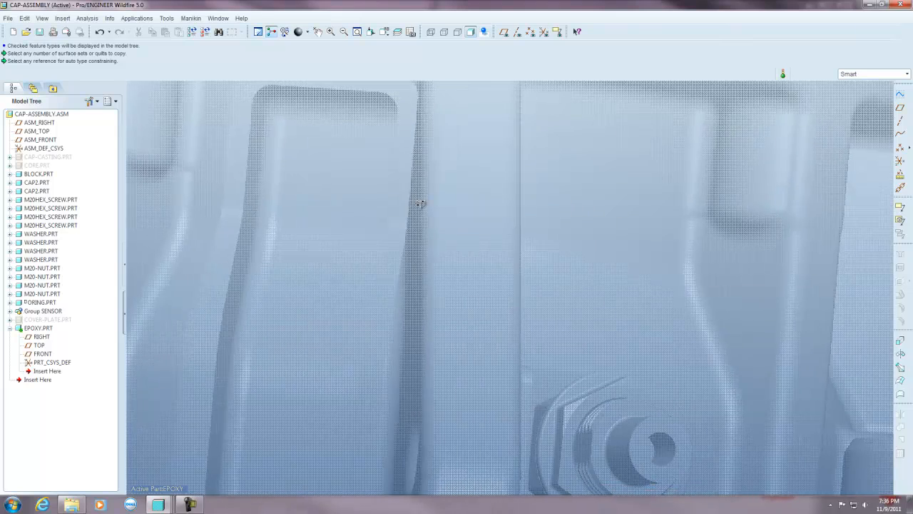
click(36, 183)
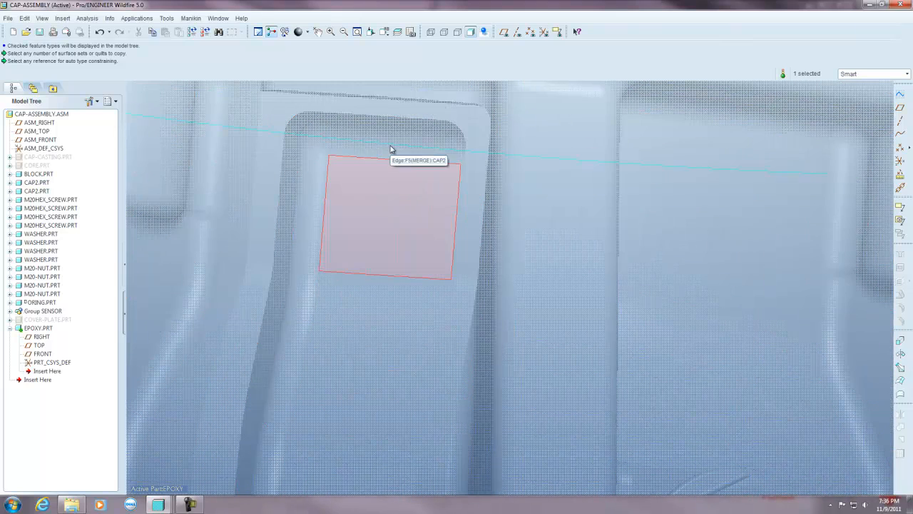
click(315, 147)
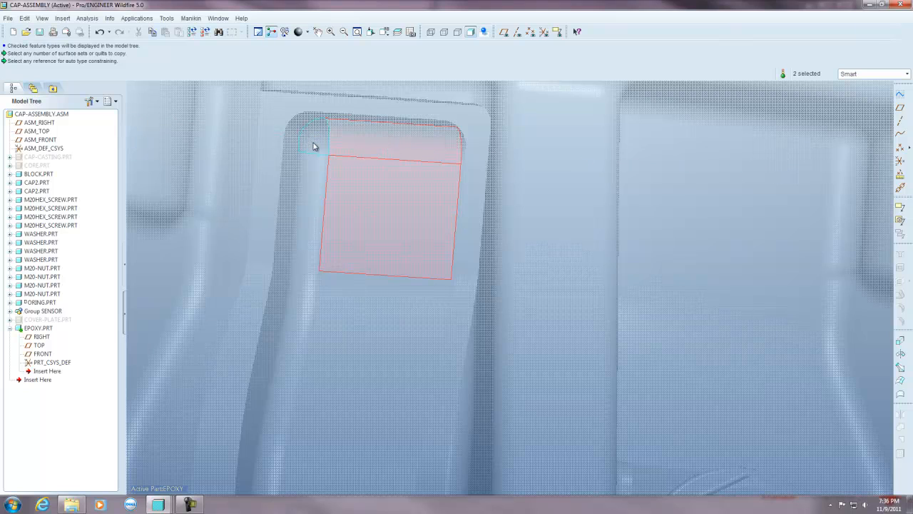
click(312, 142)
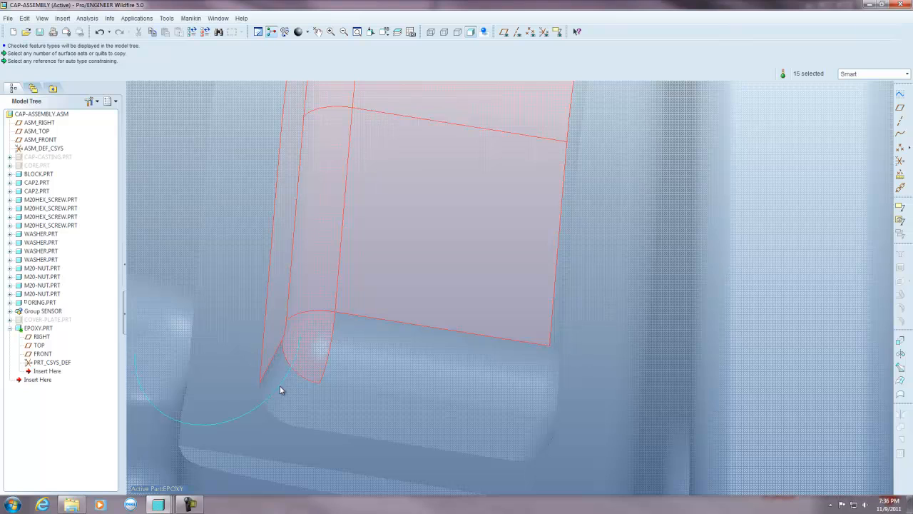
click(279, 390)
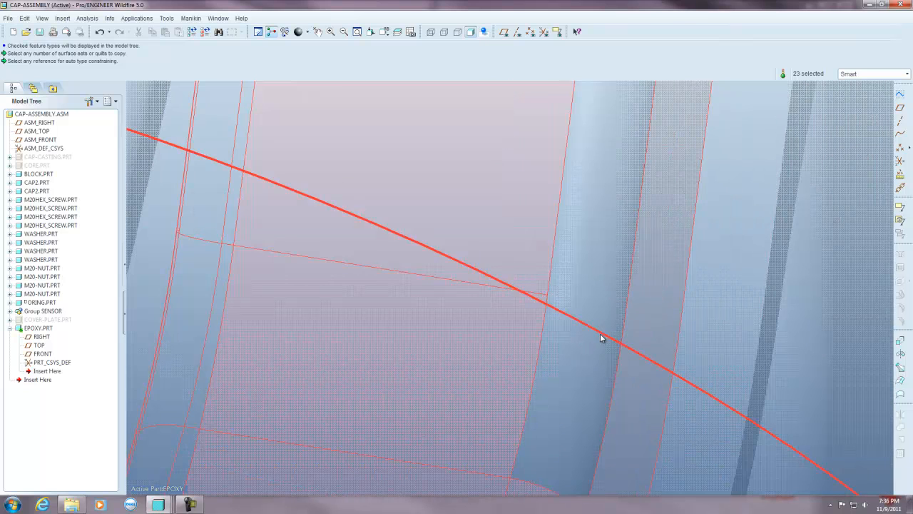
click(598, 343)
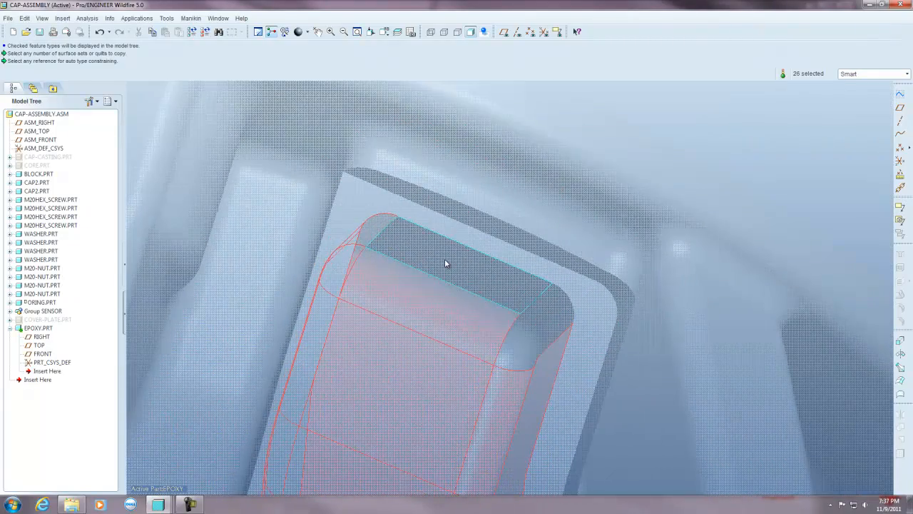
click(526, 359)
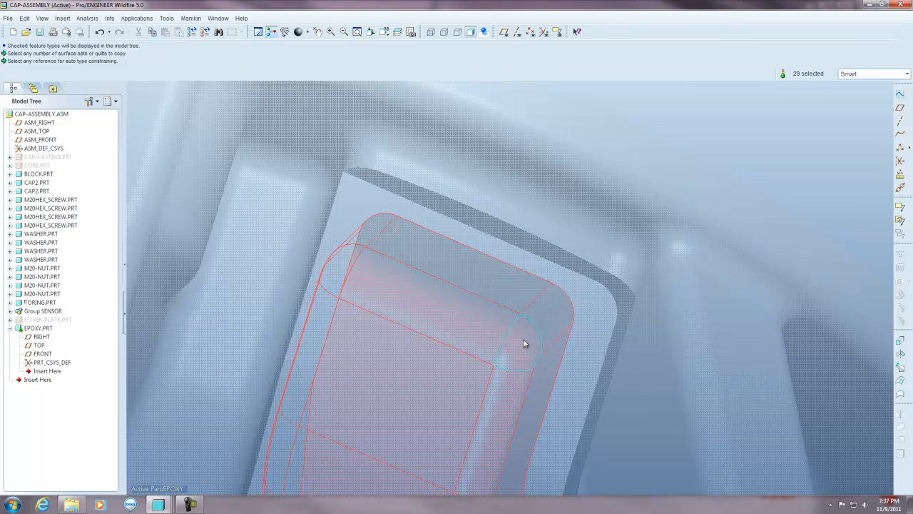
mouse_move(435, 251)
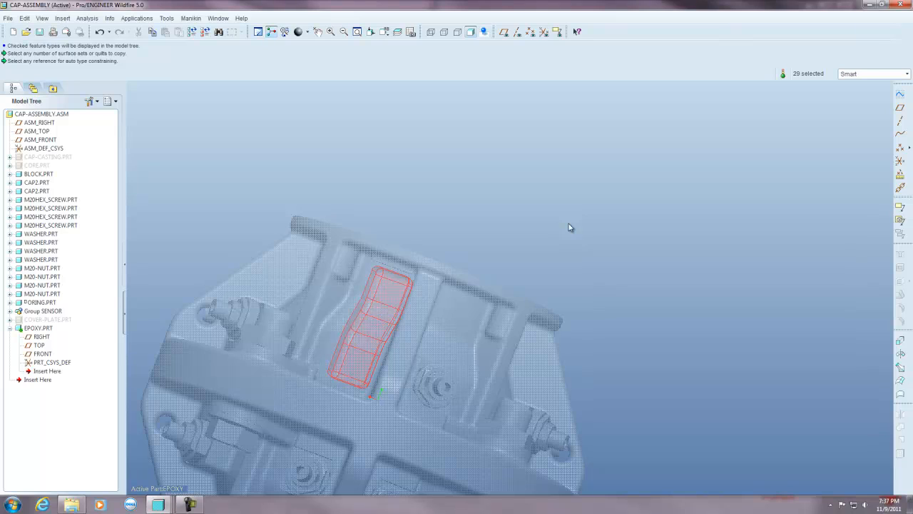
mouse_move(511, 163)
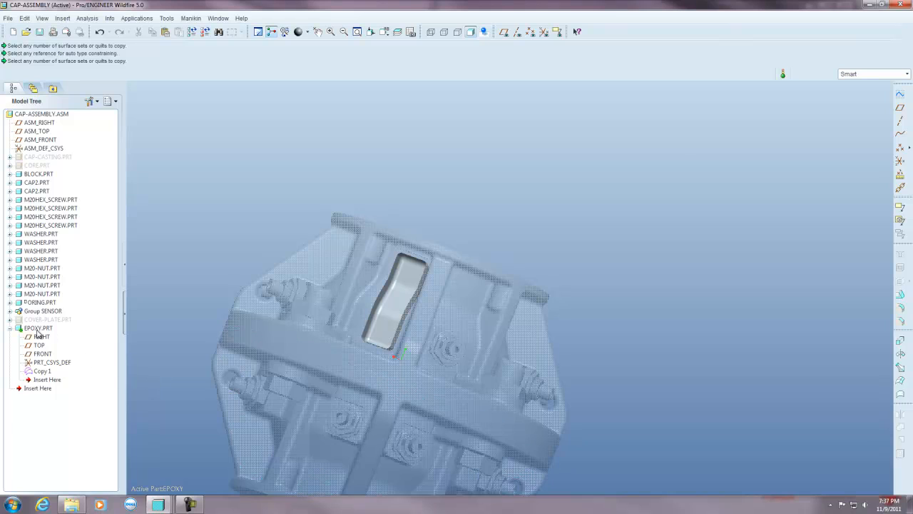
click(37, 327)
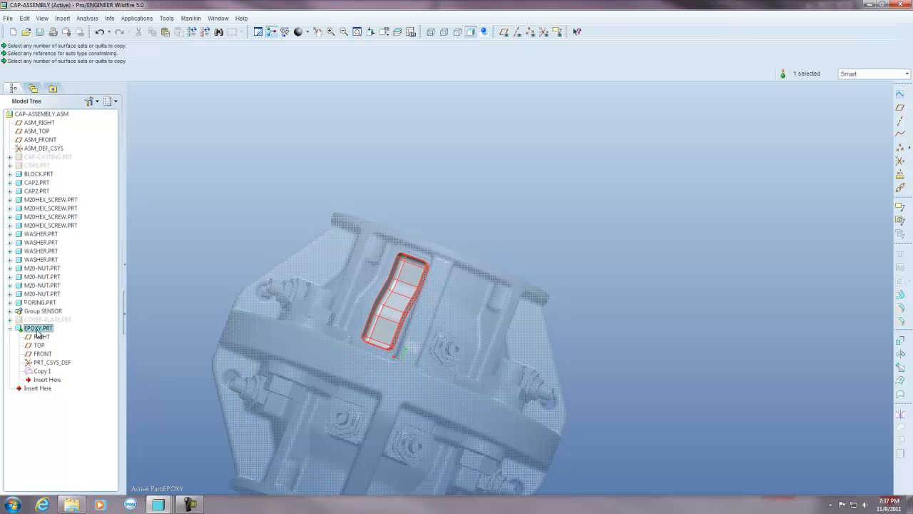
right_click(37, 327)
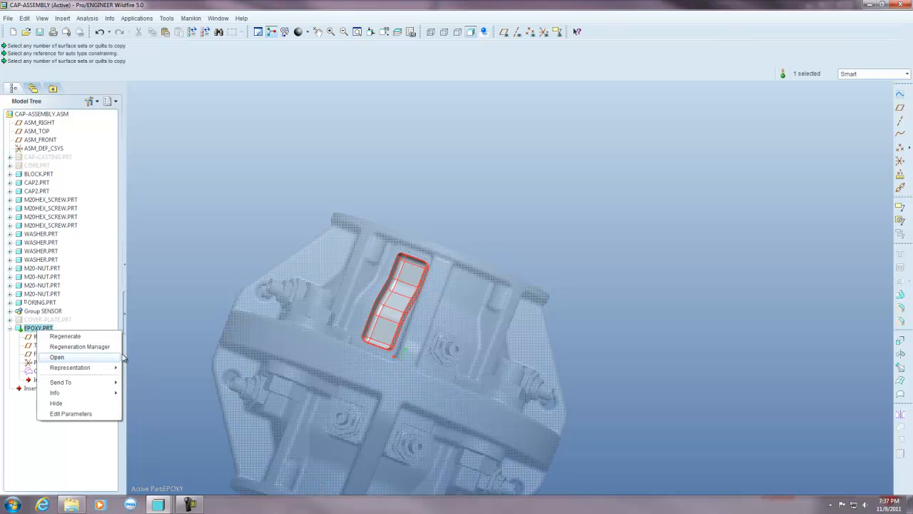
click(58, 356)
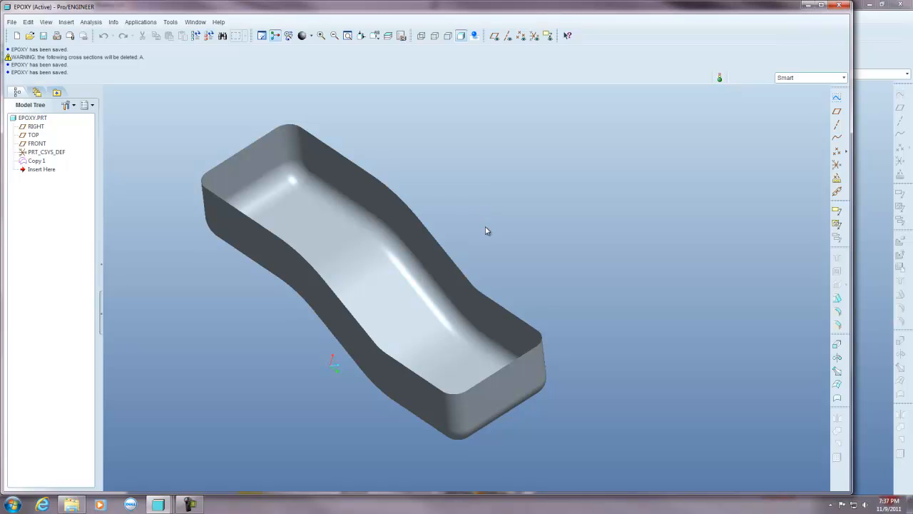
mouse_move(498, 283)
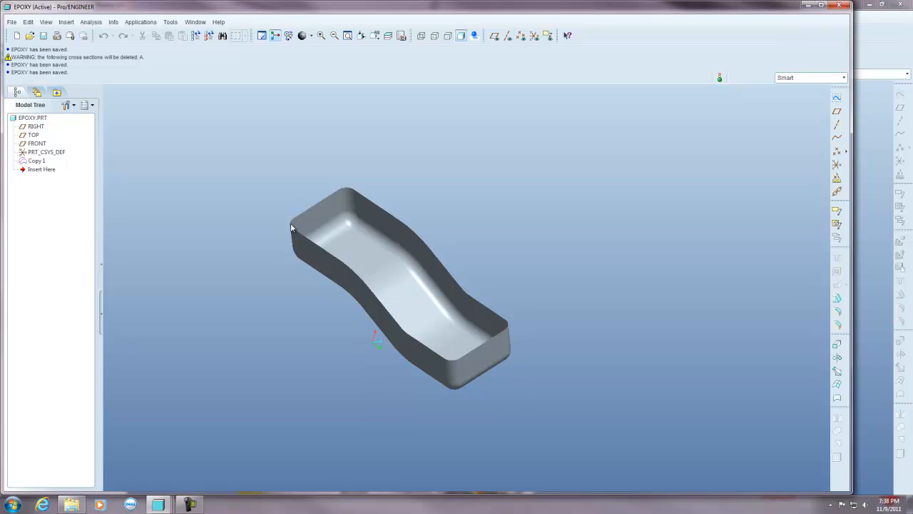
mouse_move(362, 191)
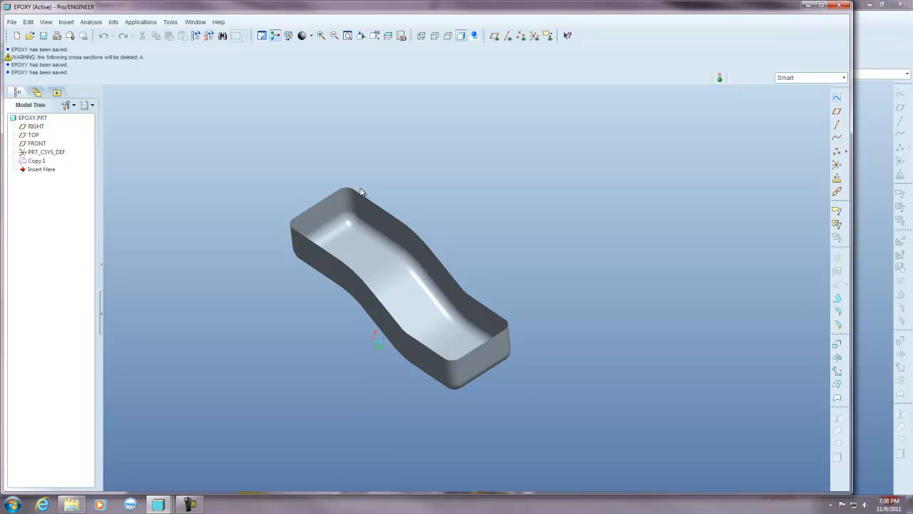
mouse_move(735, 368)
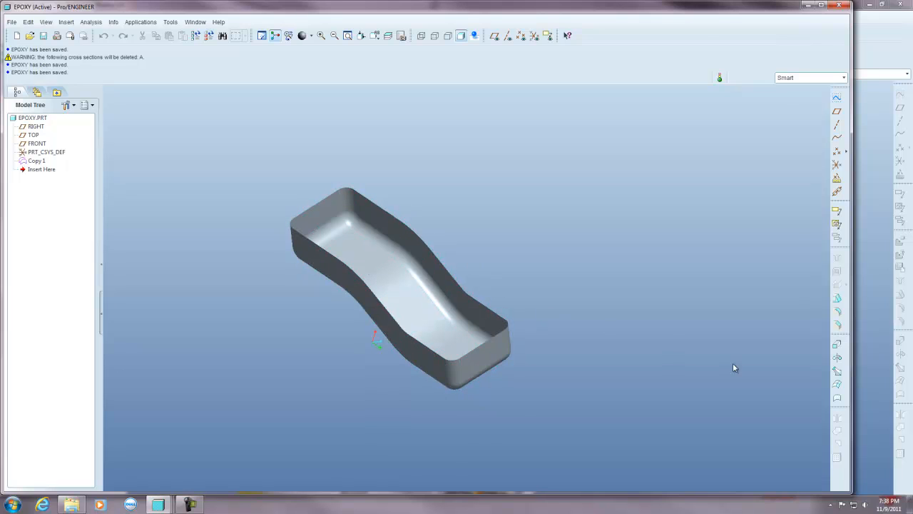
mouse_move(836, 346)
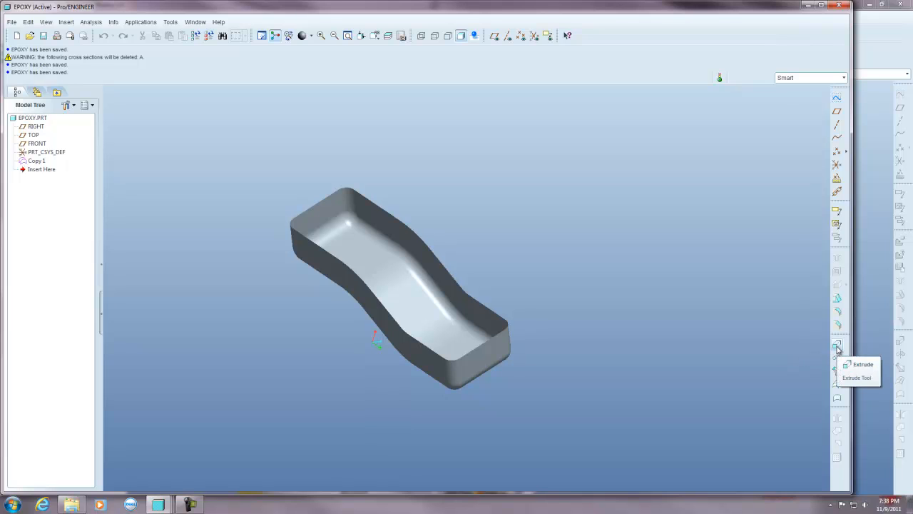
- Create surface Extrude 1 sketched on TOP with Blind depths 818 and 272 on either side
click(836, 348)
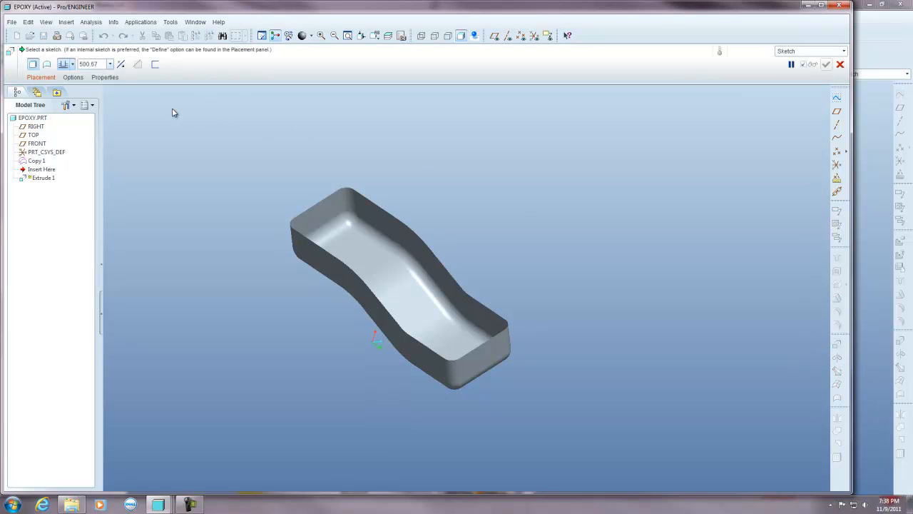
mouse_move(48, 66)
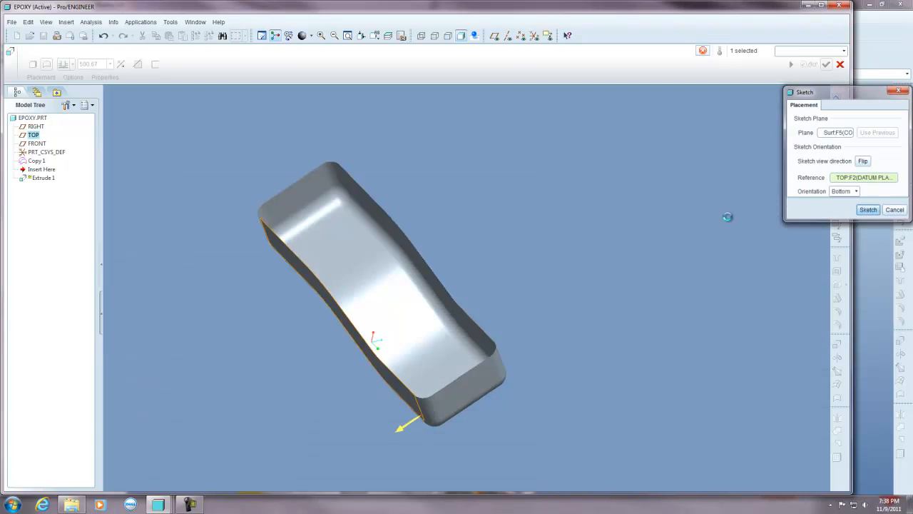
click(868, 210)
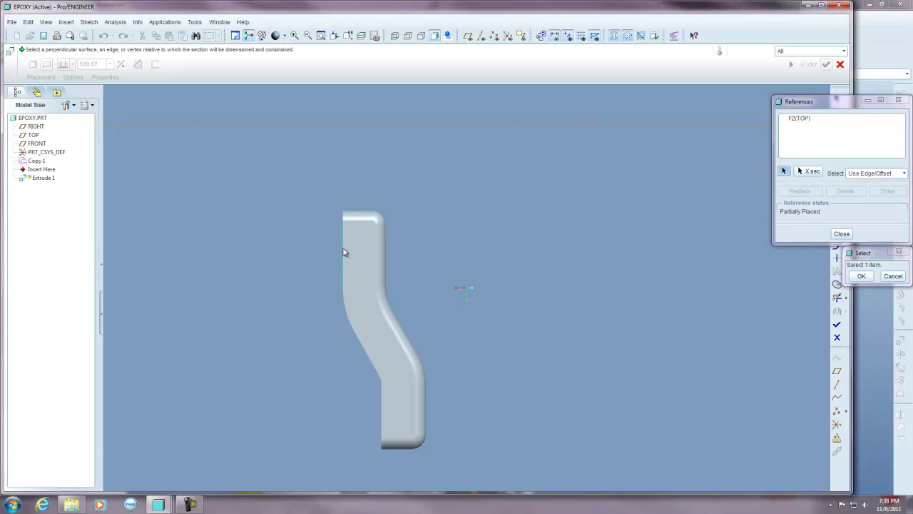
click(842, 234)
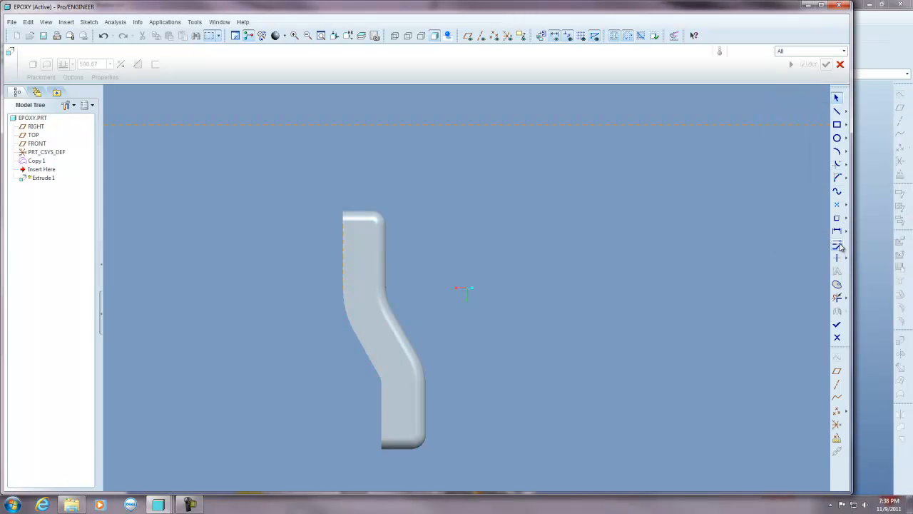
mouse_move(842, 222)
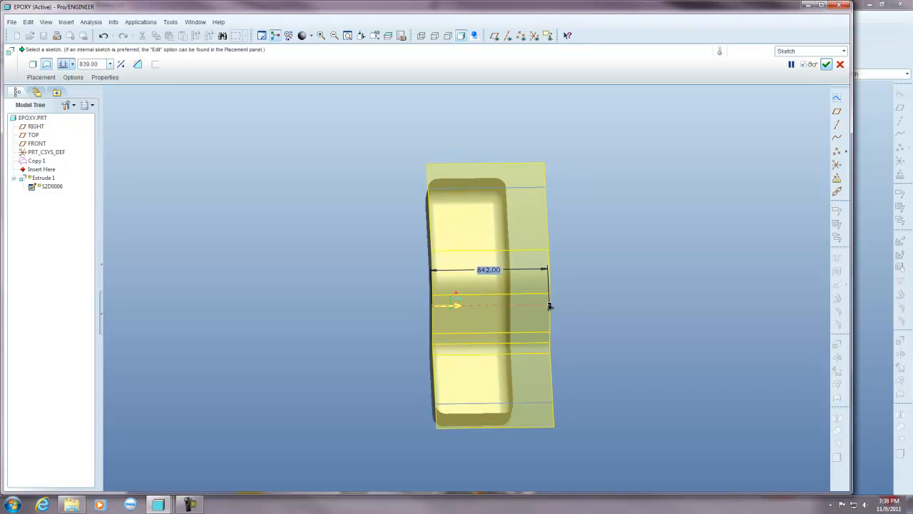
click(77, 77)
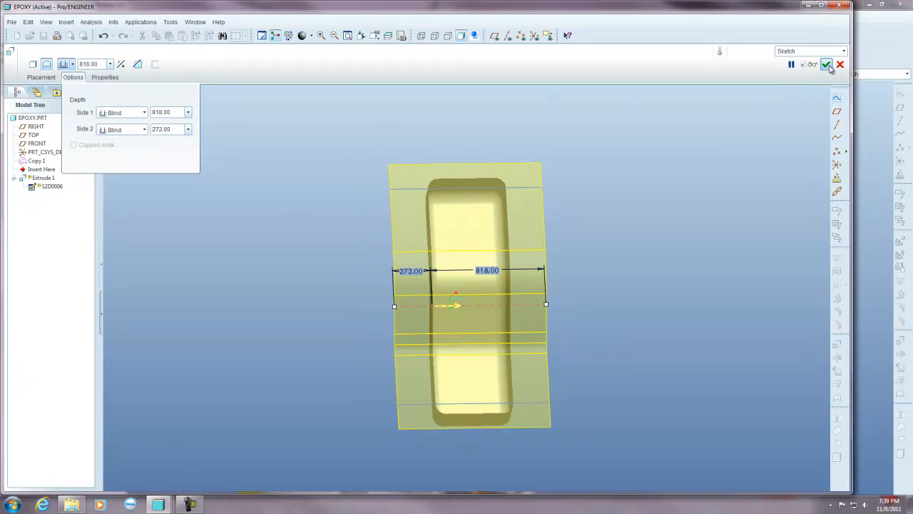
click(828, 66)
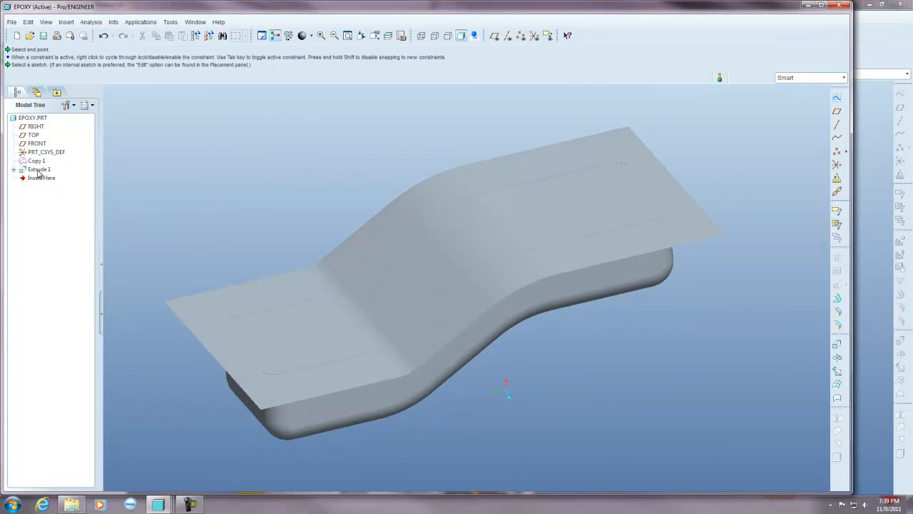
- Merge the Copy 1 and Extrude 1 quilts via Edit > Merge
click(37, 169)
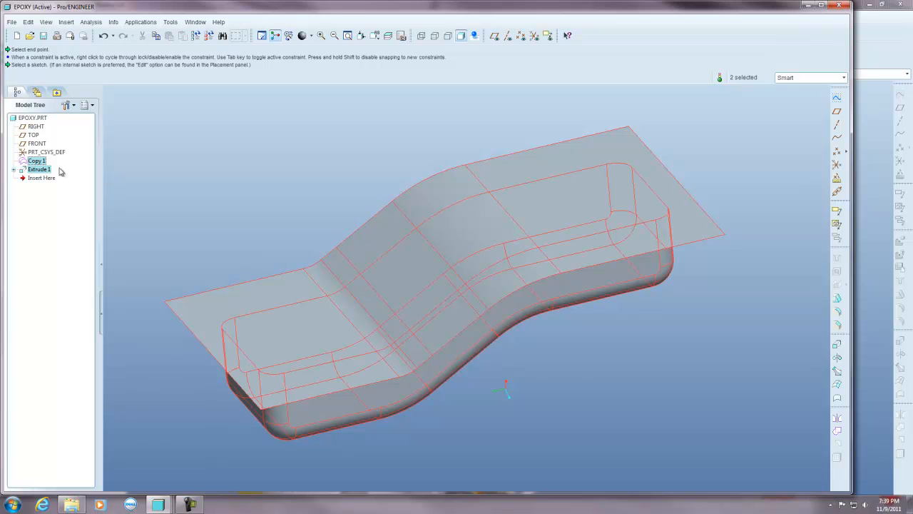
click(29, 23)
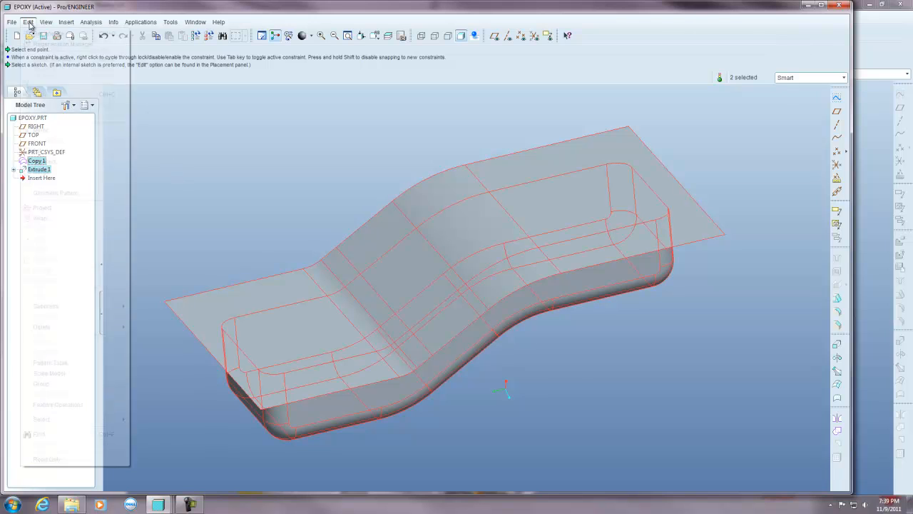
click(25, 21)
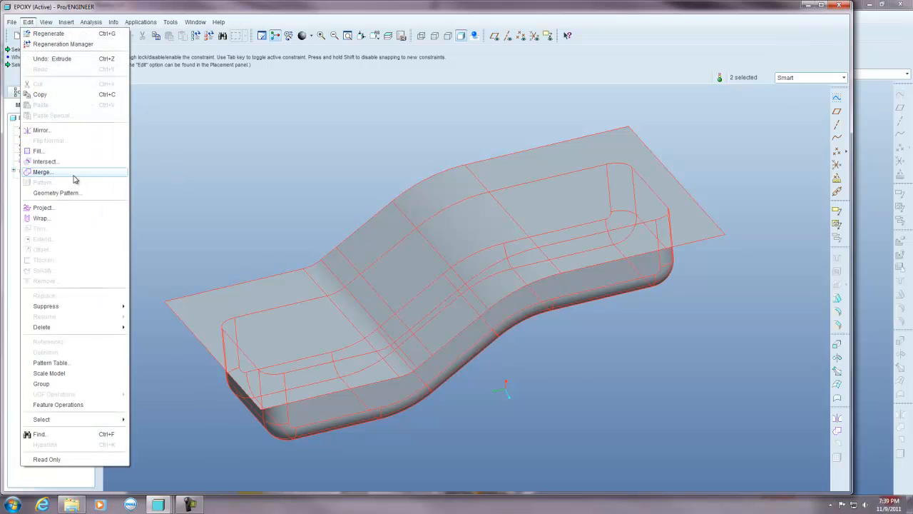
click(43, 171)
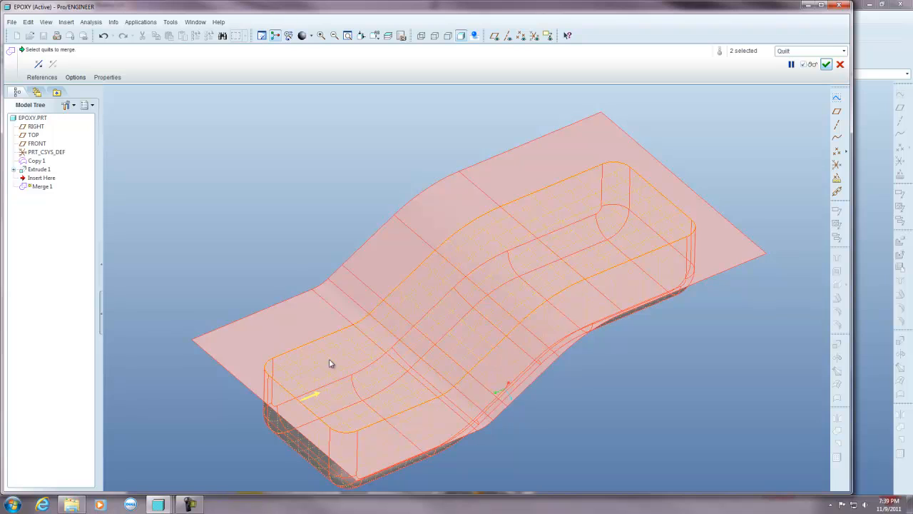
mouse_move(311, 366)
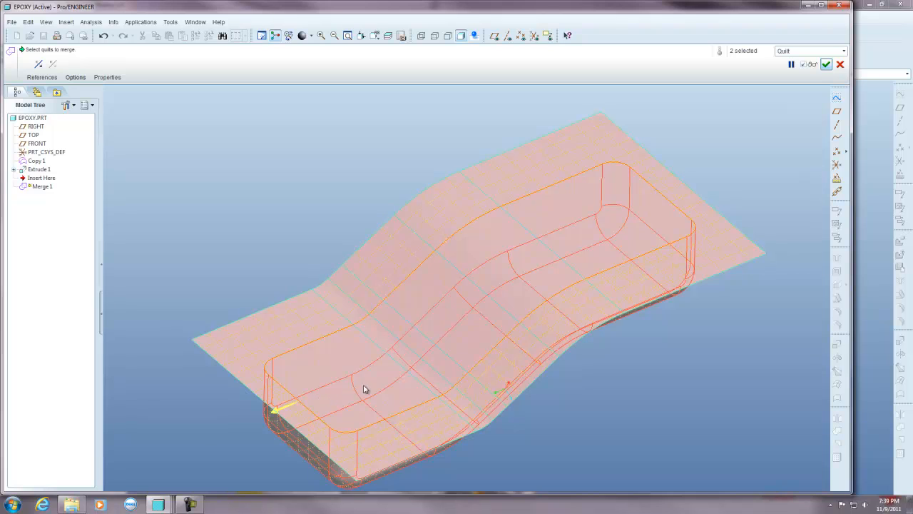
mouse_move(648, 245)
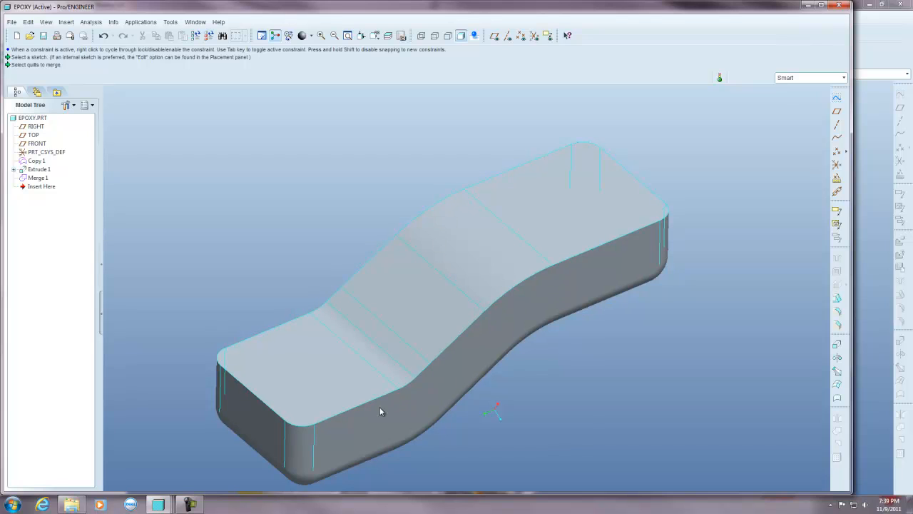
mouse_move(632, 279)
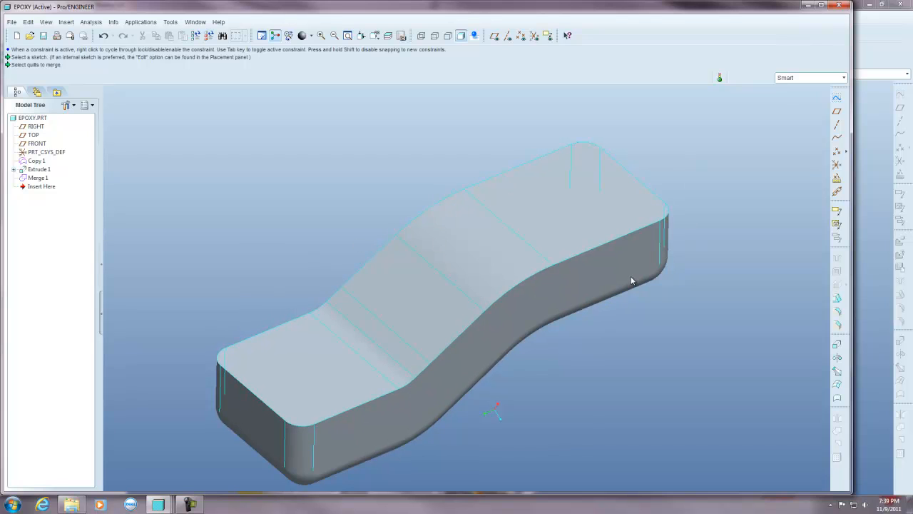
mouse_move(402, 287)
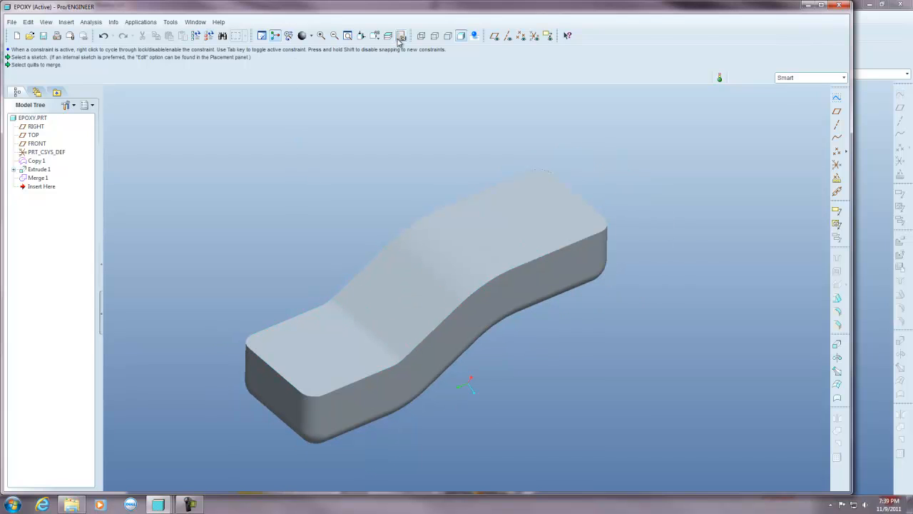
- Create datum plane DTM1 on the part's side face
click(400, 34)
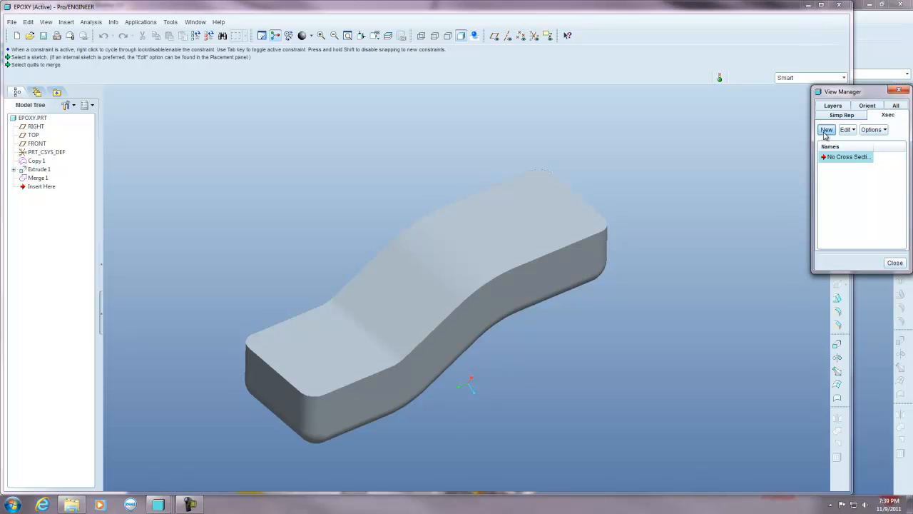
click(895, 263)
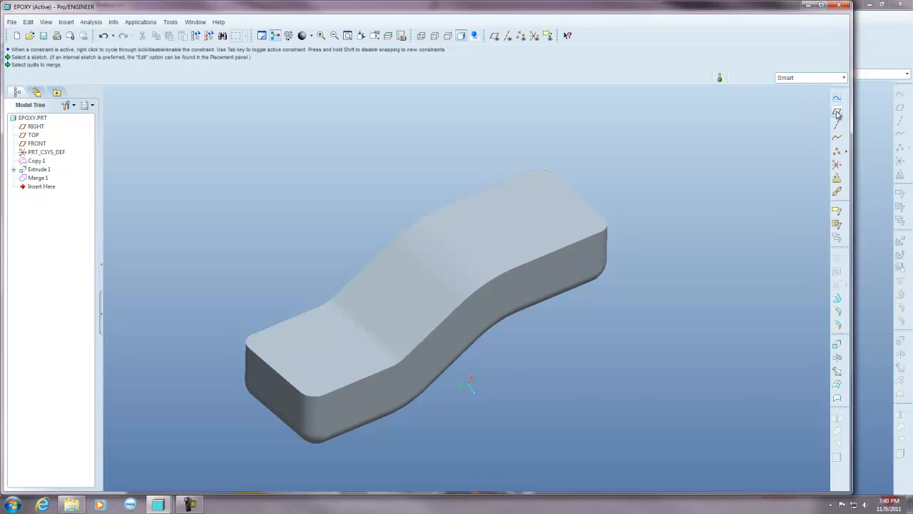
click(836, 114)
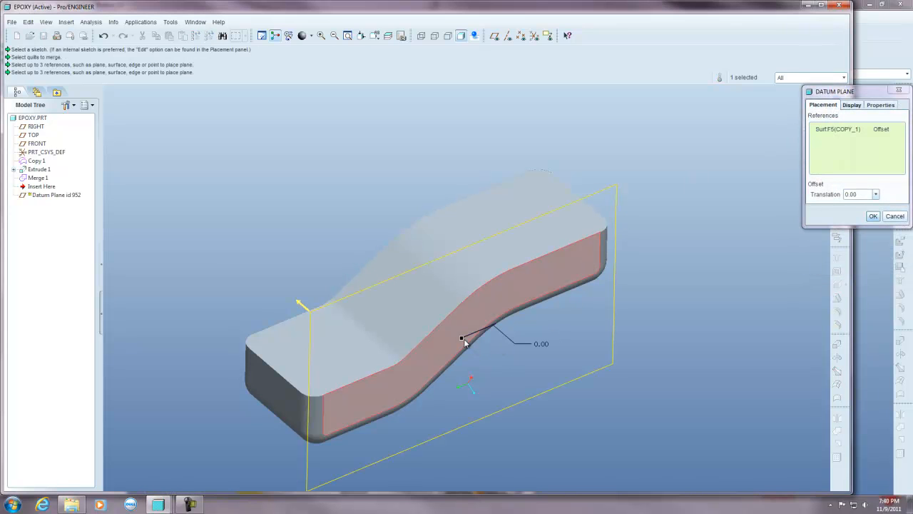
click(874, 215)
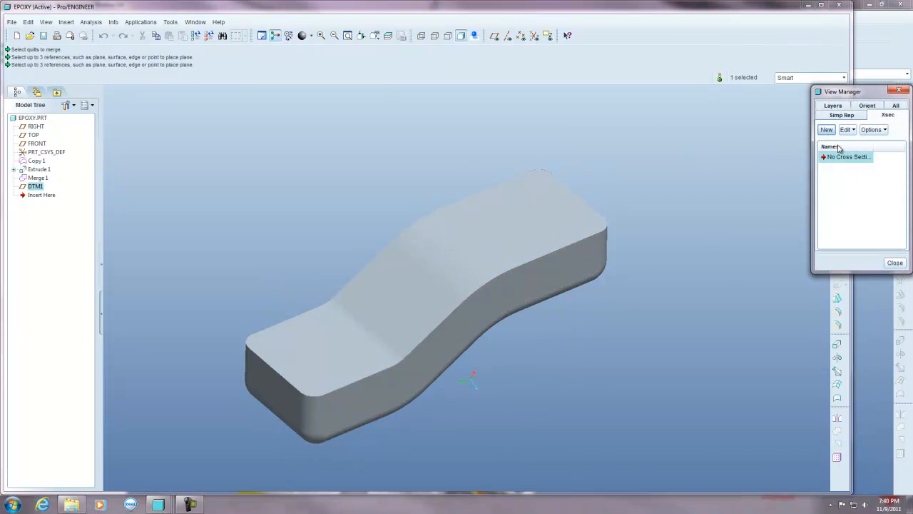
- Create cross-section A through DTM1 and select the Merge 1 quilt
click(825, 128)
text(A)
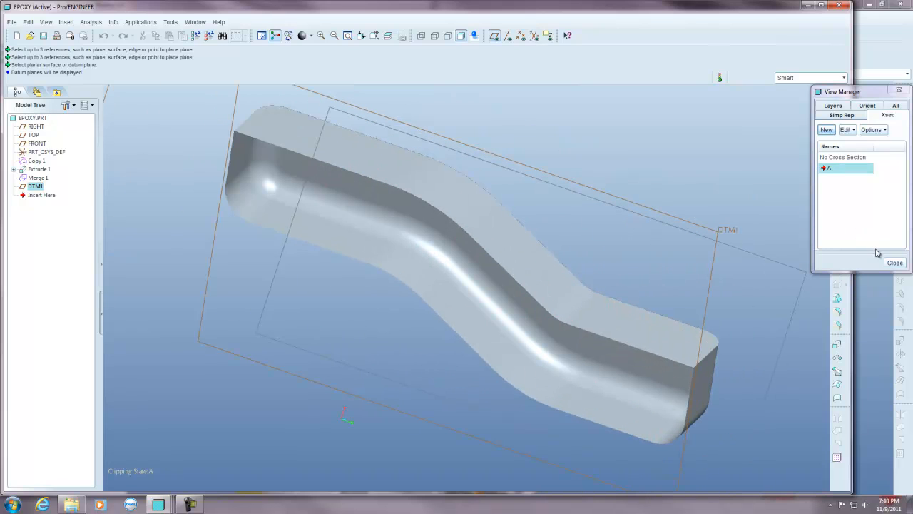
mouse_move(60, 115)
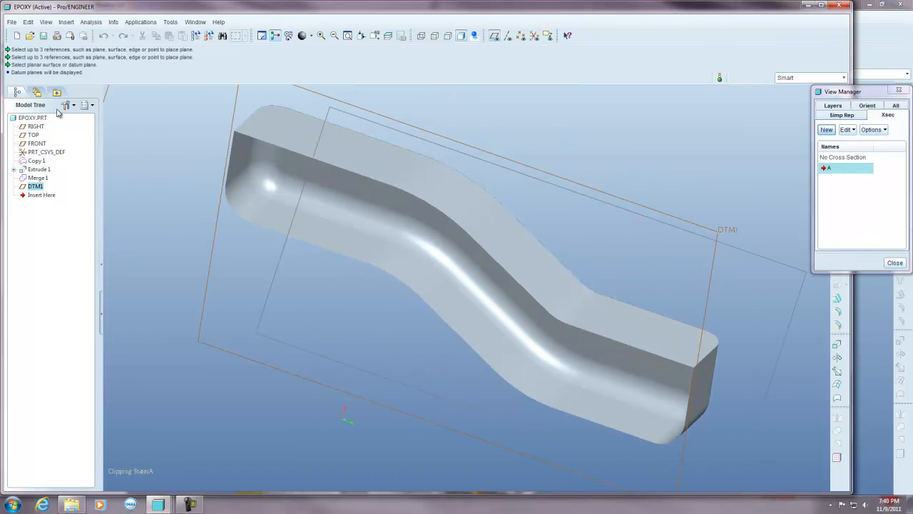
click(37, 177)
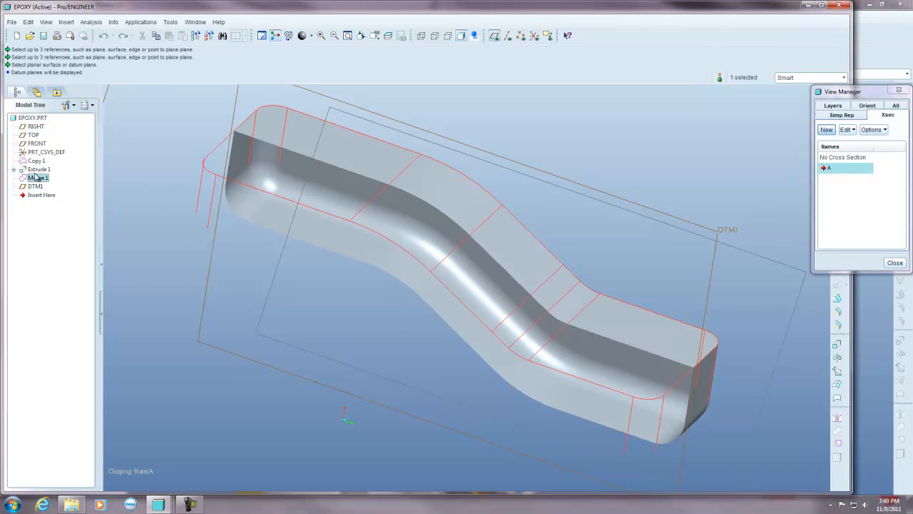
- Solidify Merge 1 into the solid S-shaped epoxy body (Solidify 1)
click(27, 23)
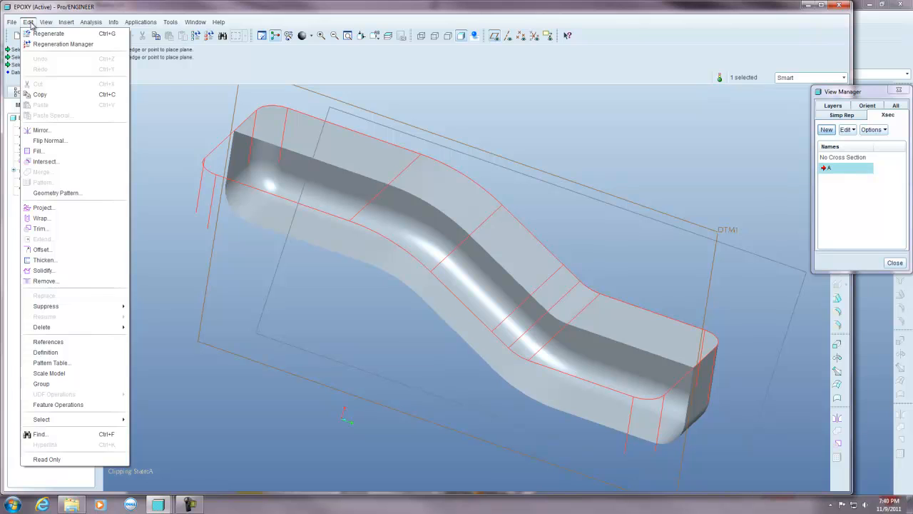
mouse_move(45, 259)
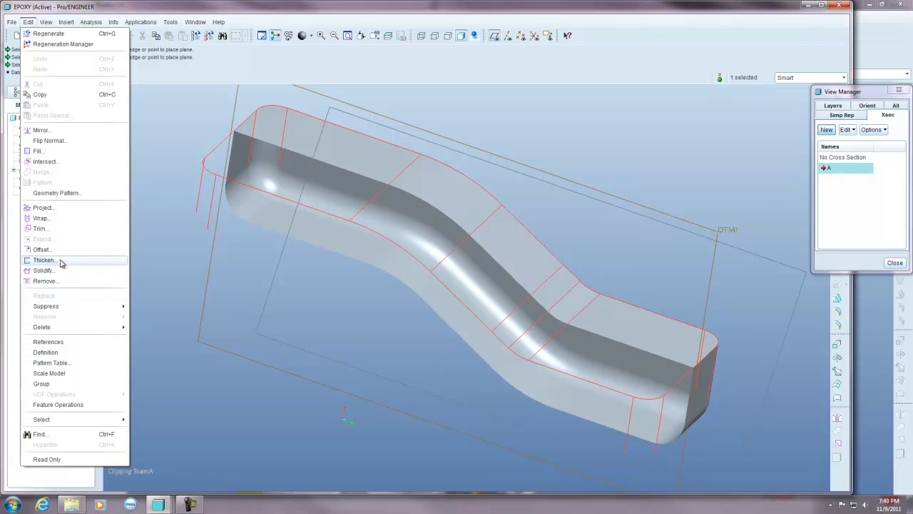
click(45, 270)
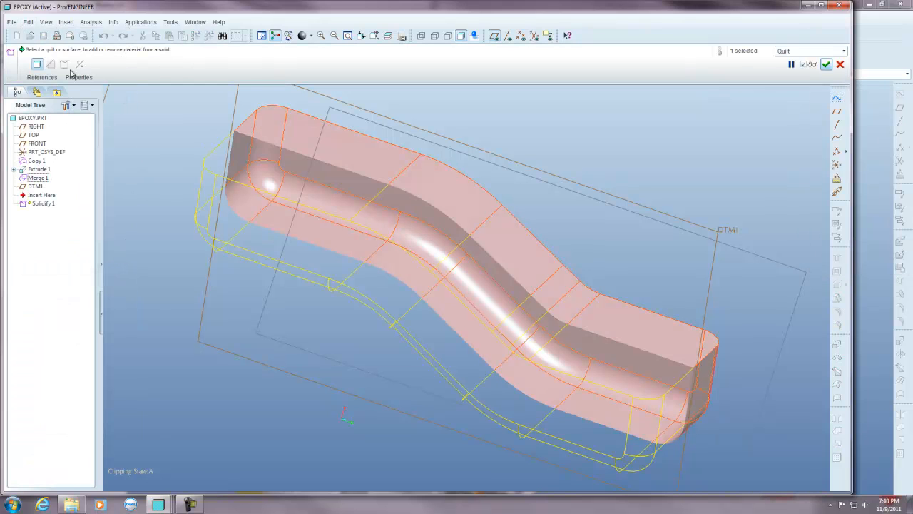
mouse_move(50, 64)
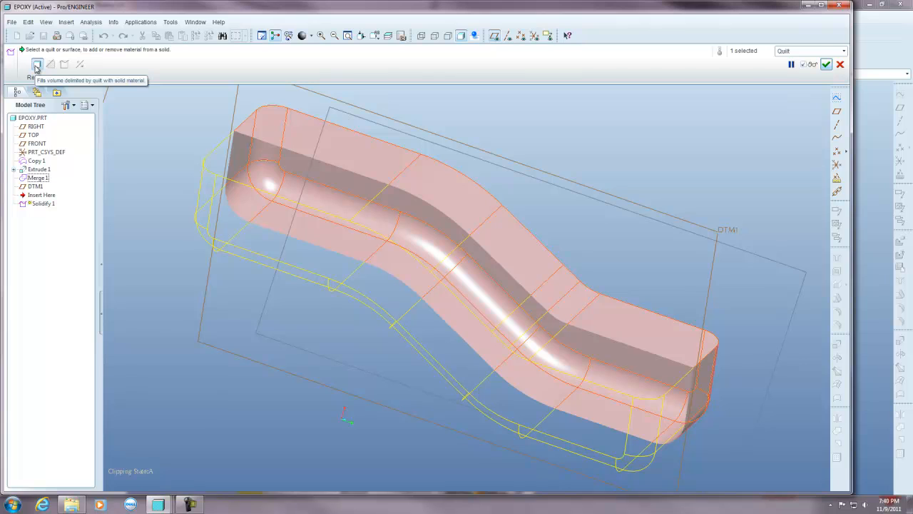
mouse_move(782, 100)
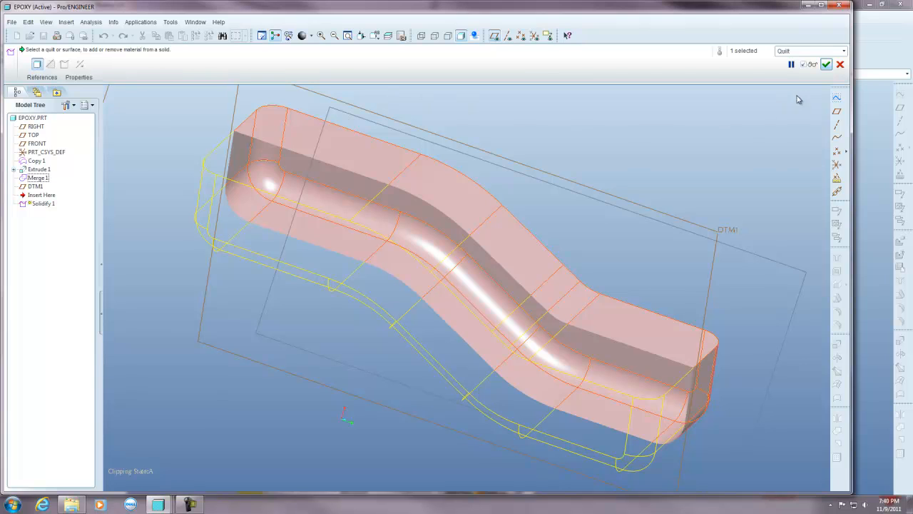
click(832, 62)
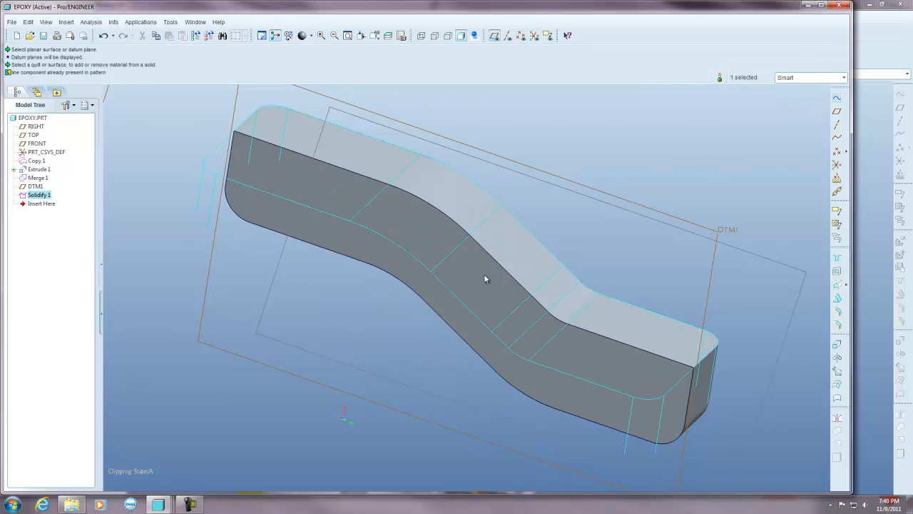
mouse_move(451, 305)
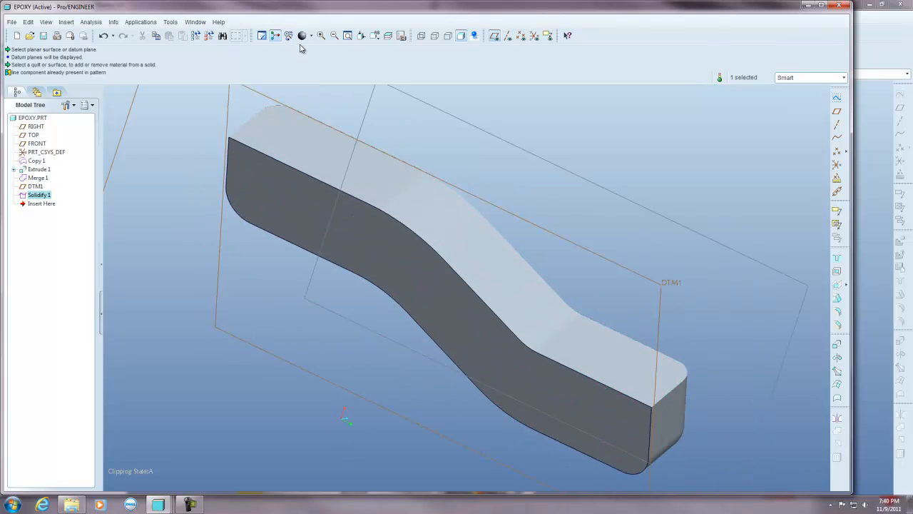
click(194, 23)
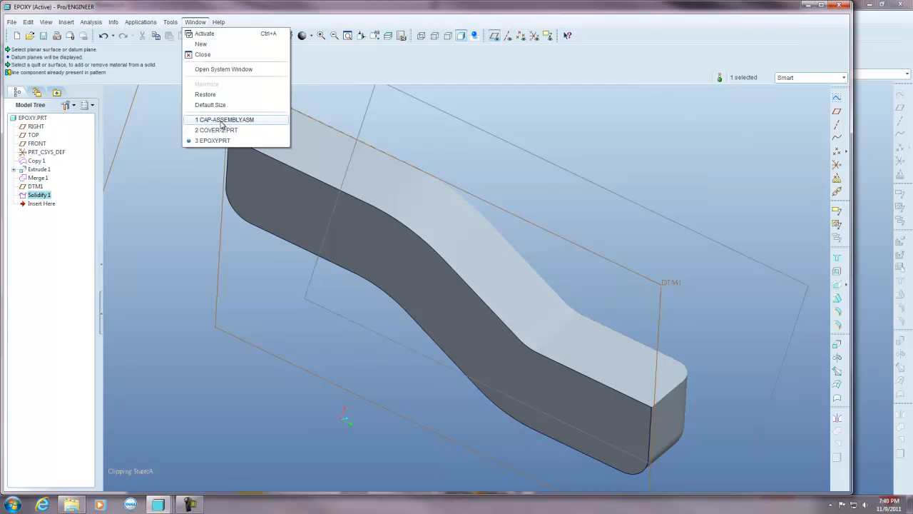
click(224, 120)
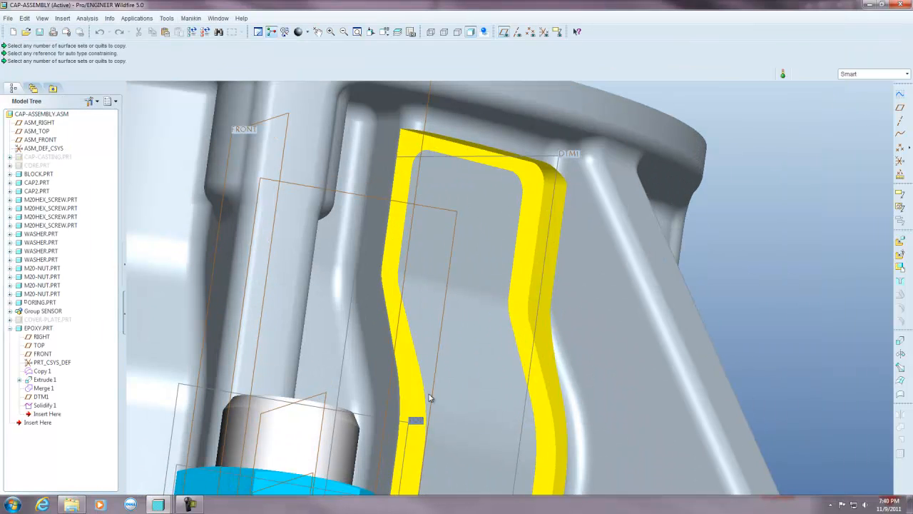
click(222, 18)
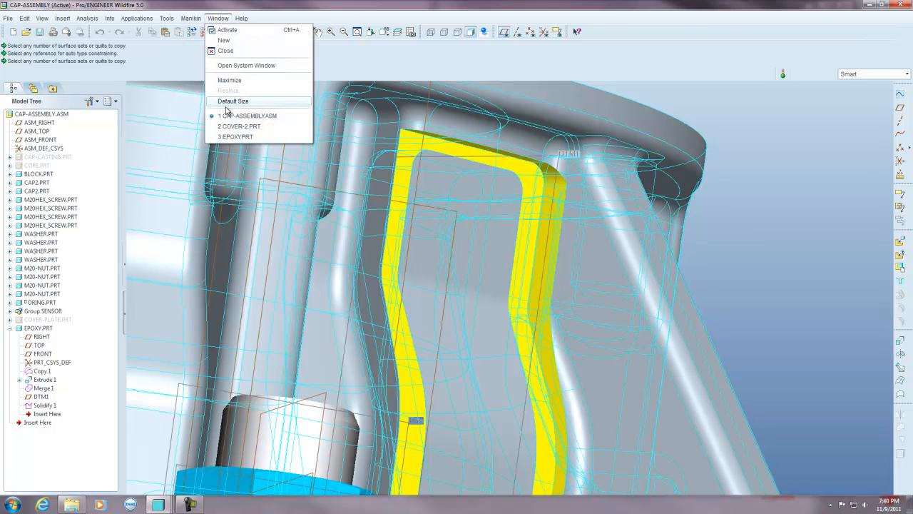
click(236, 137)
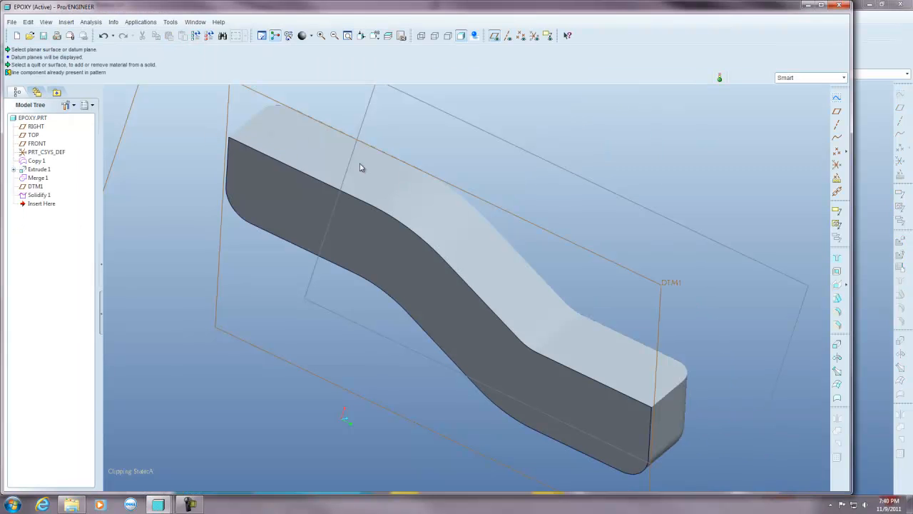
mouse_move(328, 217)
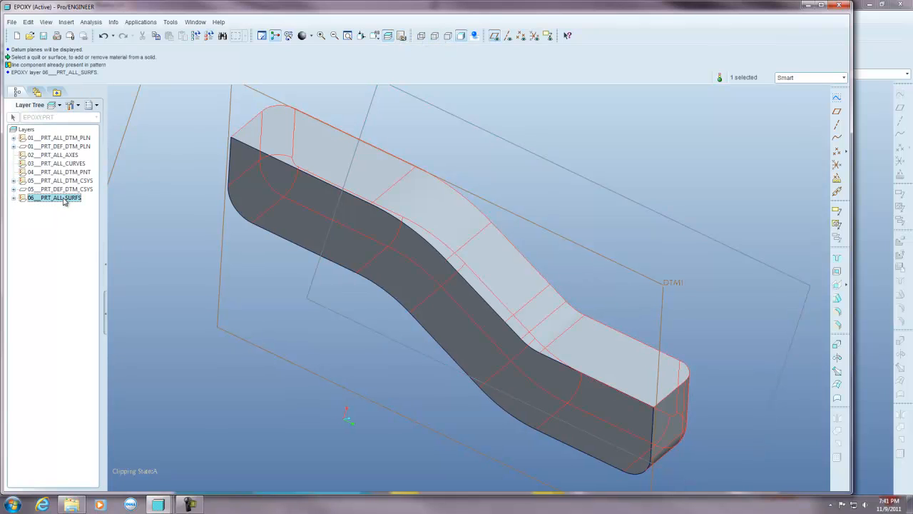
- Hide layer 08__PRT_ALL_SURFS and save the layer status
right_click(55, 197)
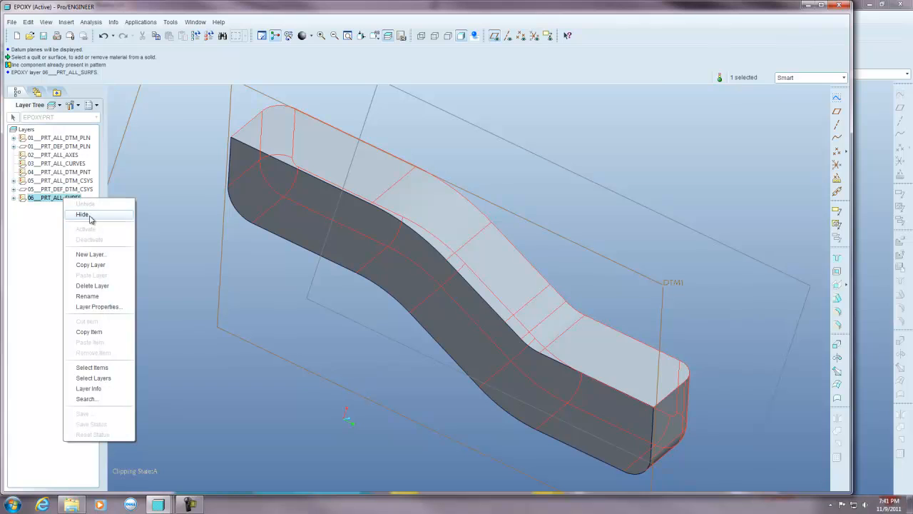
click(82, 214)
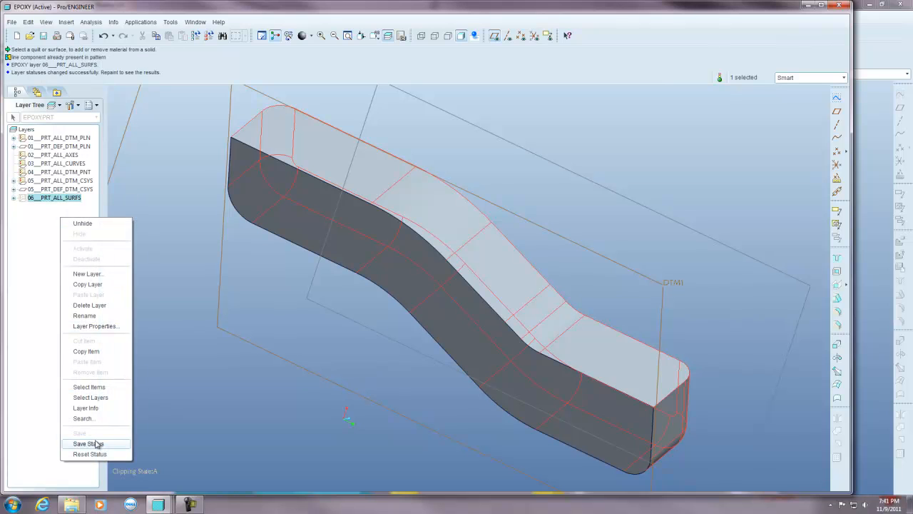
click(88, 442)
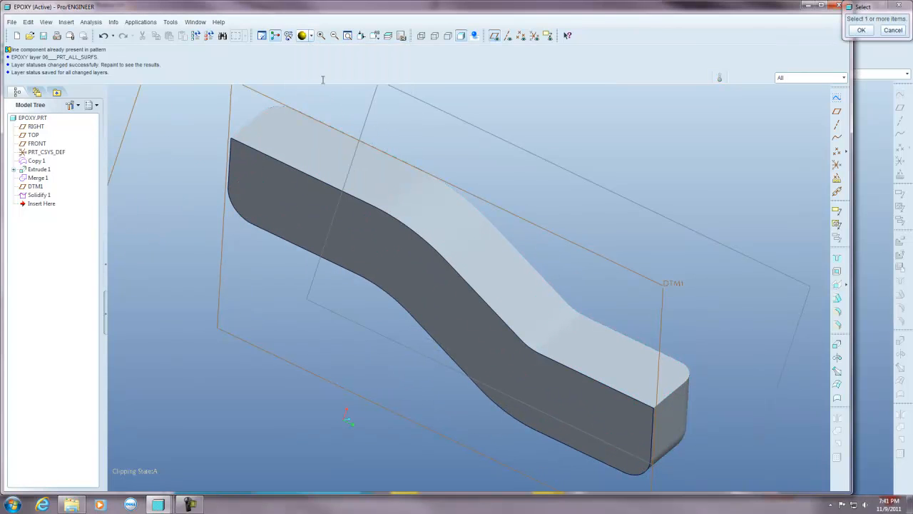
- Apply a yellow appearance to the whole EPOXY.PRT and restore a saved view
click(300, 36)
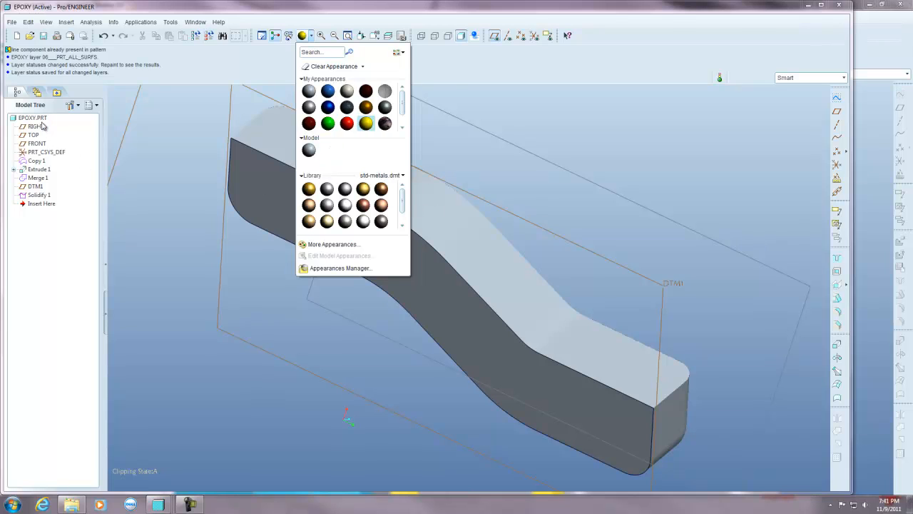
click(365, 122)
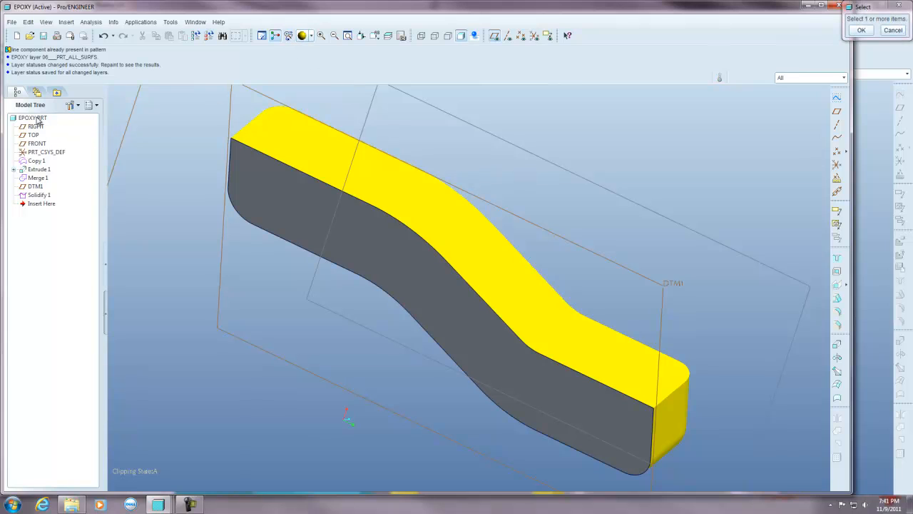
click(279, 141)
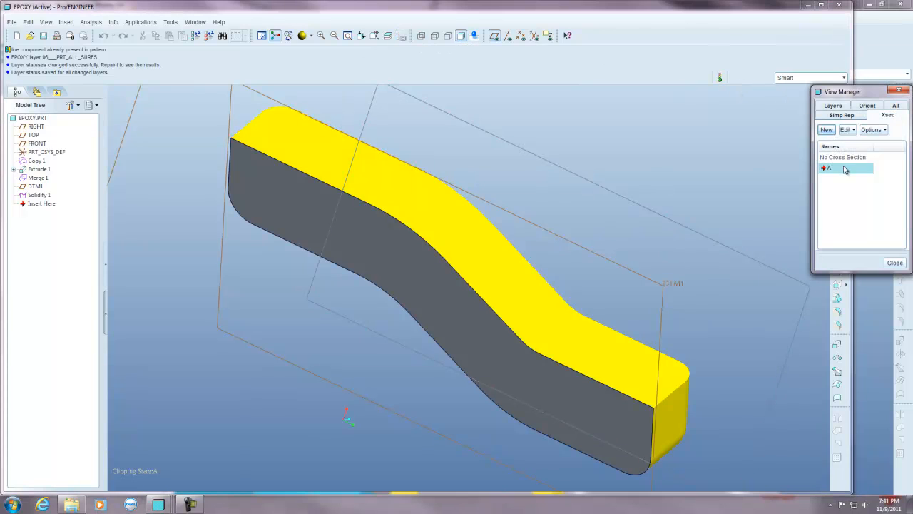
click(895, 263)
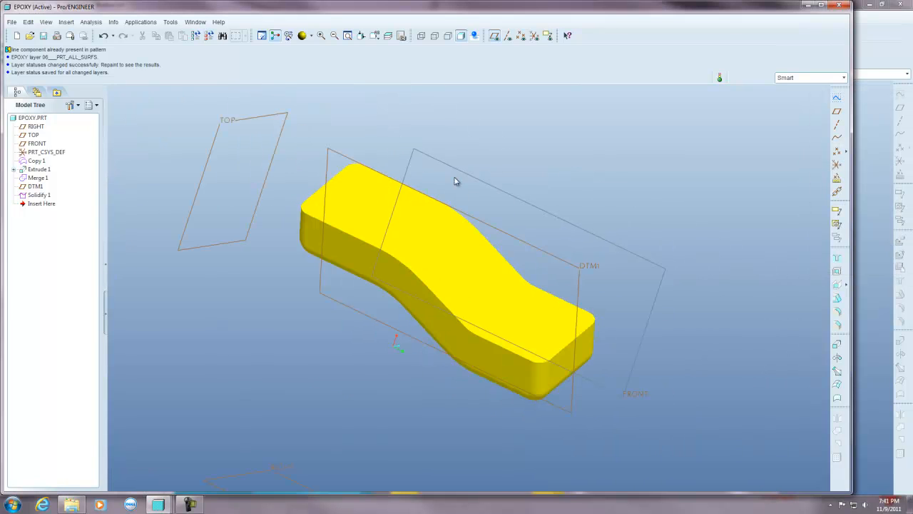
- Raise the yellow appearance's Transparency in Model Appearances to make the epoxy see-through
click(303, 35)
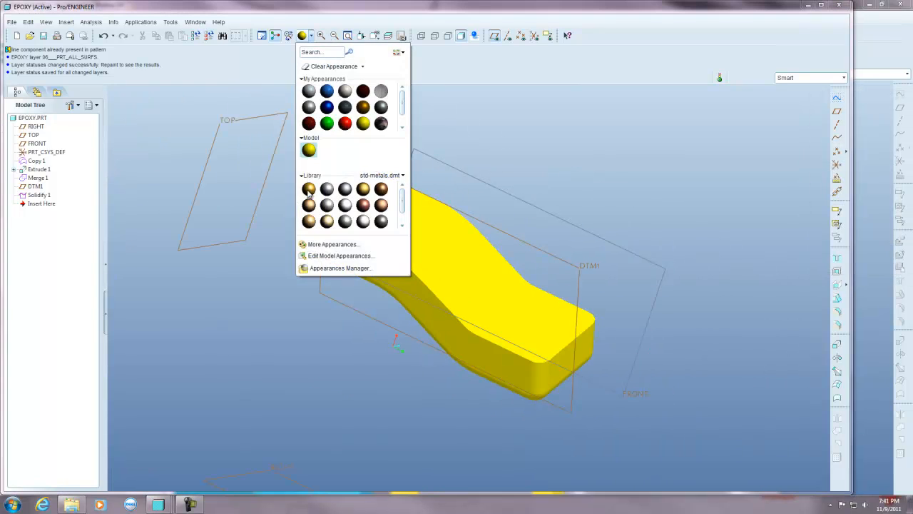
click(341, 256)
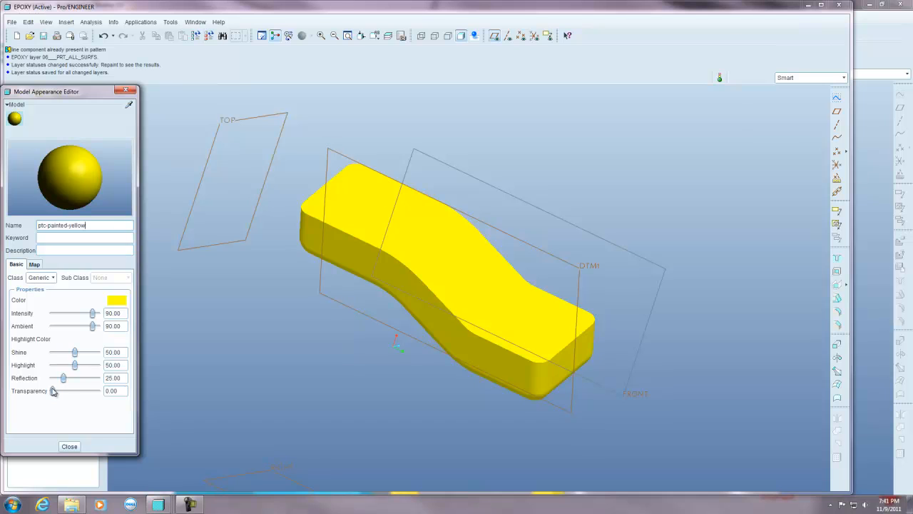
drag(54, 391, 75, 391)
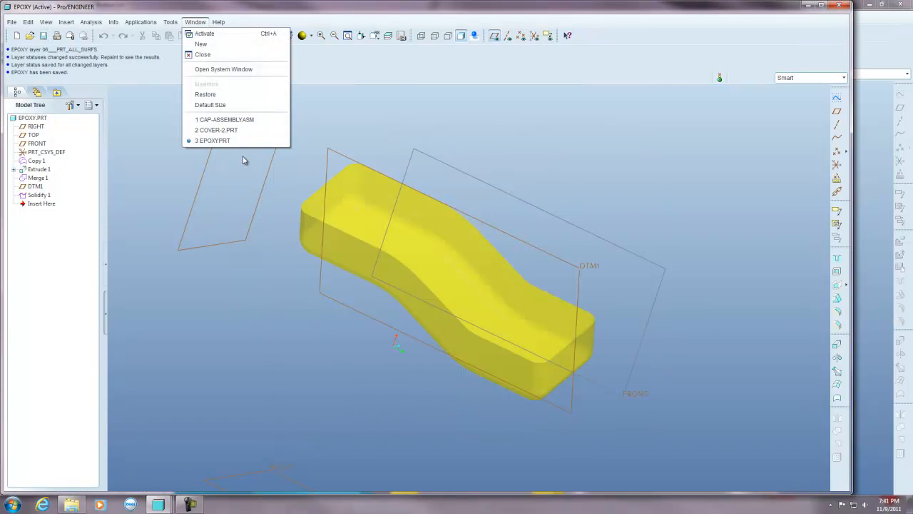
- Apply a gray appearance with Transparency about 63 to the epoxy part and begin saving it
click(224, 120)
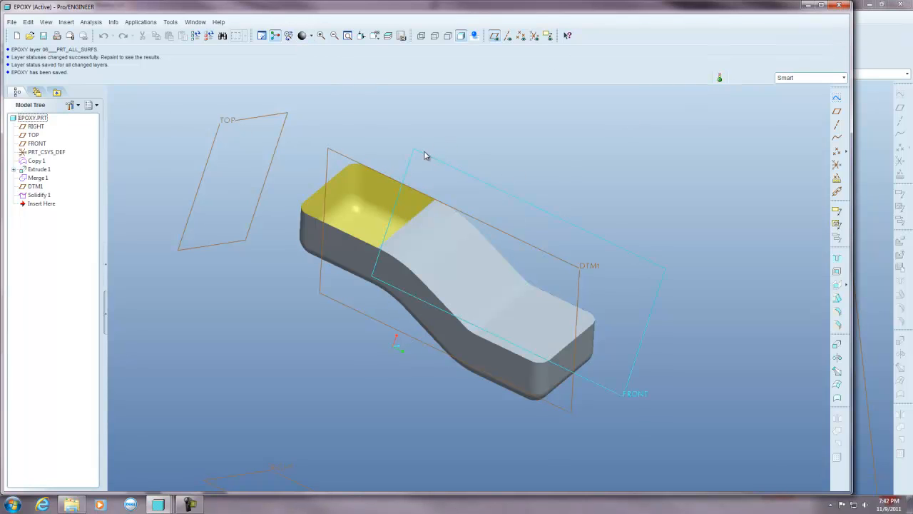
click(412, 207)
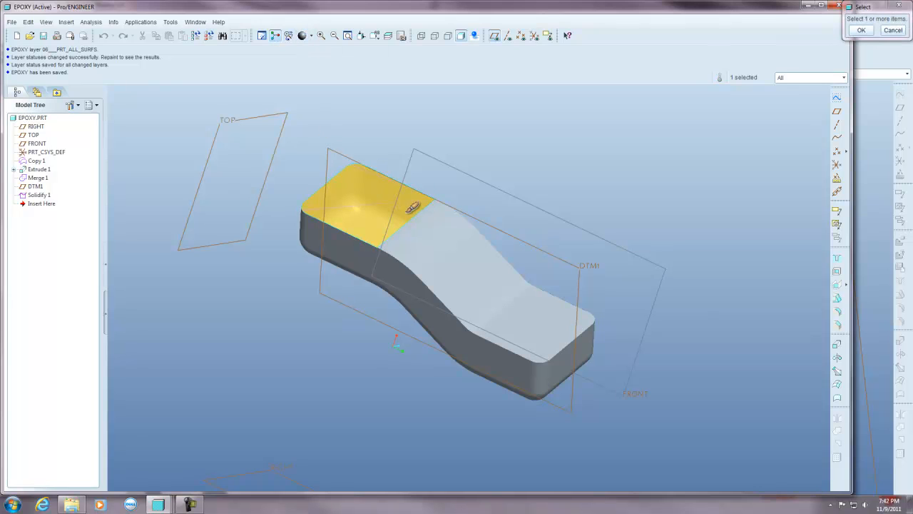
click(862, 29)
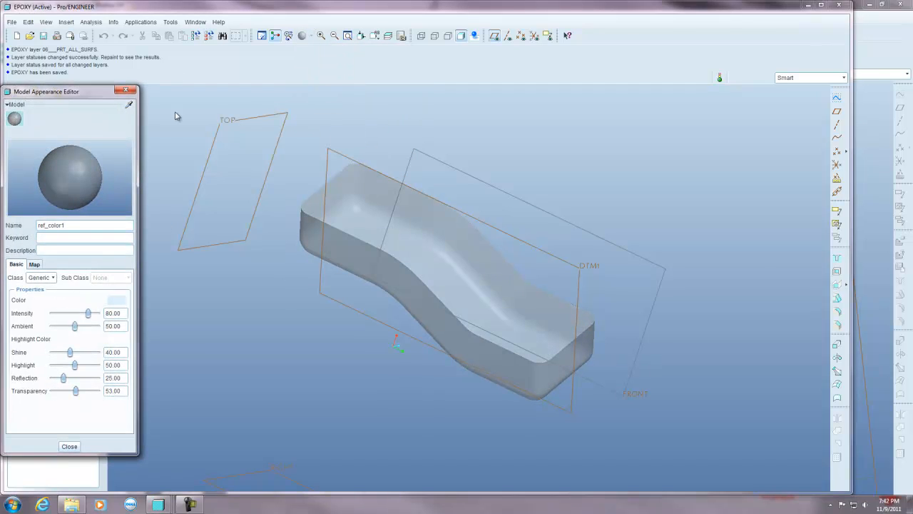
click(69, 445)
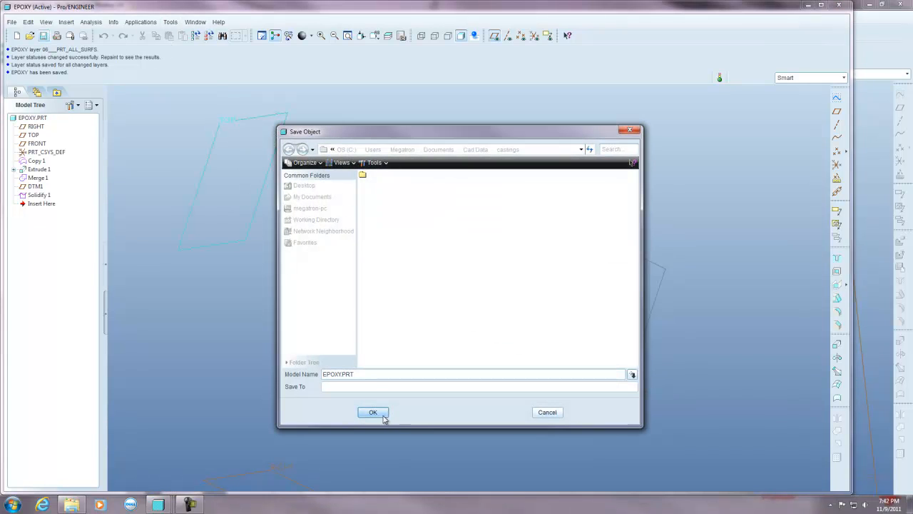
- Confirm the save and view the translucent epoxy body inside the cap assembly
click(373, 411)
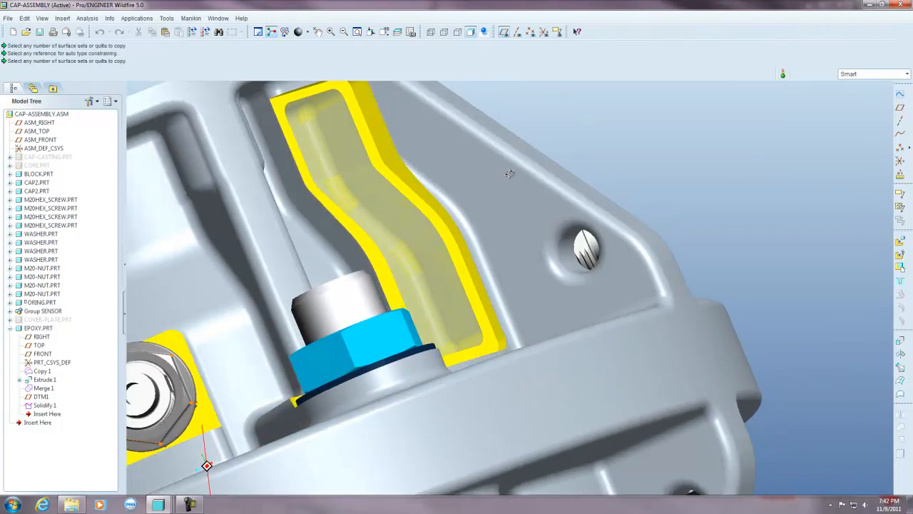
drag(511, 174, 505, 205)
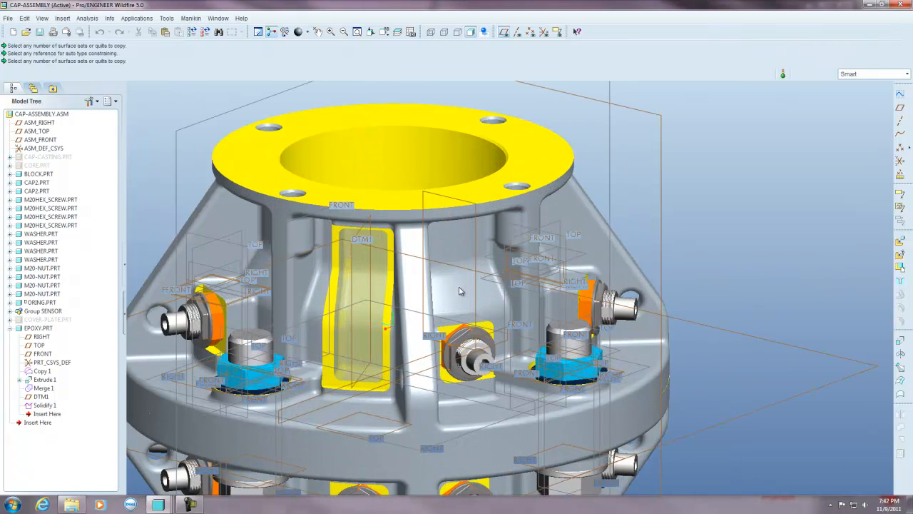
mouse_move(459, 291)
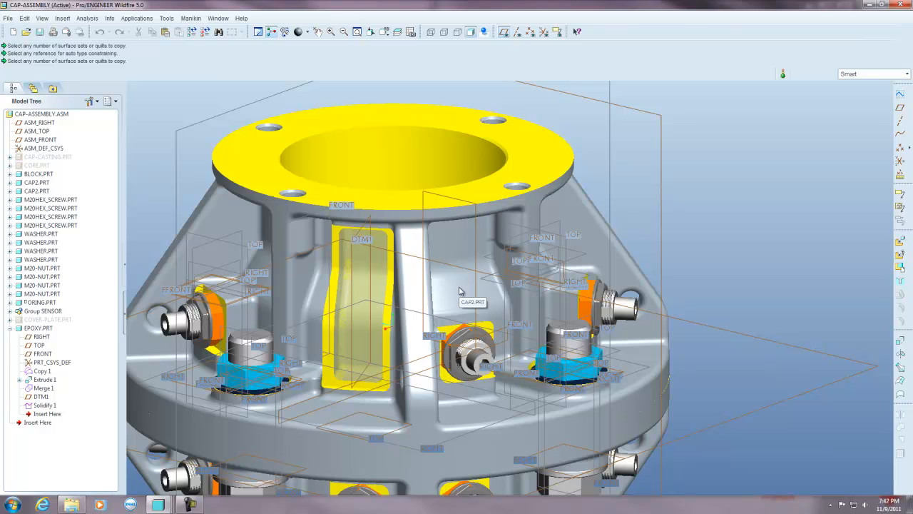